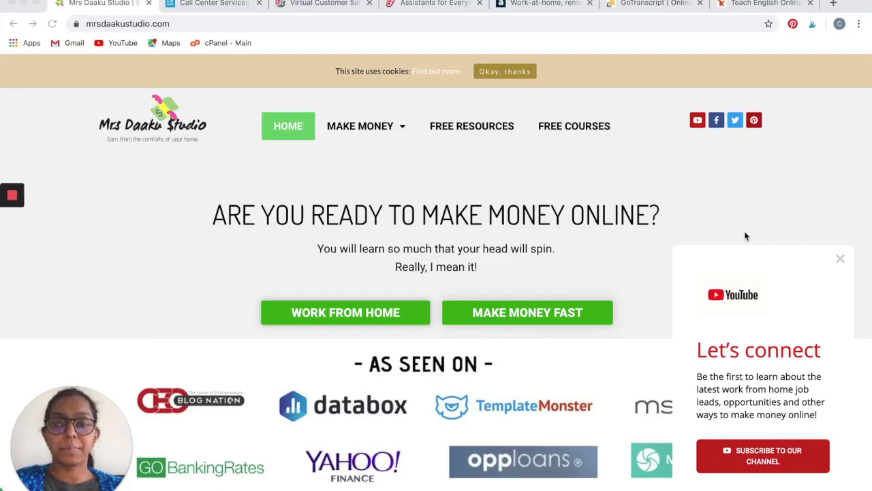
mouse_move(518, 191)
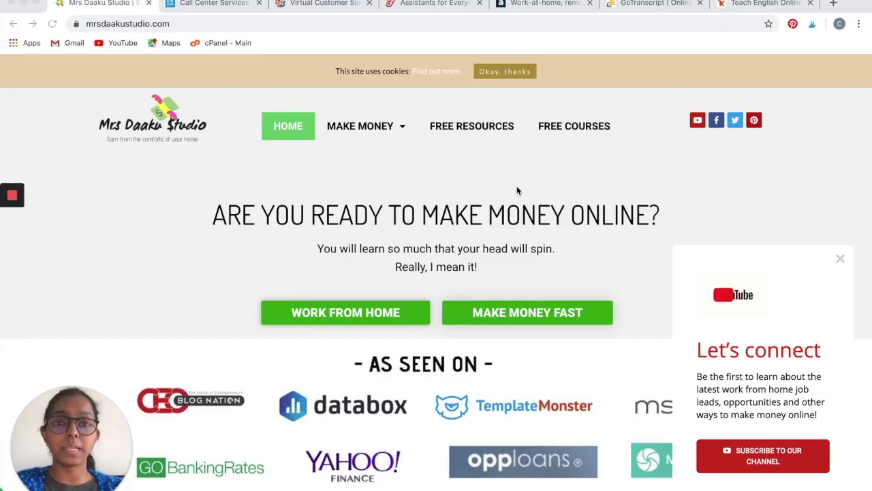
Switch to the Liveops 'Call Center Services' tab showing liveops.com.
click(211, 4)
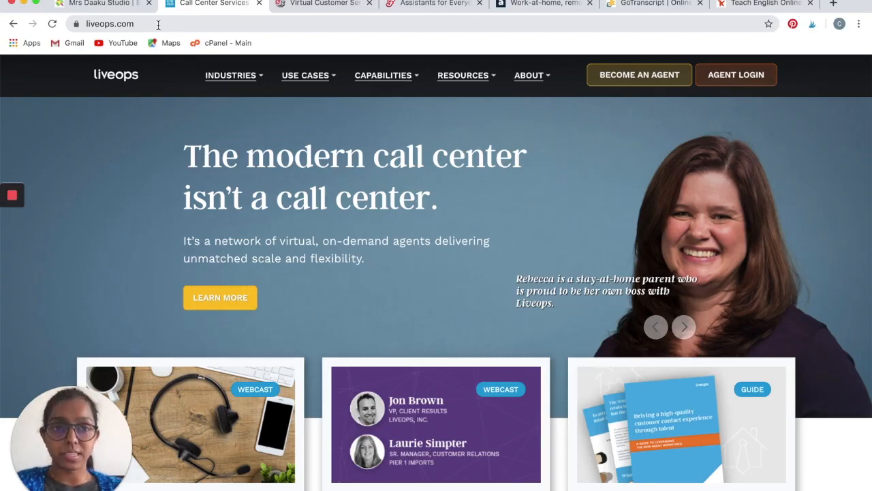
click(10, 195)
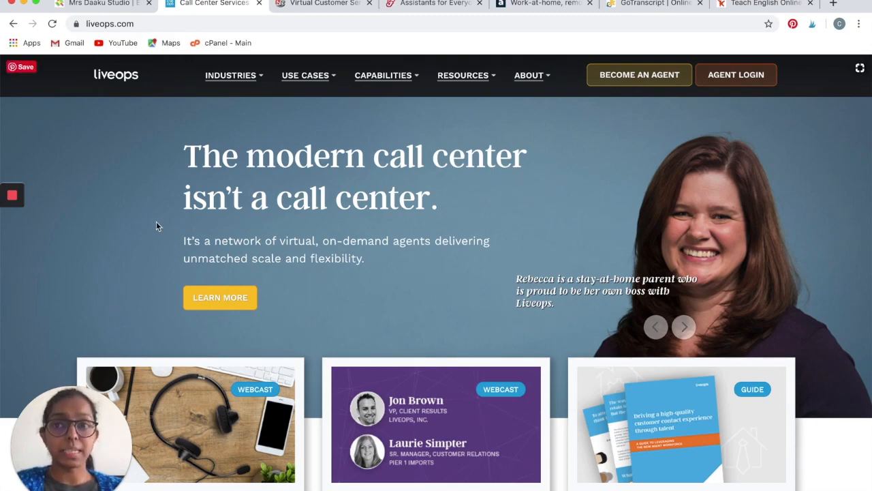
scroll(down, 3)
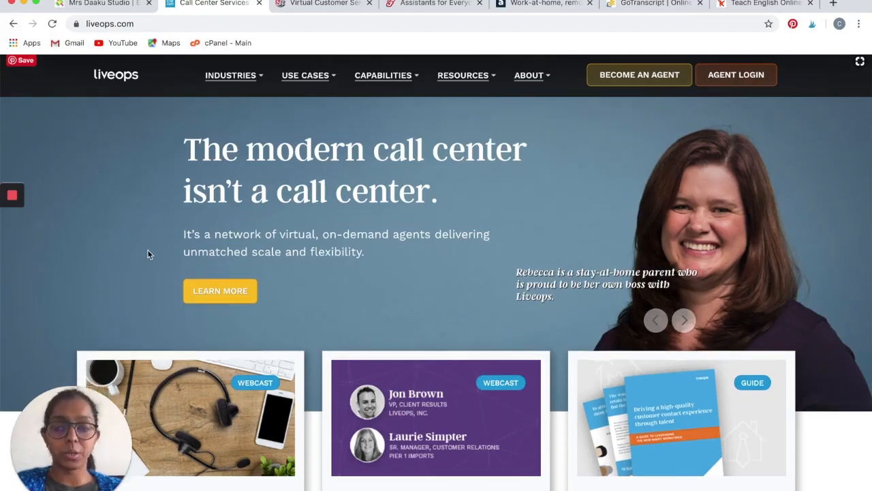
scroll(down, 3)
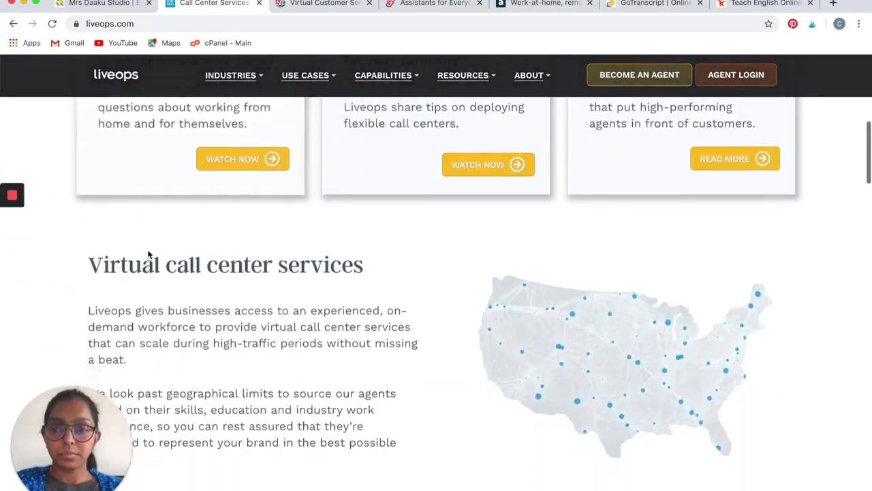
scroll(down, 3)
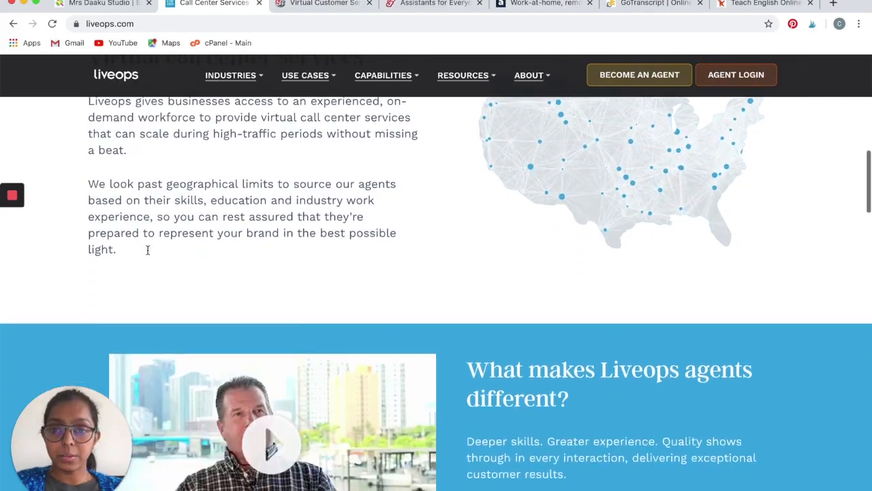
scroll(down, 3)
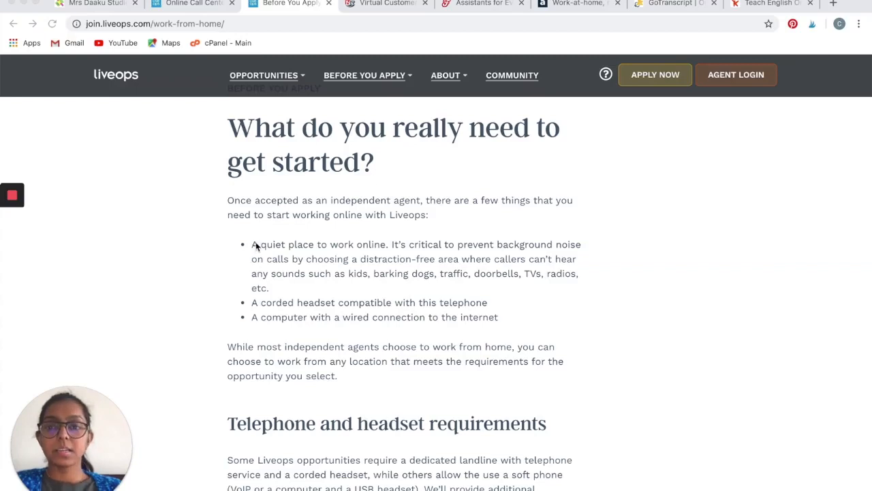
mouse_move(367, 253)
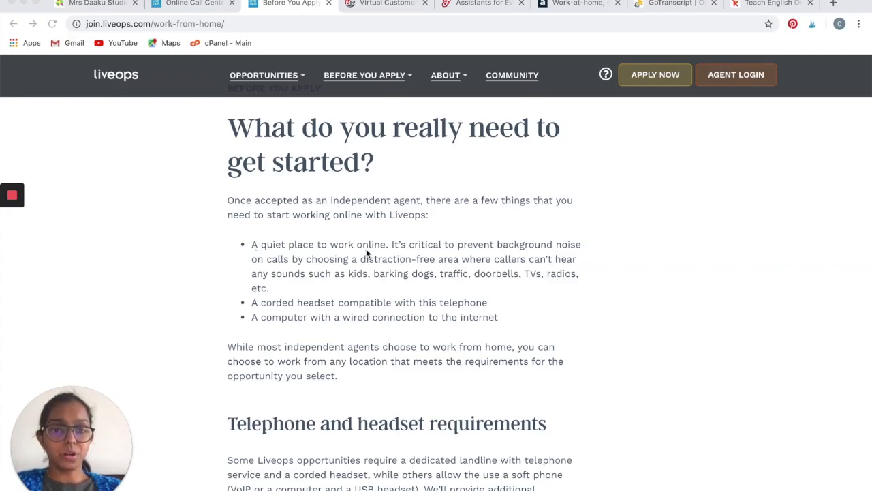
mouse_move(423, 267)
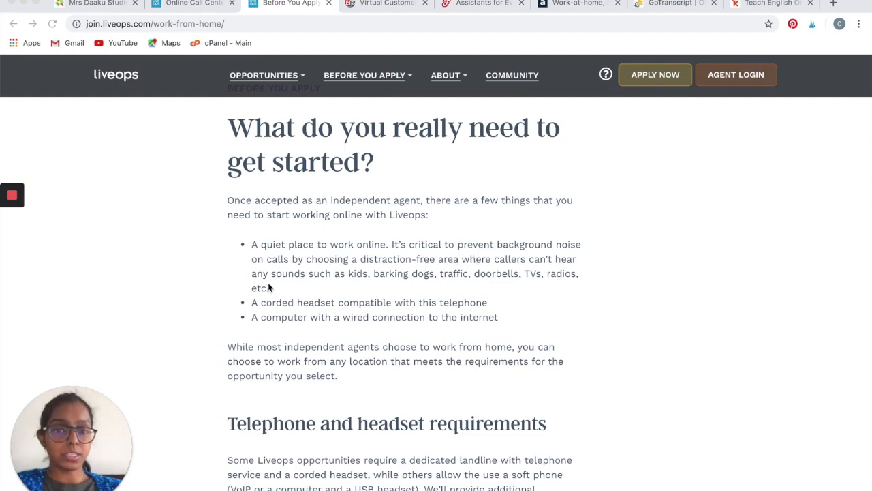
mouse_move(436, 277)
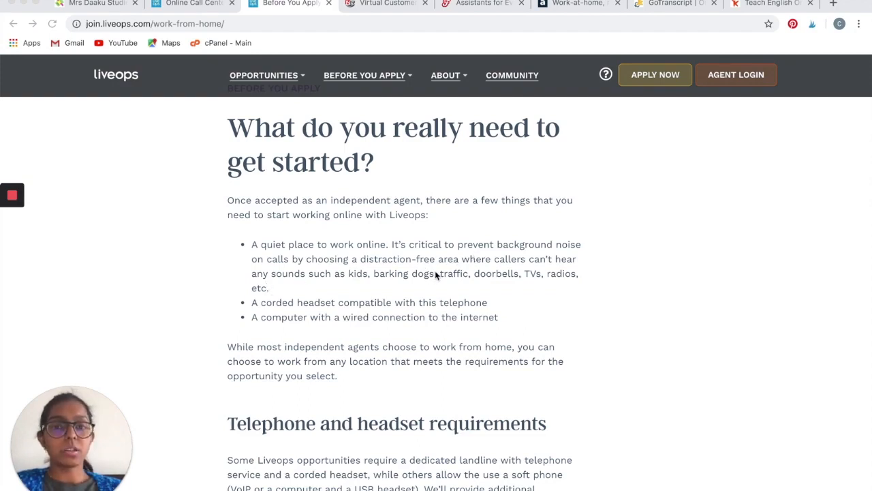
mouse_move(357, 285)
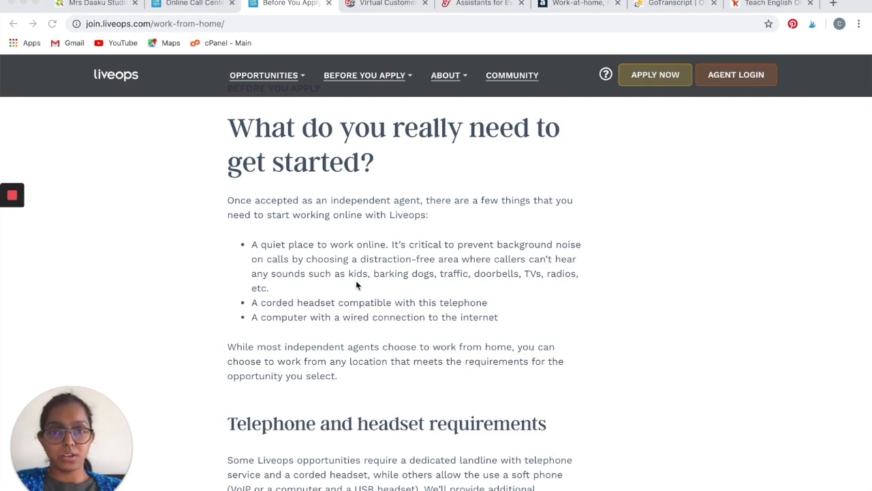
Scroll the Liveops landline, VoIP, computer, virus protection and internet requirements down to the FAQ.
scroll(down, 3)
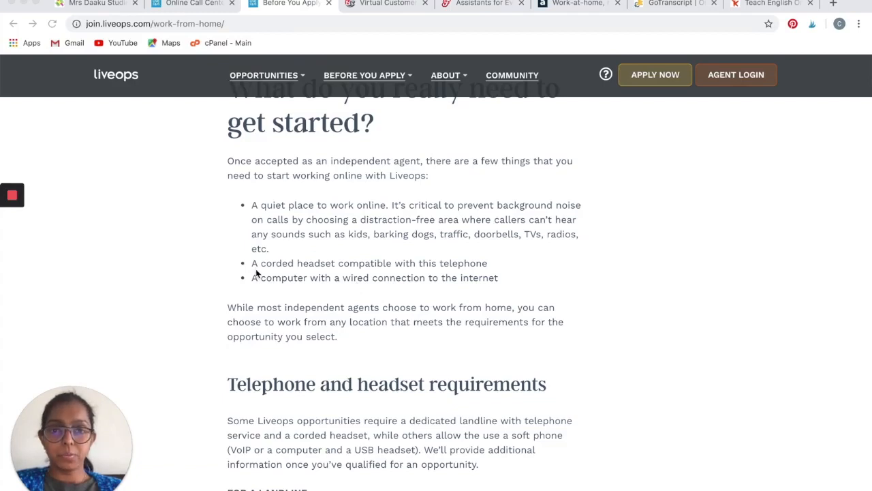
mouse_move(275, 300)
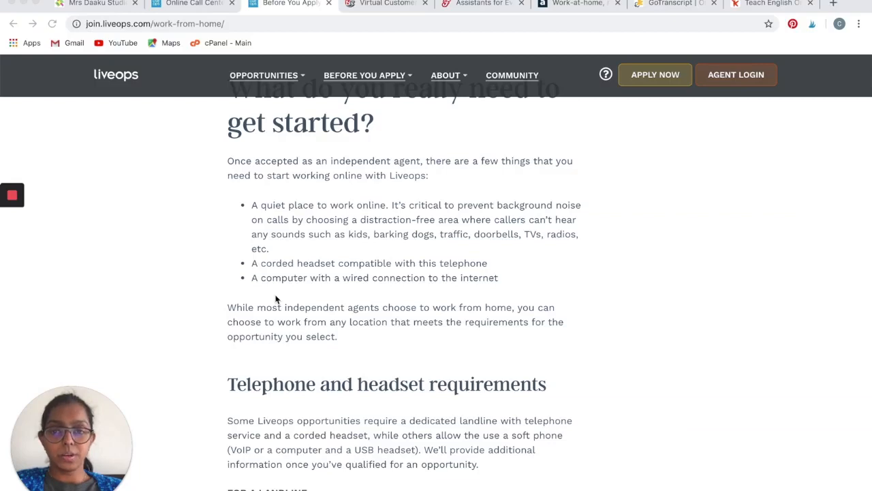
scroll(down, 3)
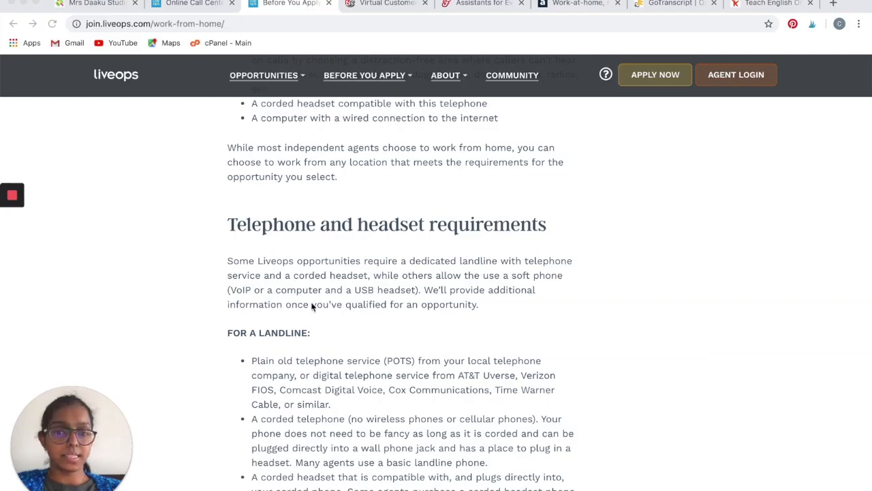
scroll(down, 3)
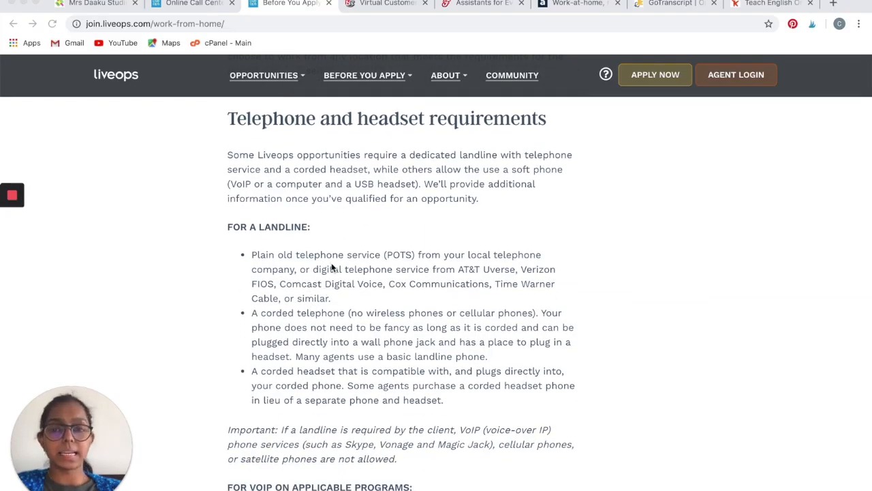
scroll(down, 3)
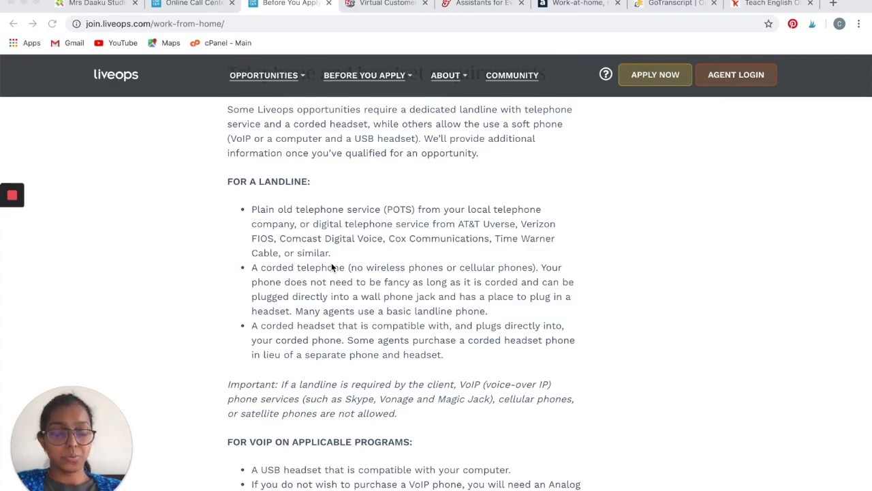
scroll(down, 3)
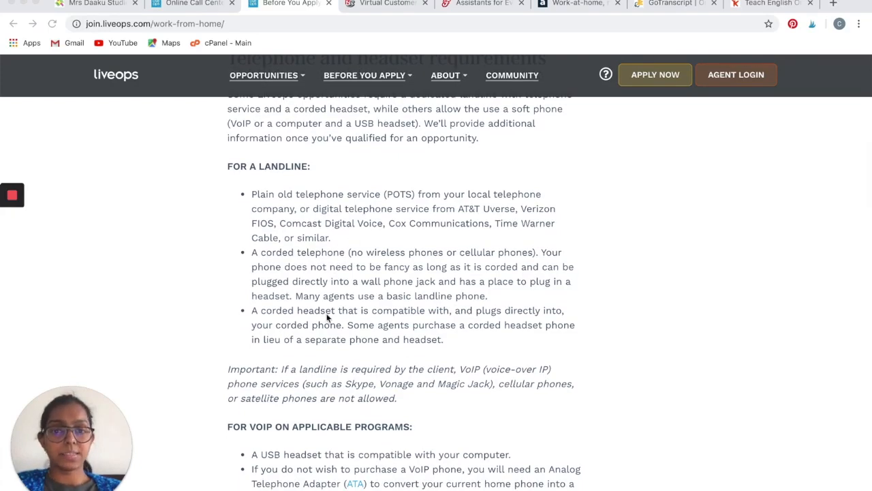
scroll(down, 3)
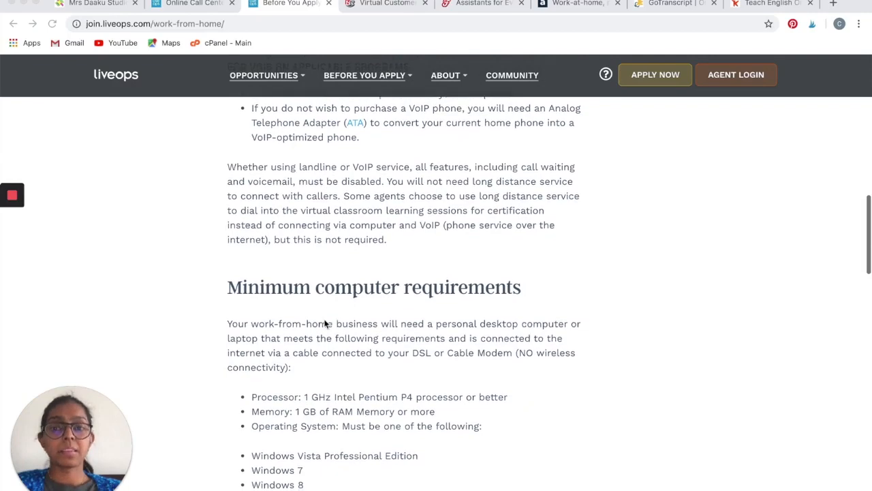
scroll(down, 3)
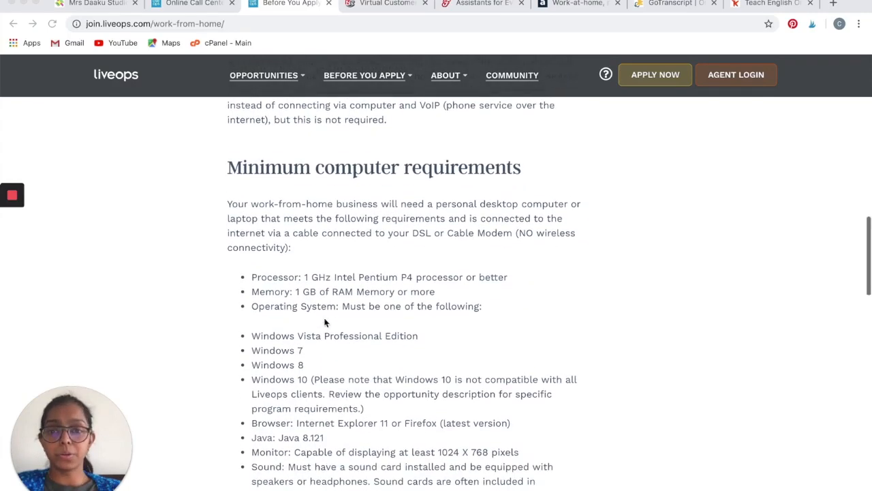
scroll(down, 3)
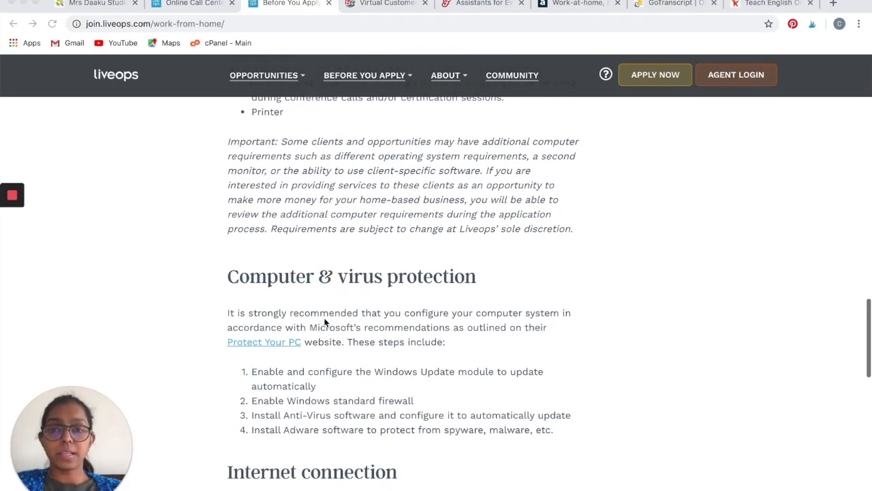
scroll(down, 3)
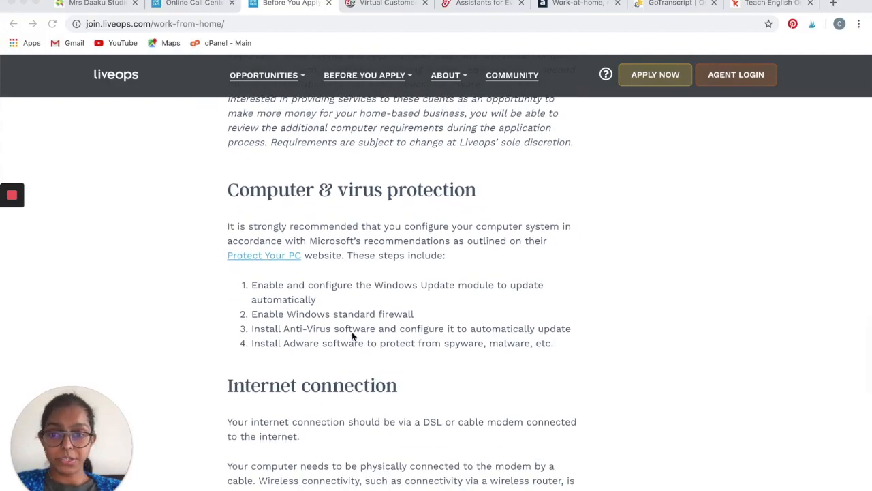
scroll(down, 3)
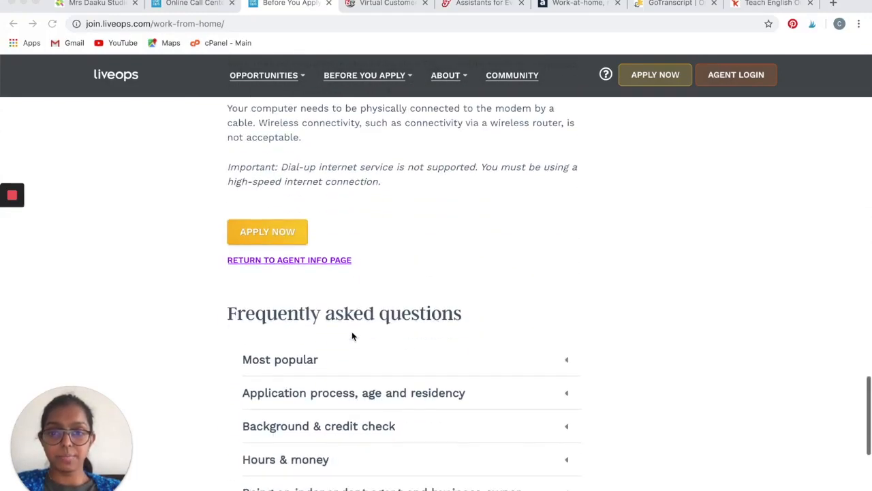
scroll(down, 3)
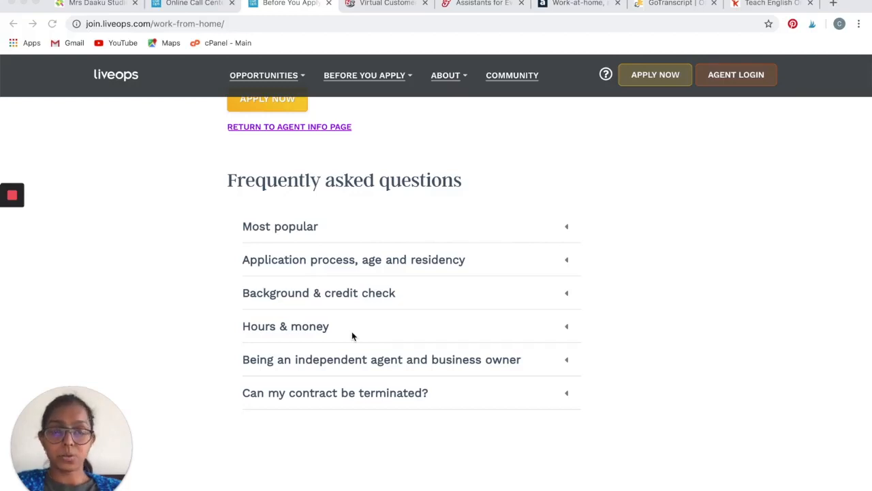
mouse_move(430, 239)
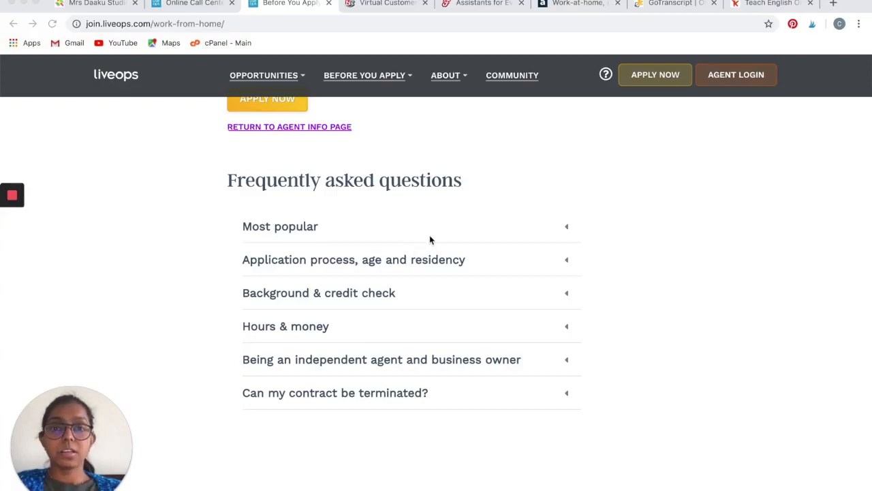
Expand the Liveops FAQ and read answers on contractor fees, the $45 background check and pay.
click(280, 226)
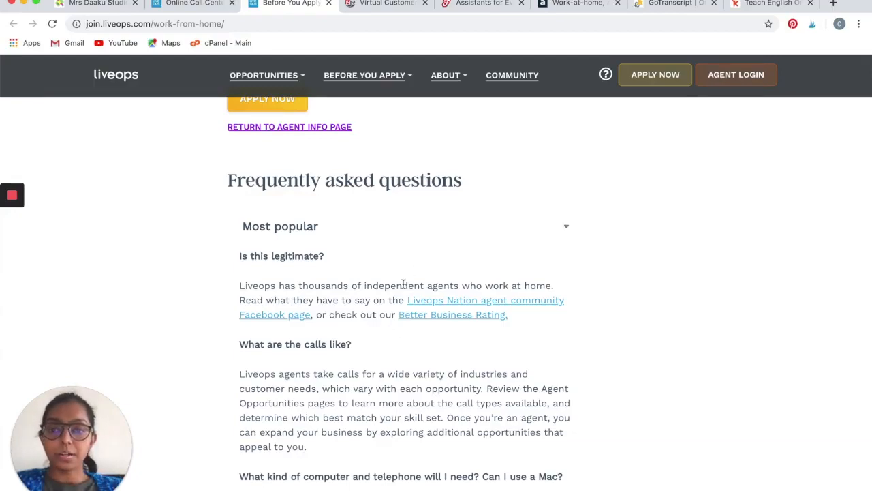
scroll(down, 3)
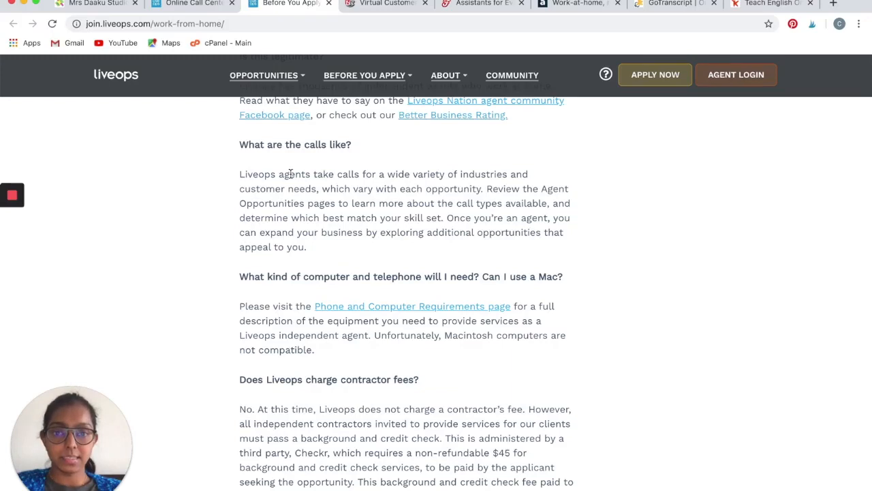
mouse_move(312, 200)
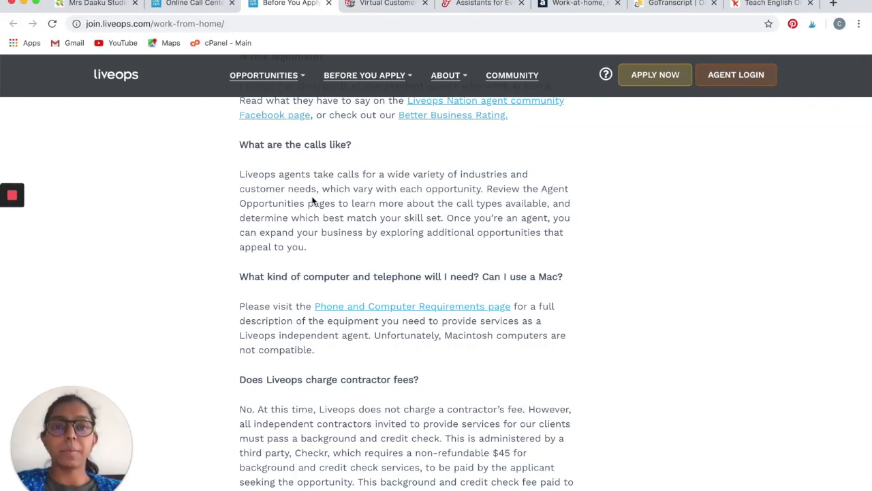
mouse_move(228, 261)
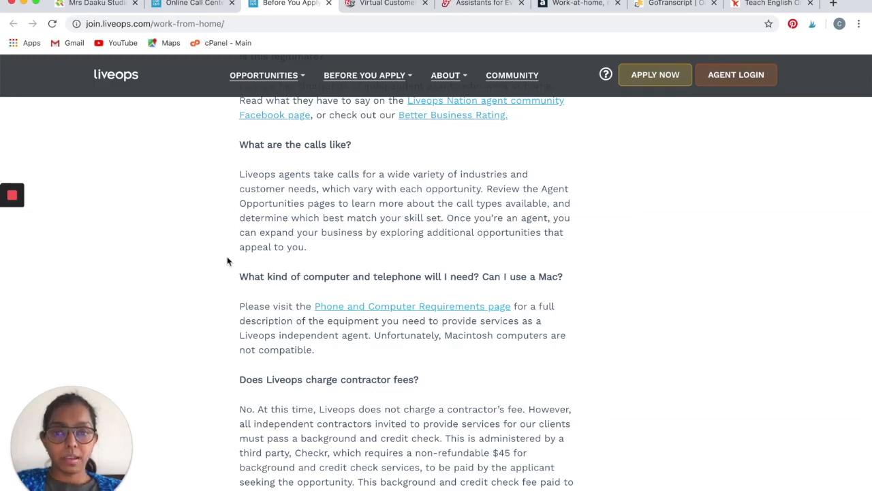
scroll(down, 3)
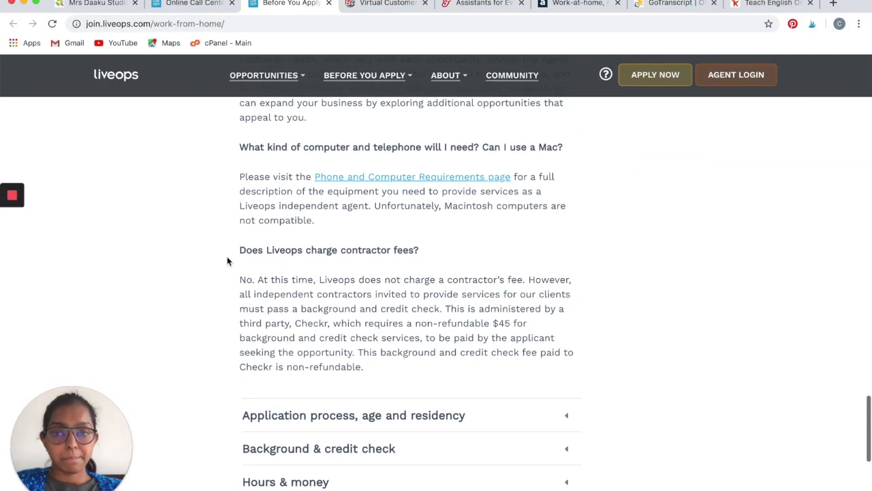
scroll(down, 3)
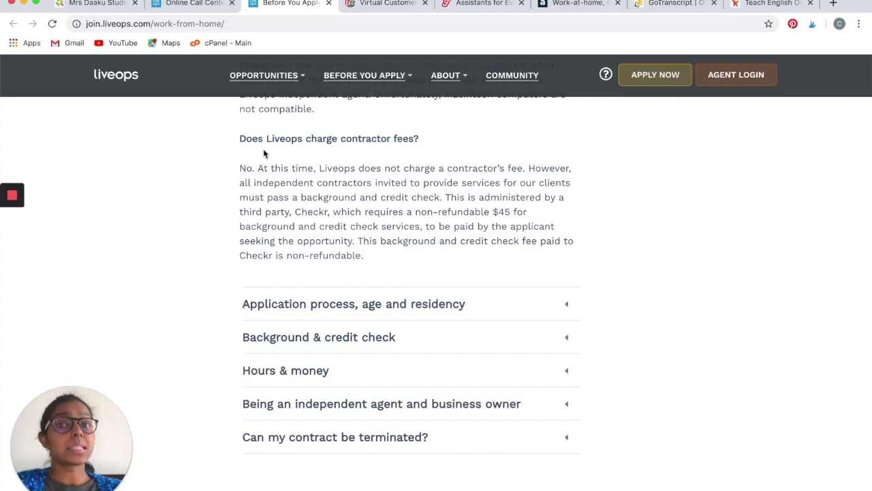
mouse_move(362, 141)
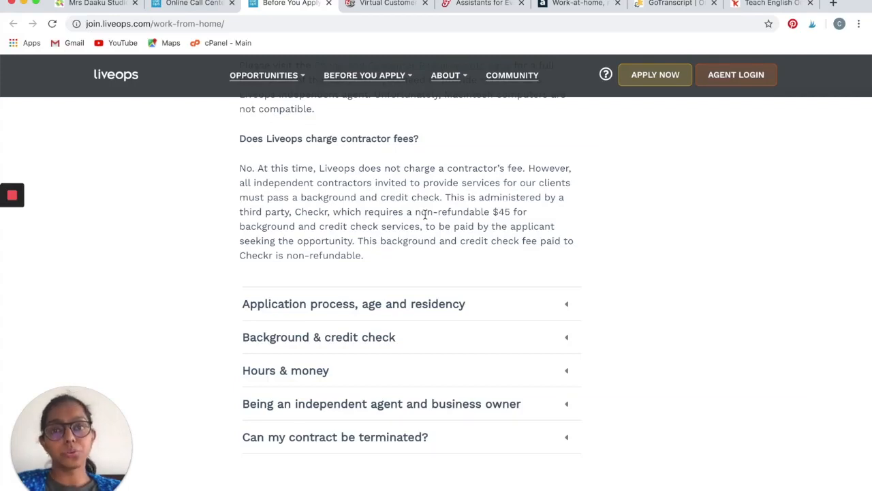
scroll(down, 3)
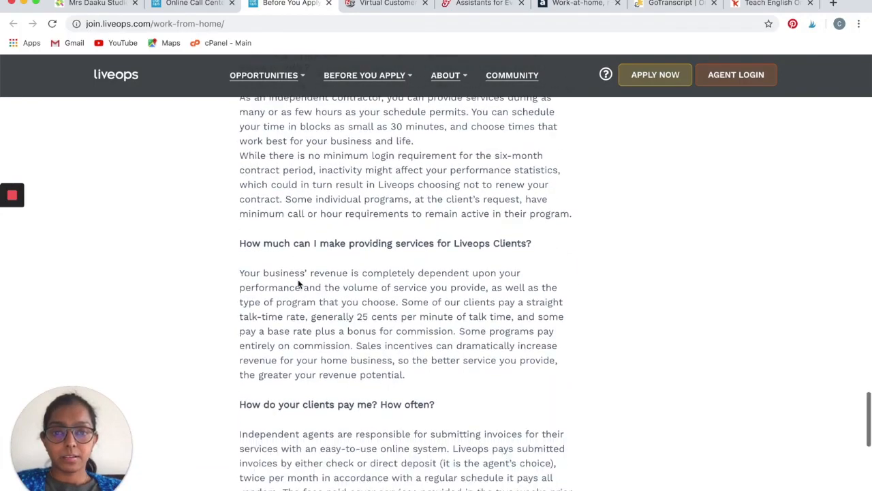
scroll(down, 3)
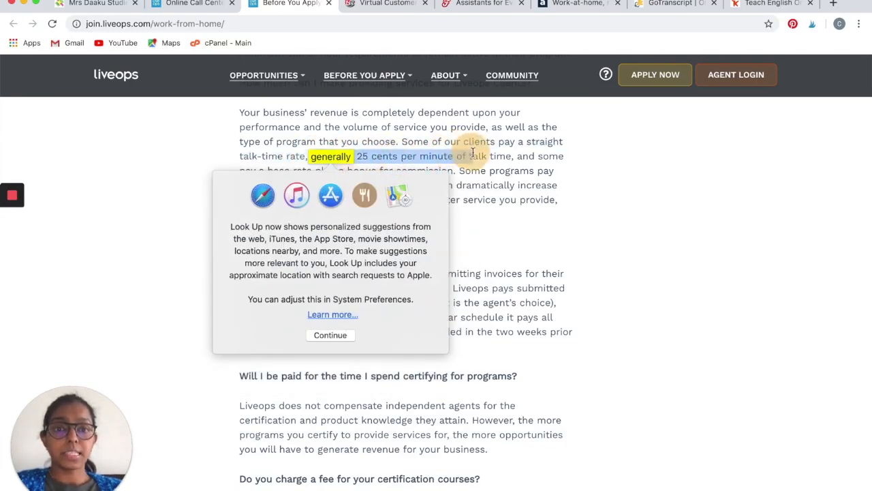
click(331, 334)
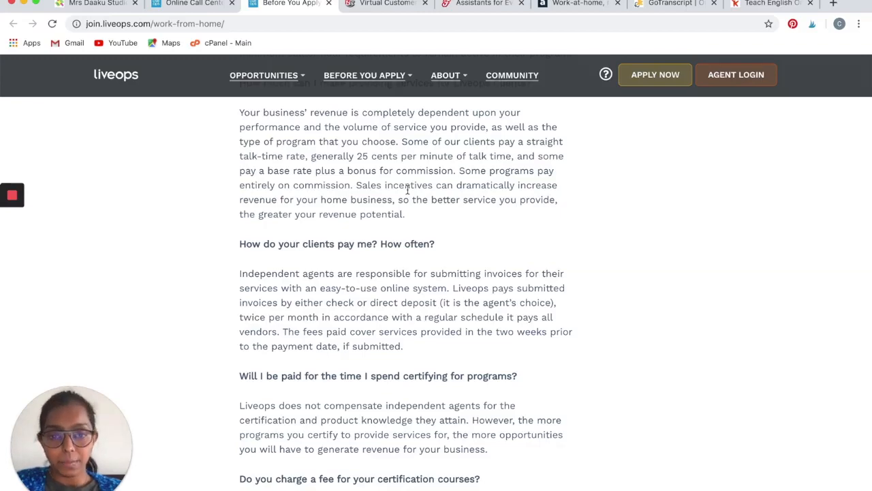
scroll(down, 3)
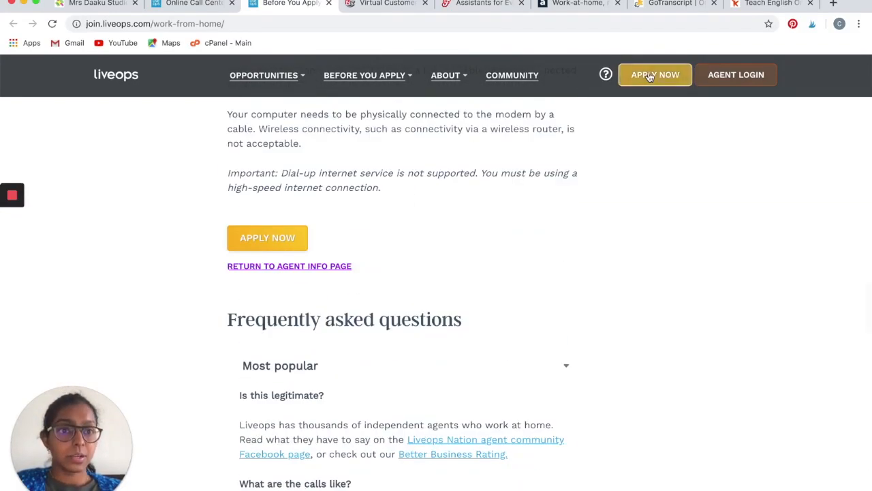
View the Liveops job openings list and see all remote opportunities.
click(654, 75)
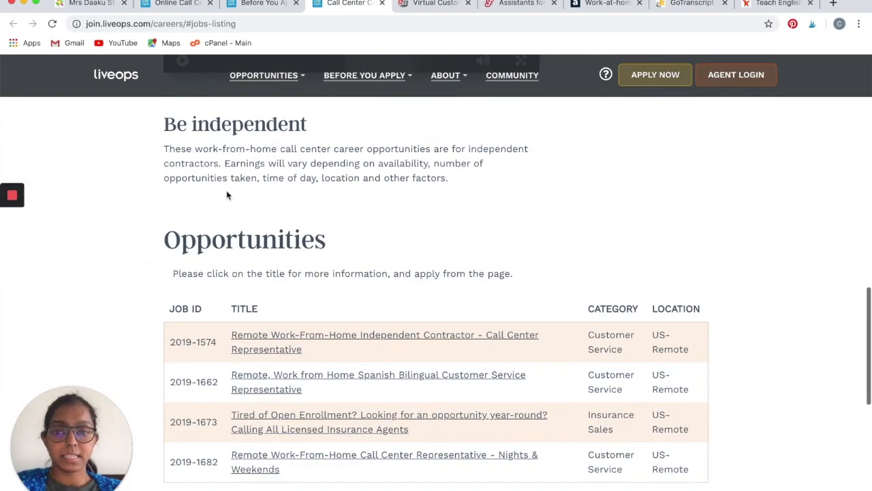
click(259, 5)
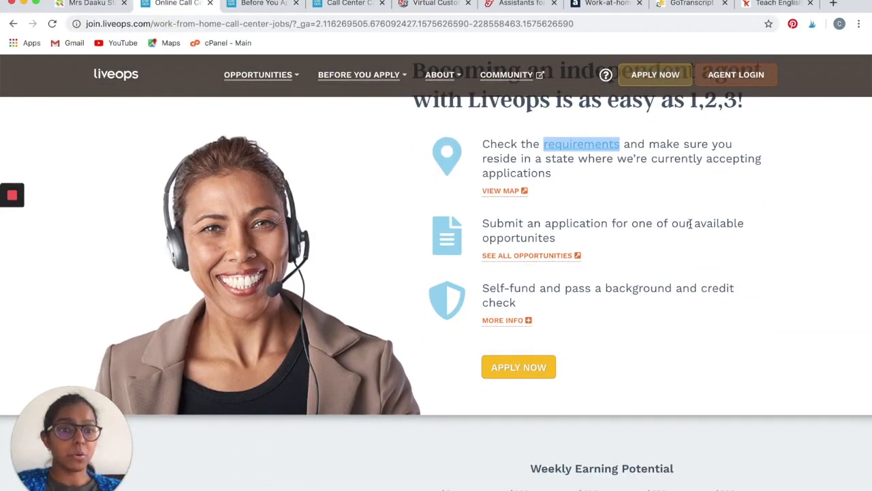
mouse_move(537, 262)
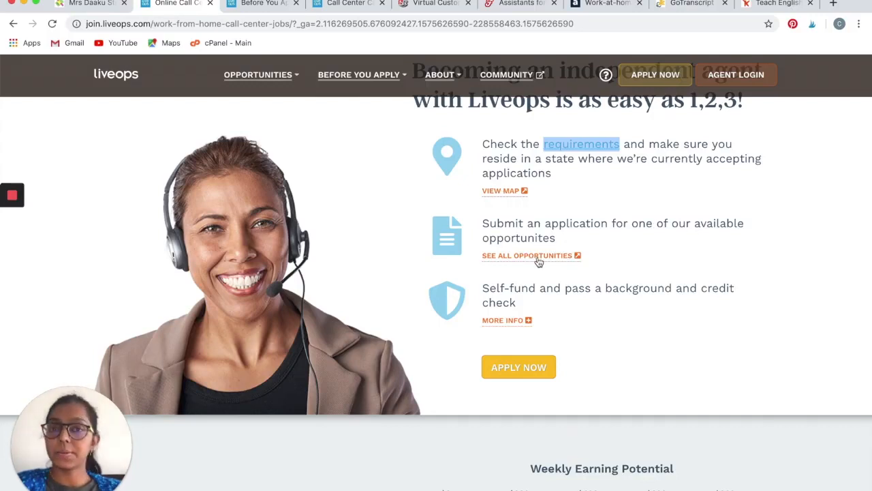
click(527, 255)
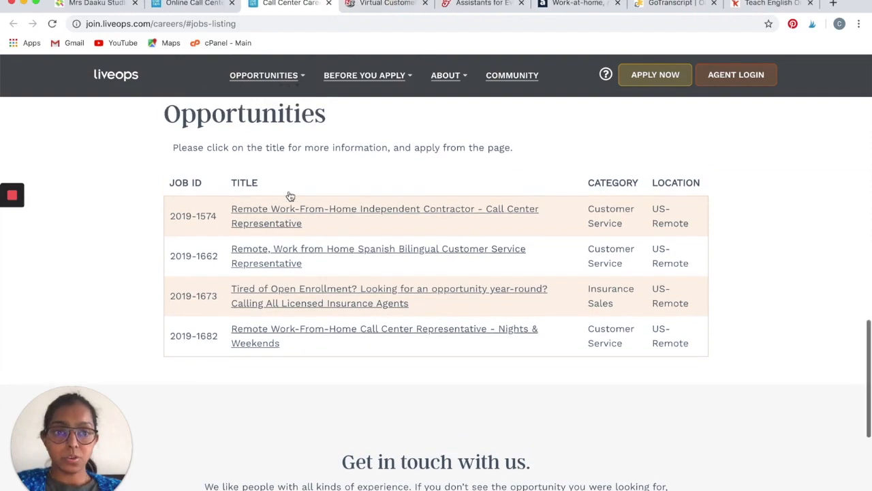
mouse_move(356, 221)
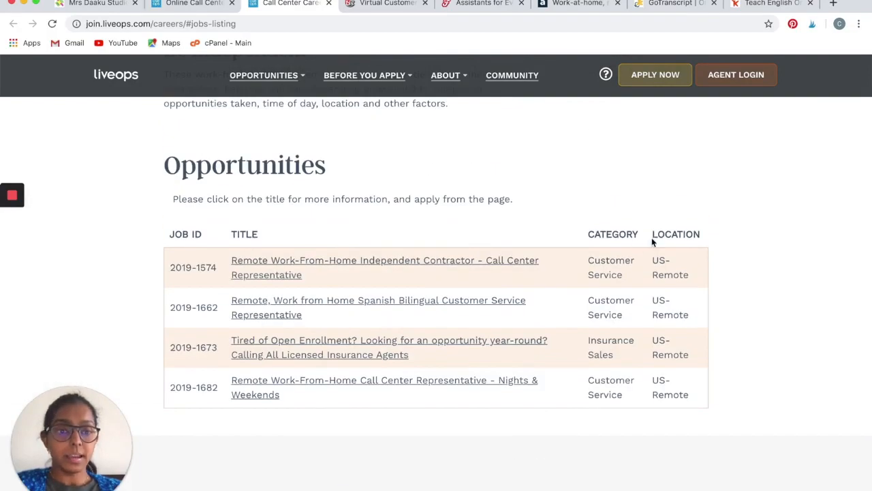
mouse_move(202, 18)
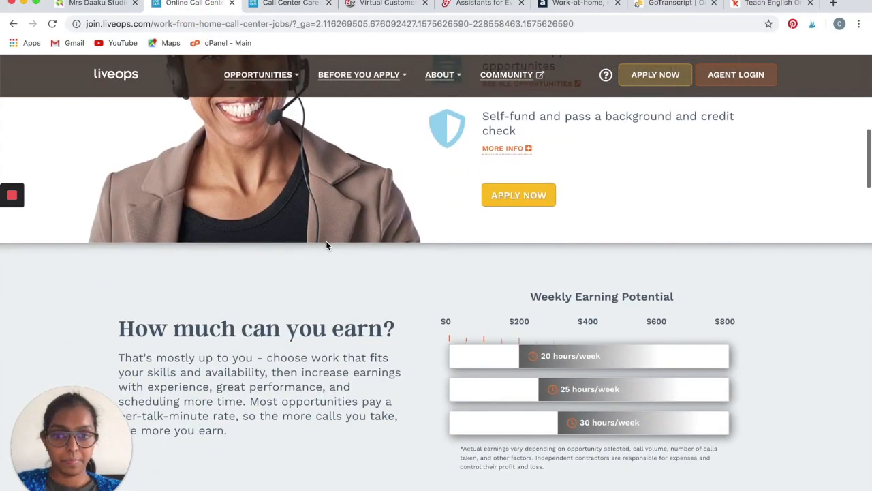
Scroll to the weekly earning potential chart for 20, 25 and 30 hours.
scroll(down, 3)
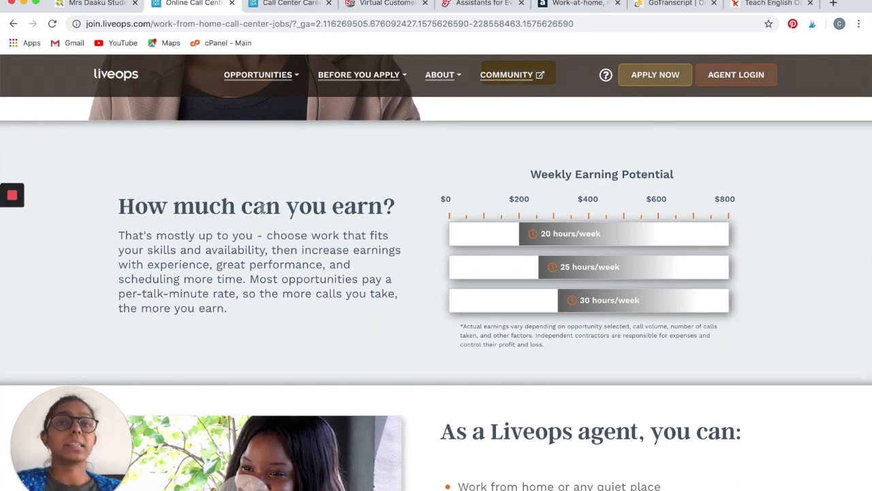
mouse_move(512, 196)
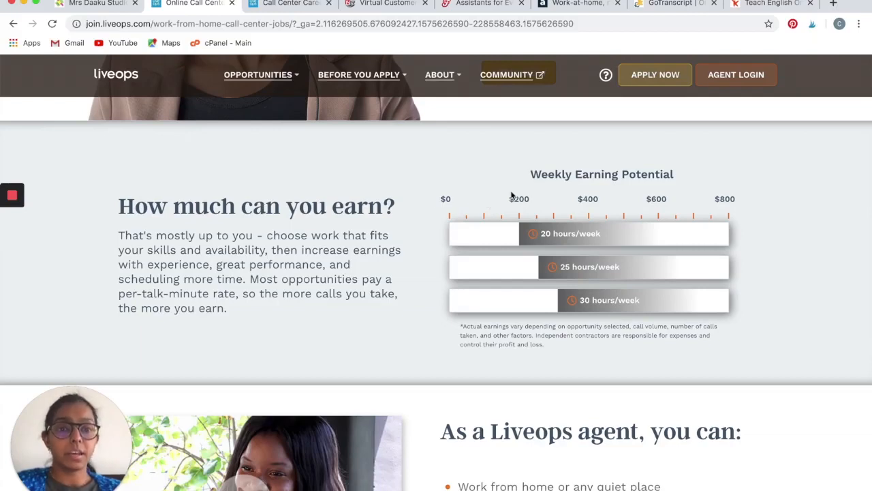
mouse_move(550, 185)
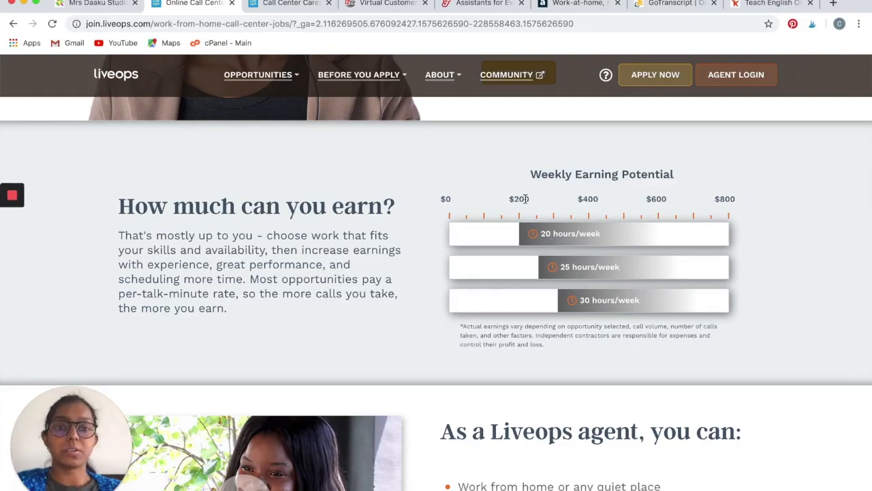
mouse_move(600, 269)
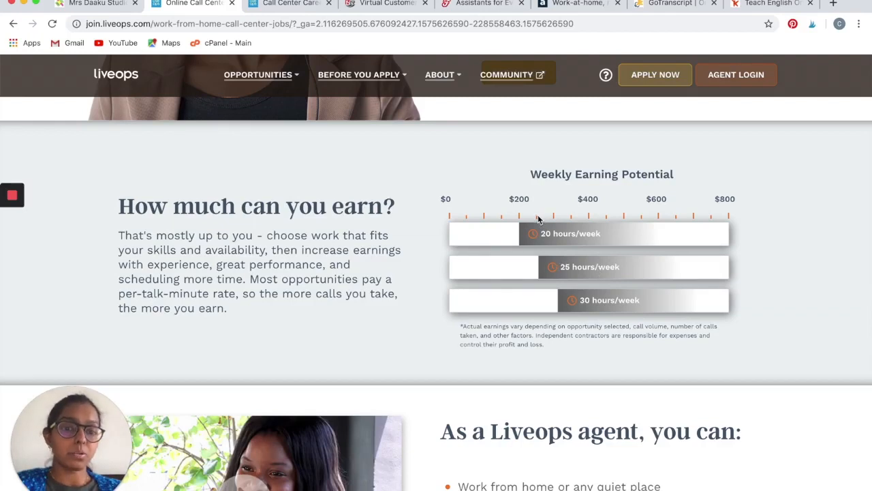
mouse_move(586, 301)
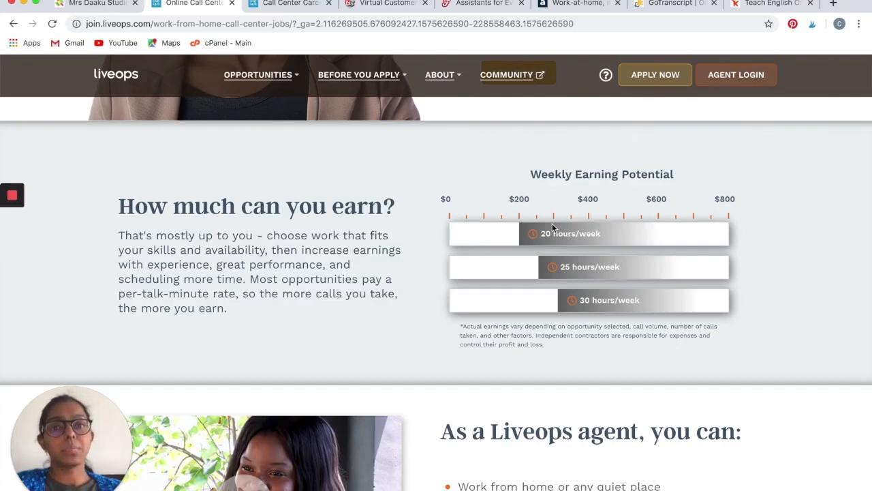
scroll(down, 3)
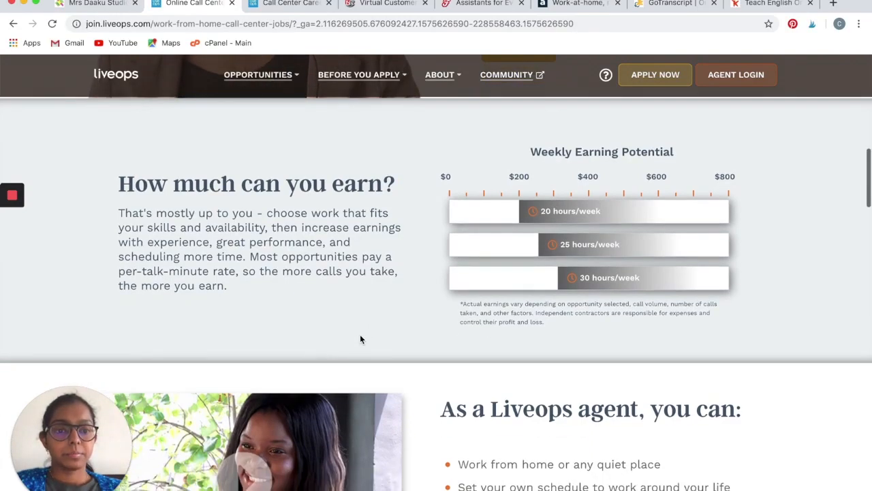
scroll(down, 3)
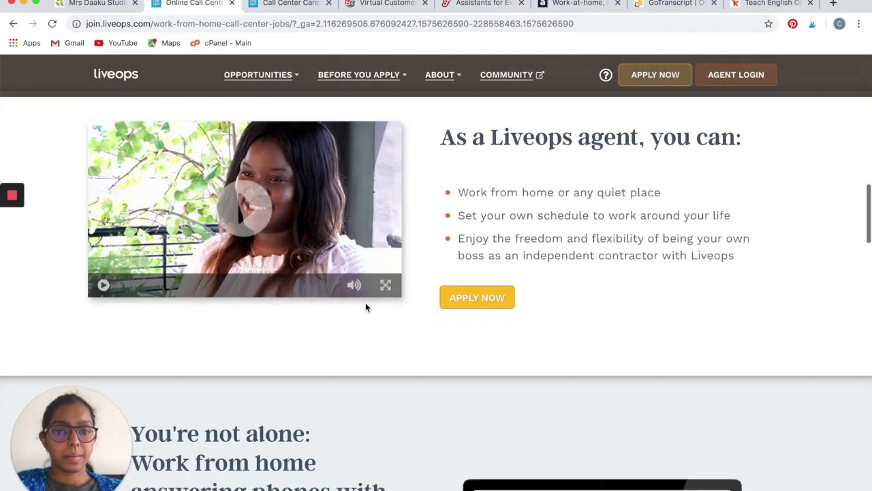
scroll(down, 3)
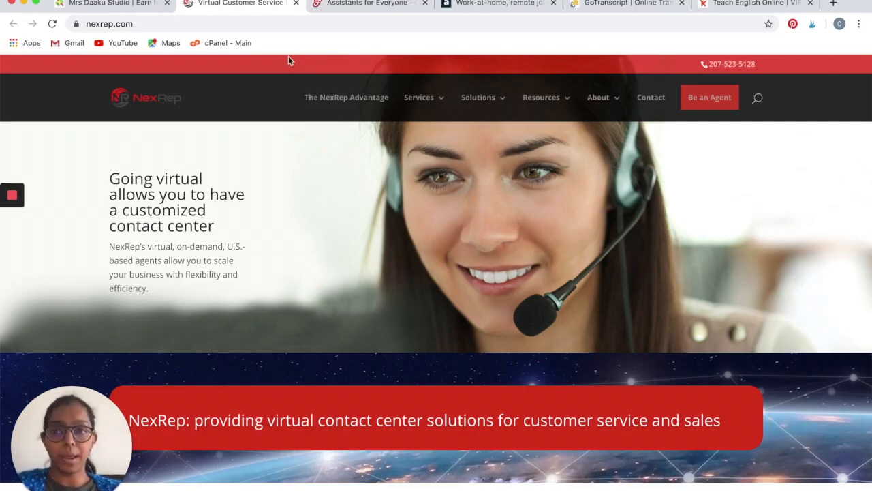
mouse_move(184, 118)
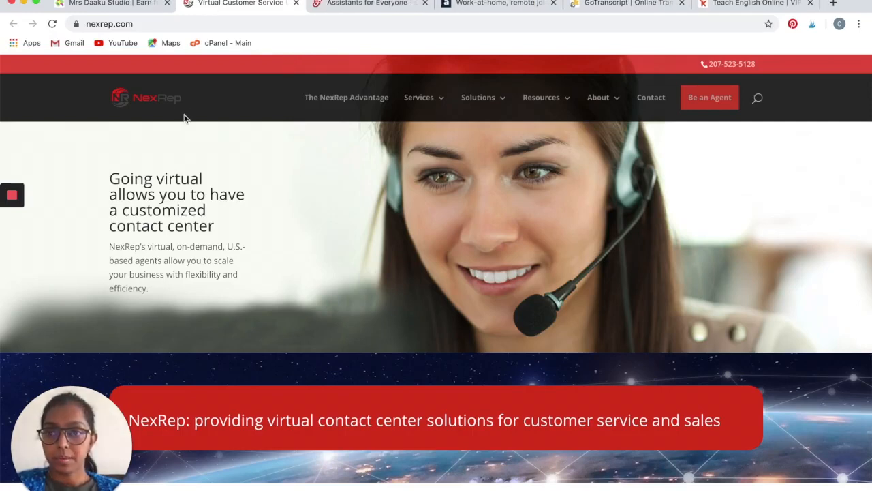
Scroll NexRep's homepage to its customer service, inbound sales and outbound sales offerings.
scroll(down, 3)
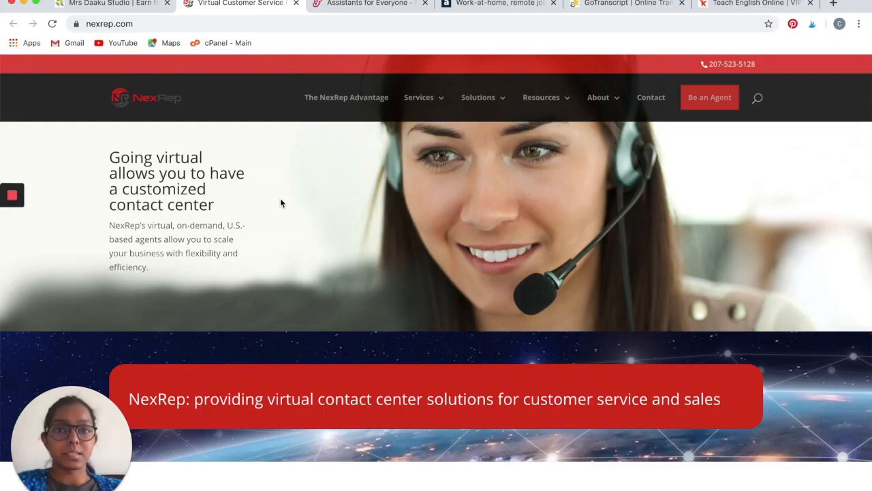
scroll(down, 3)
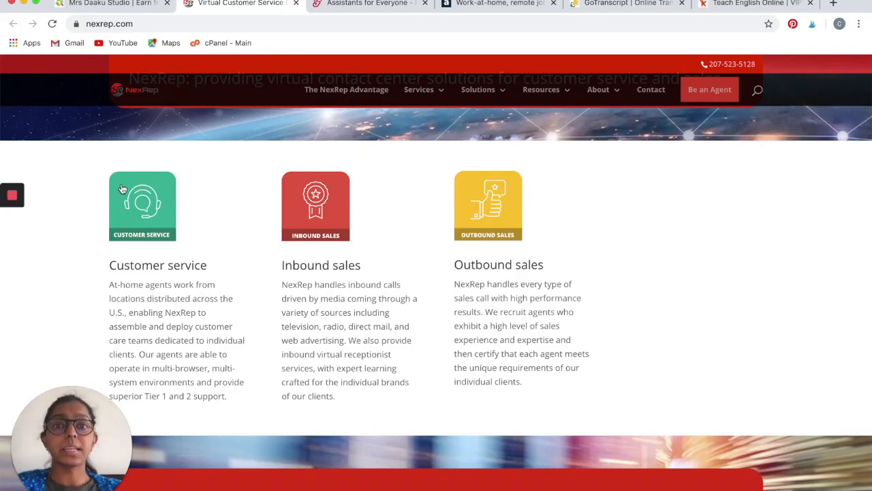
mouse_move(87, 233)
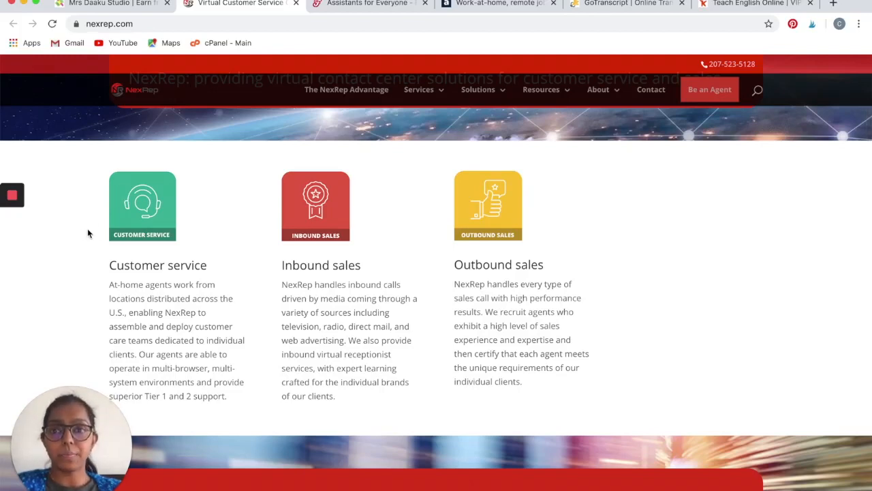
mouse_move(192, 282)
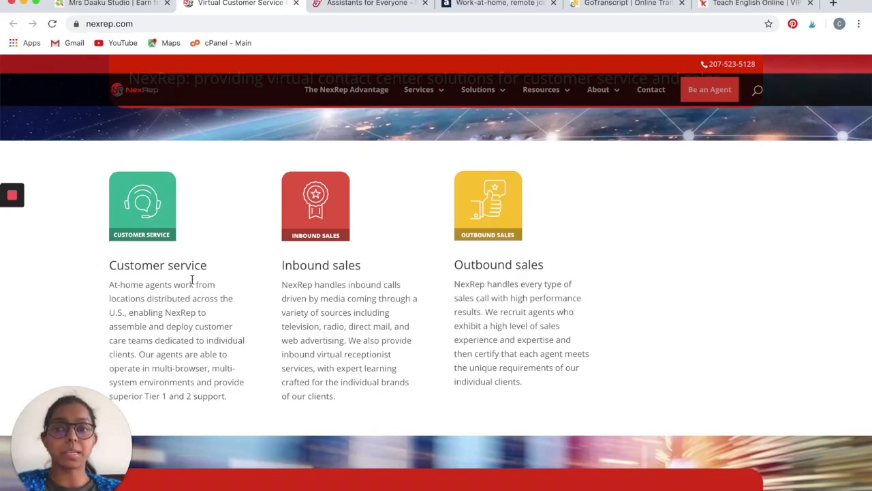
mouse_move(381, 289)
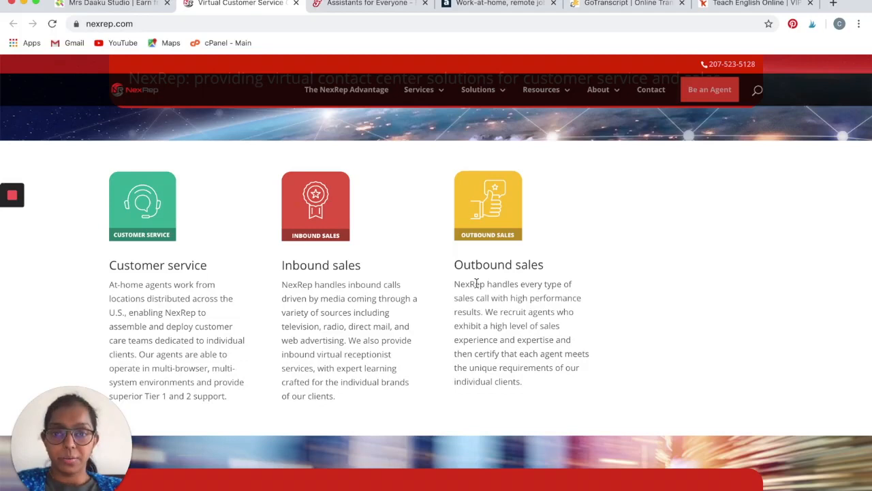
mouse_move(421, 276)
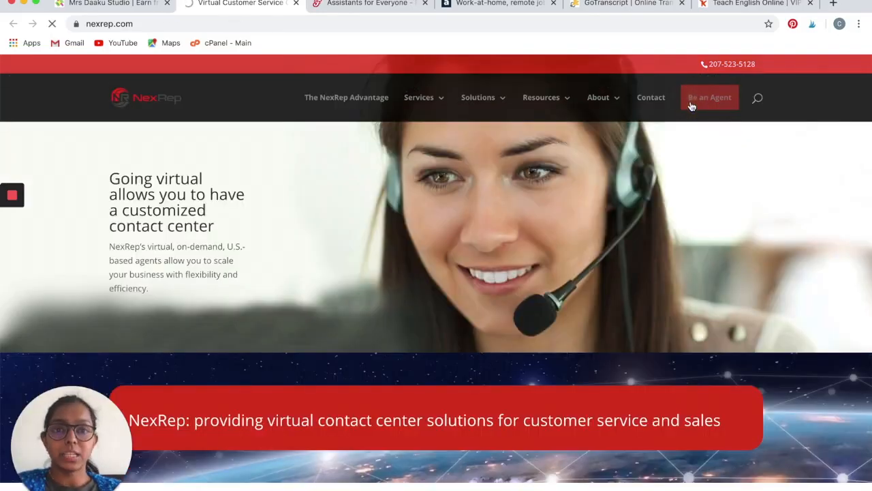
Open NexRep's 'Be an Agent' page and preview the Marketplace registration form.
click(710, 97)
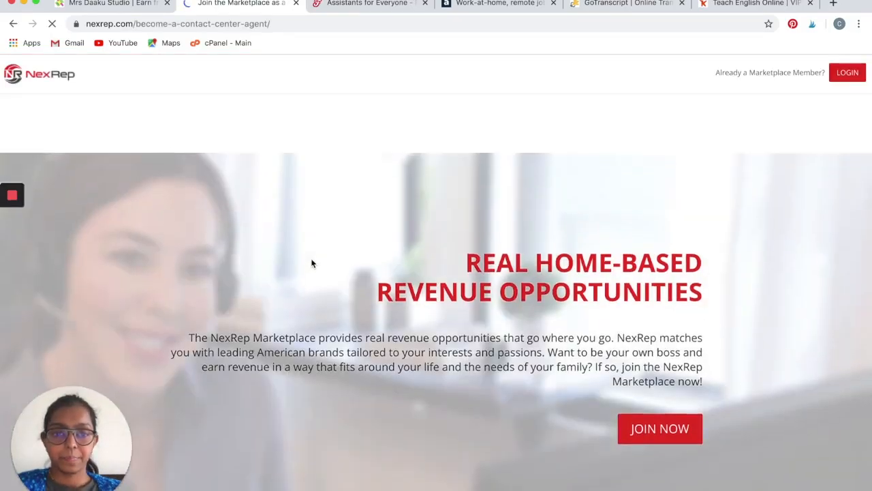
scroll(down, 3)
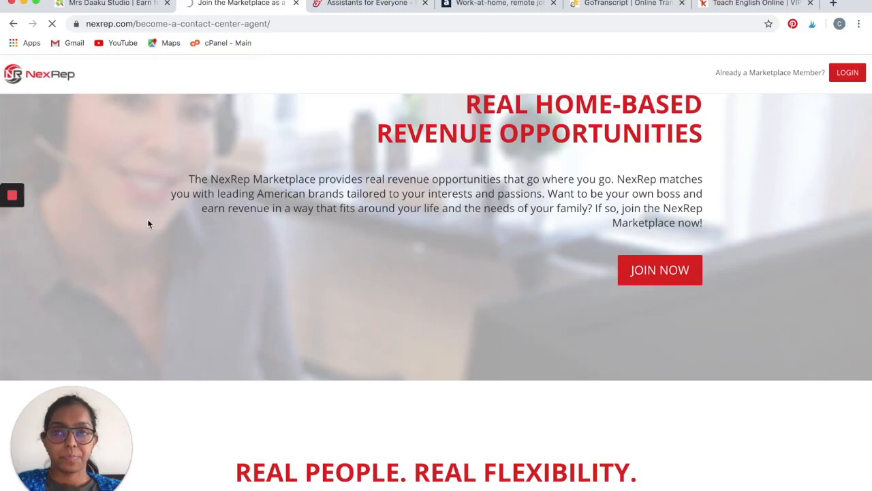
click(659, 270)
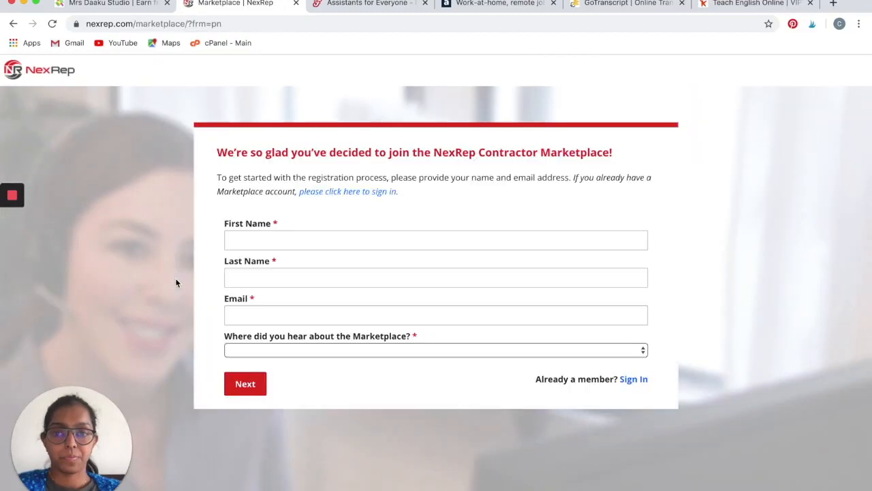
mouse_move(439, 377)
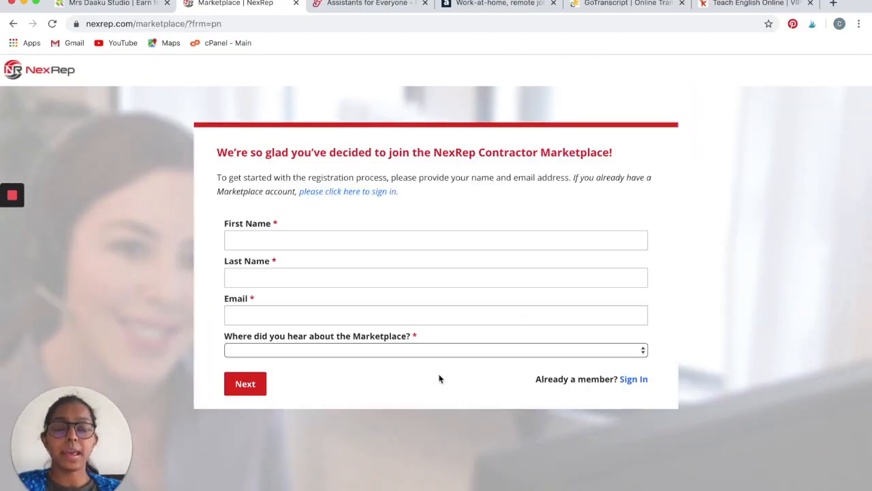
click(9, 25)
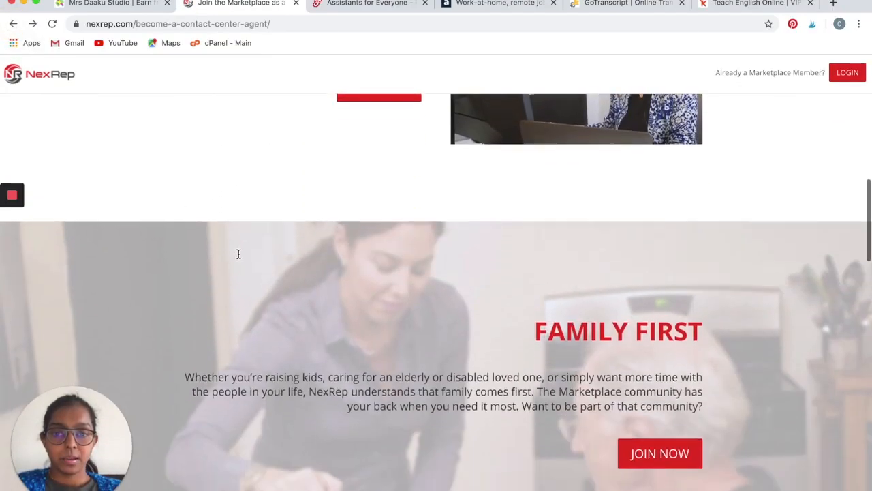
Scroll through NexRep's contractor marketplace page down to its community section.
scroll(down, 3)
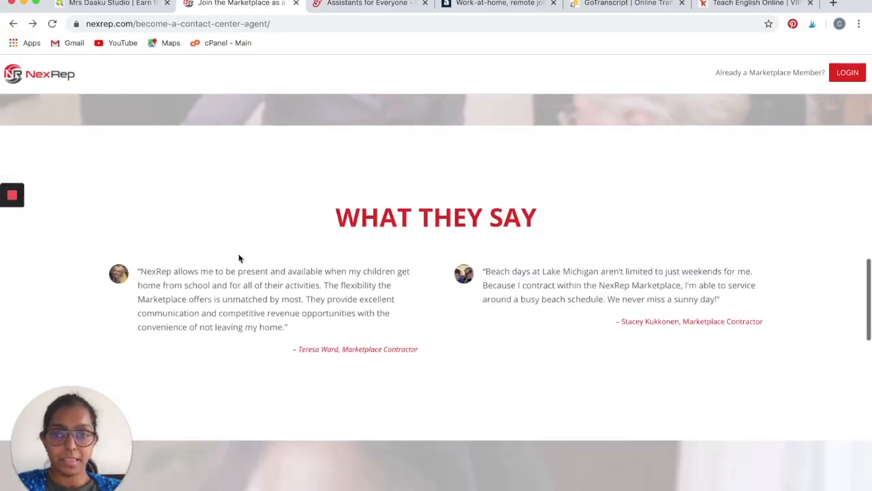
scroll(up, 3)
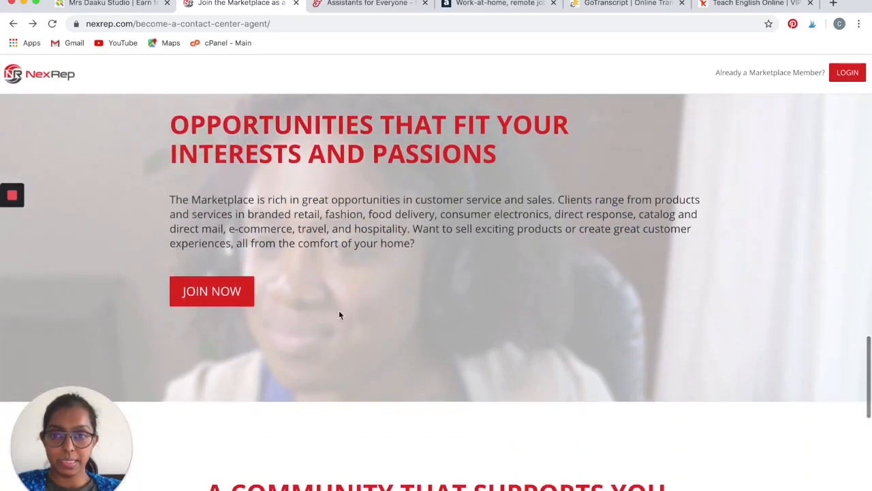
scroll(down, 3)
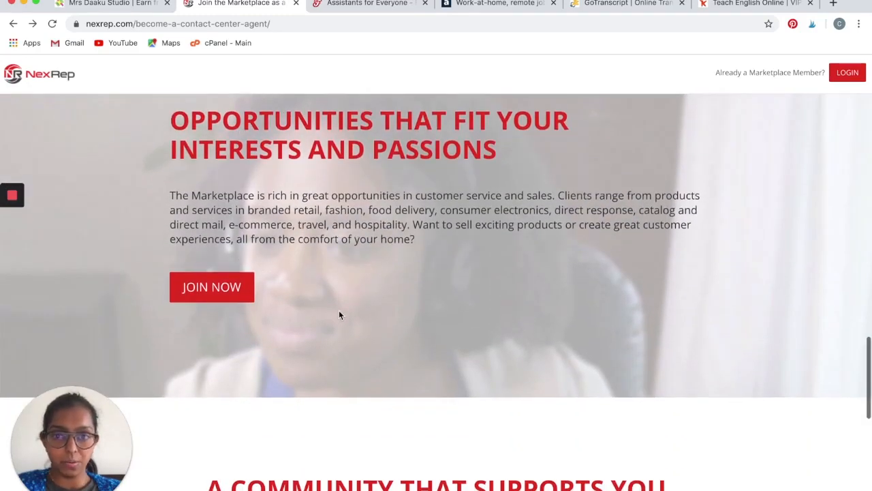
scroll(down, 3)
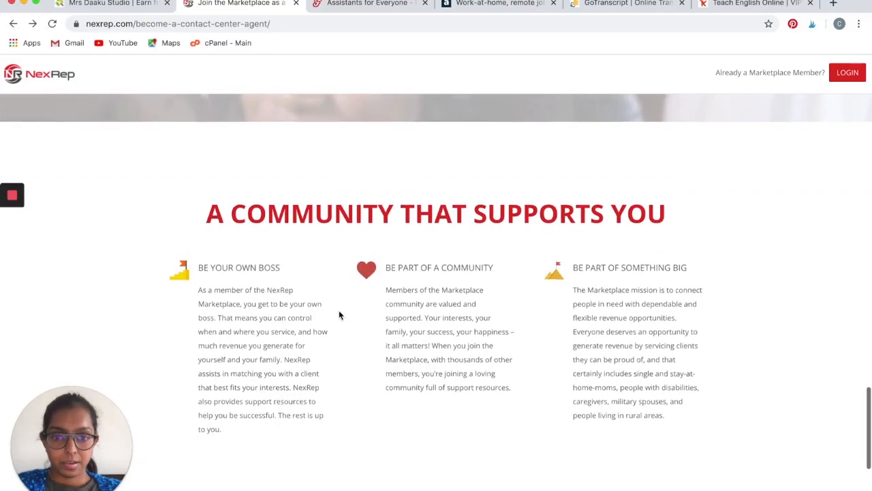
scroll(down, 3)
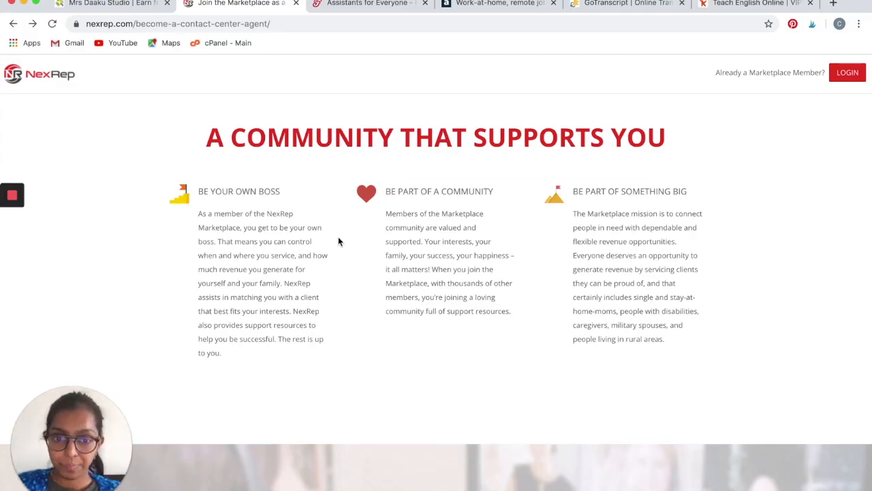
scroll(down, 3)
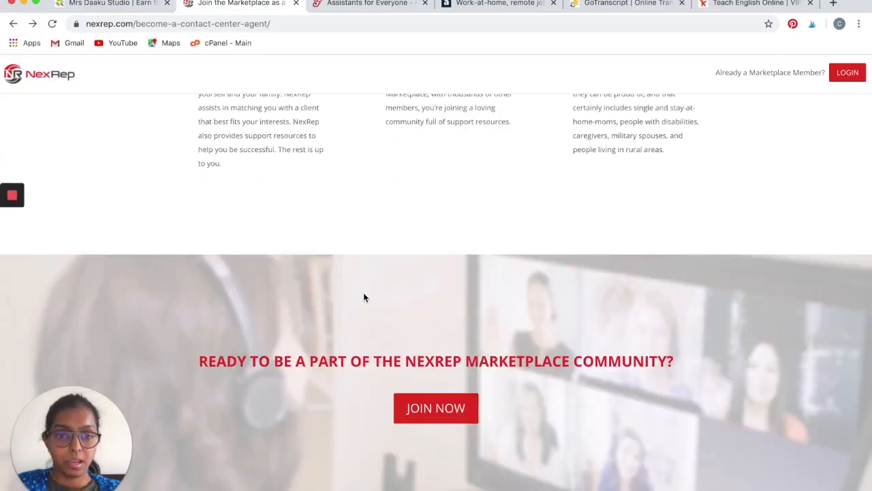
scroll(down, 3)
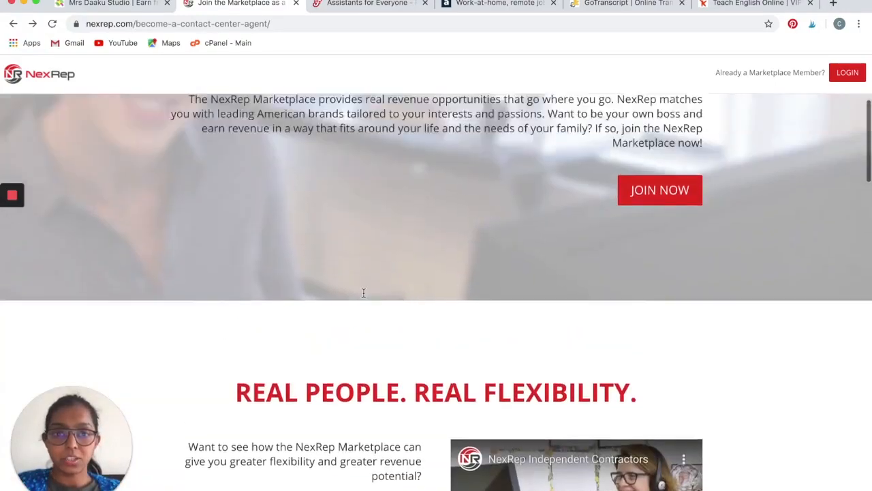
scroll(up, 3)
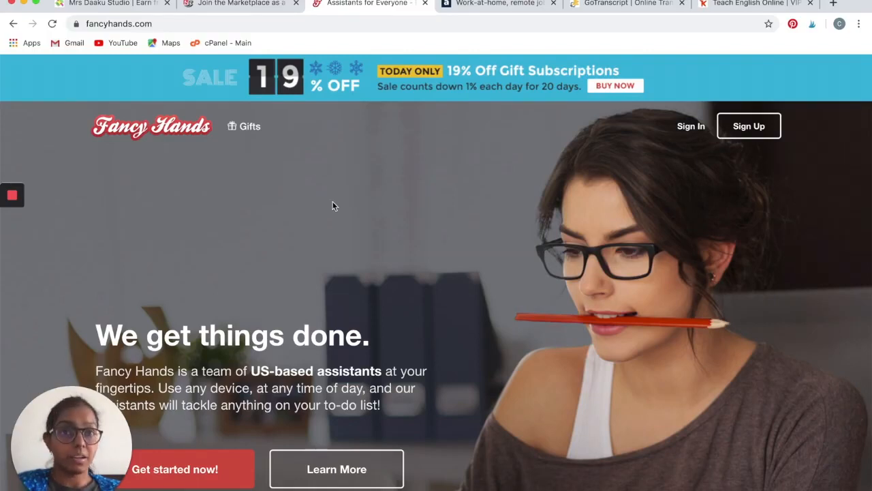
Scroll the Fancy Hands homepage past the $29.99, $74.99 and $149.99 plans to the footer.
scroll(down, 3)
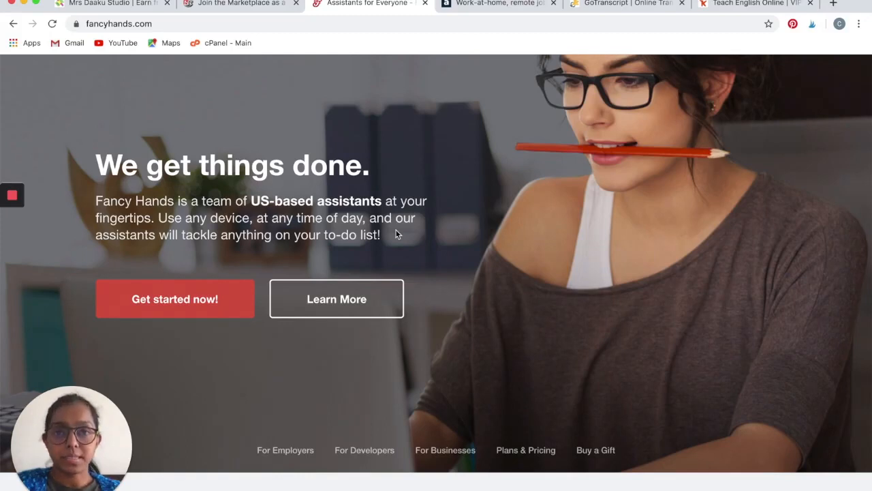
scroll(down, 3)
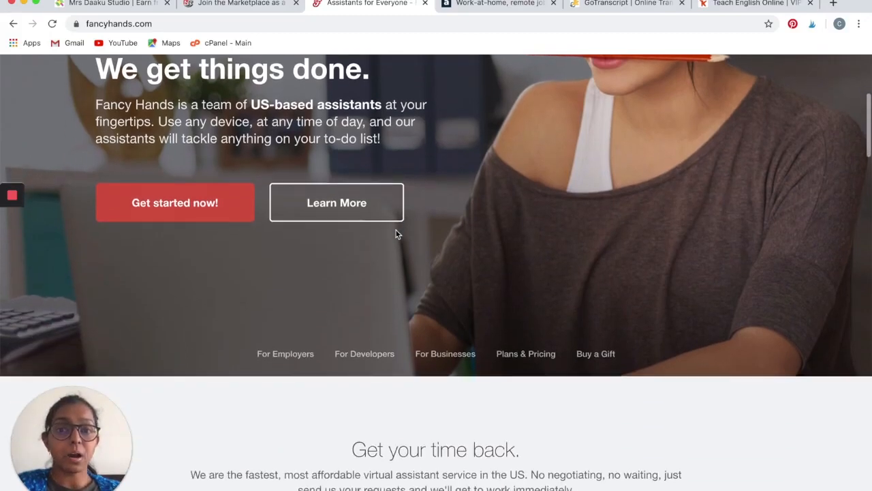
scroll(down, 3)
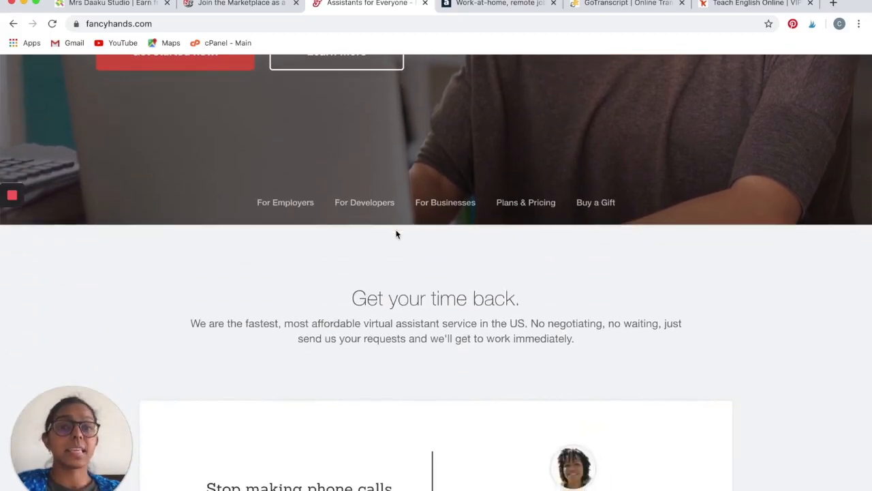
scroll(down, 3)
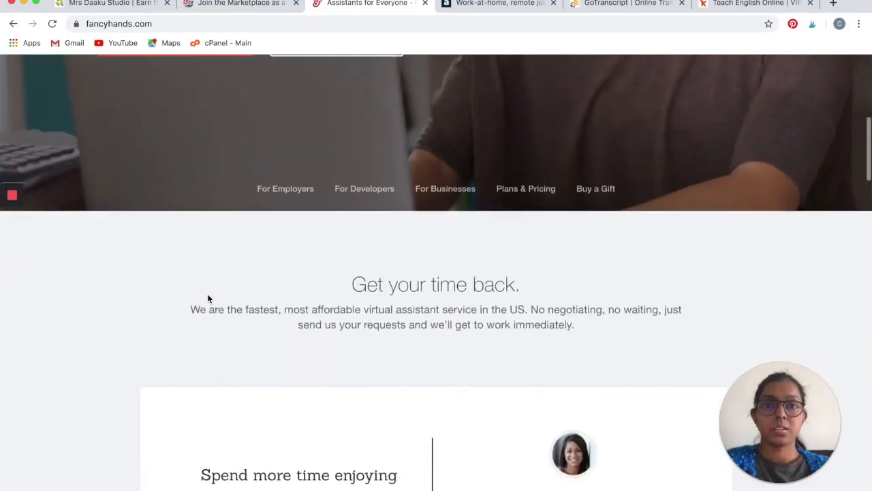
scroll(down, 3)
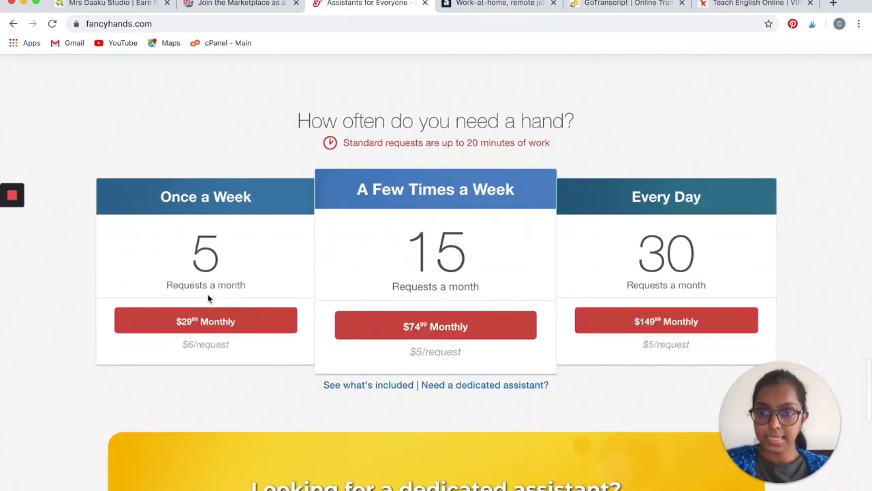
scroll(down, 3)
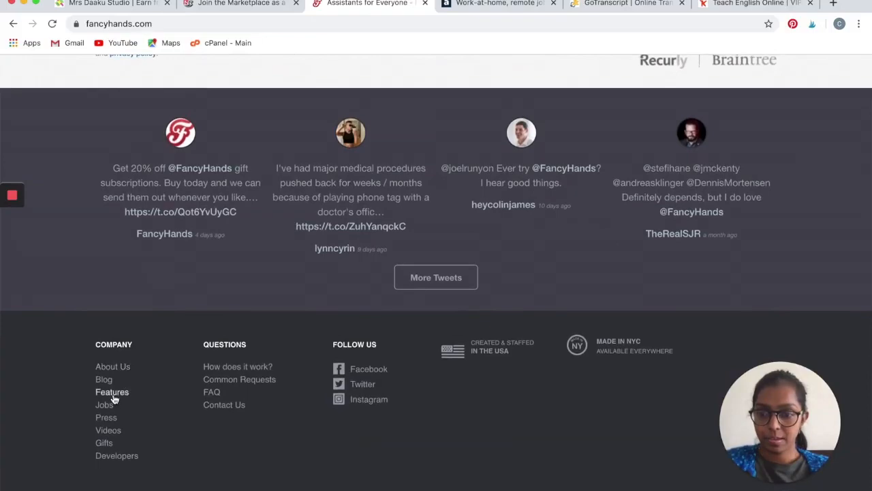
click(105, 404)
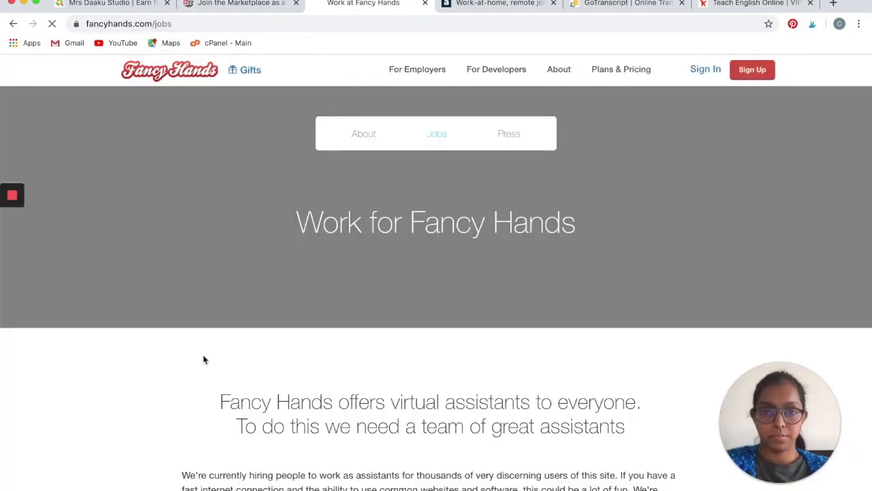
scroll(down, 3)
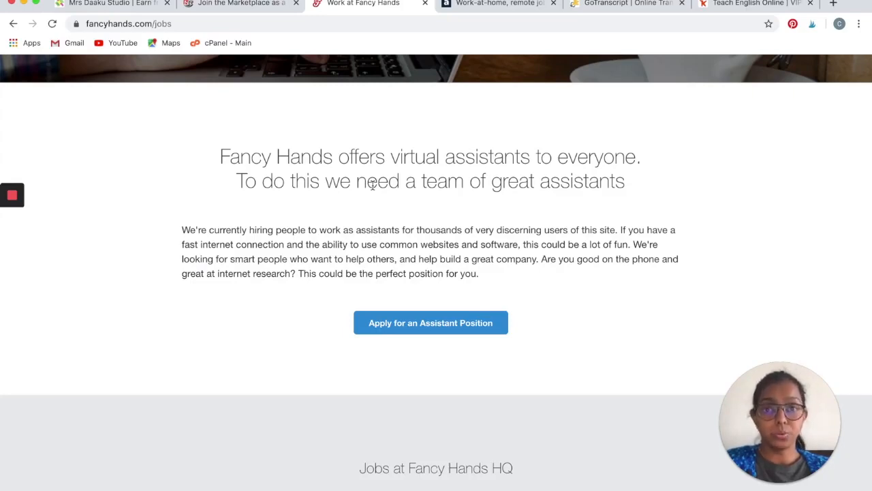
mouse_move(276, 294)
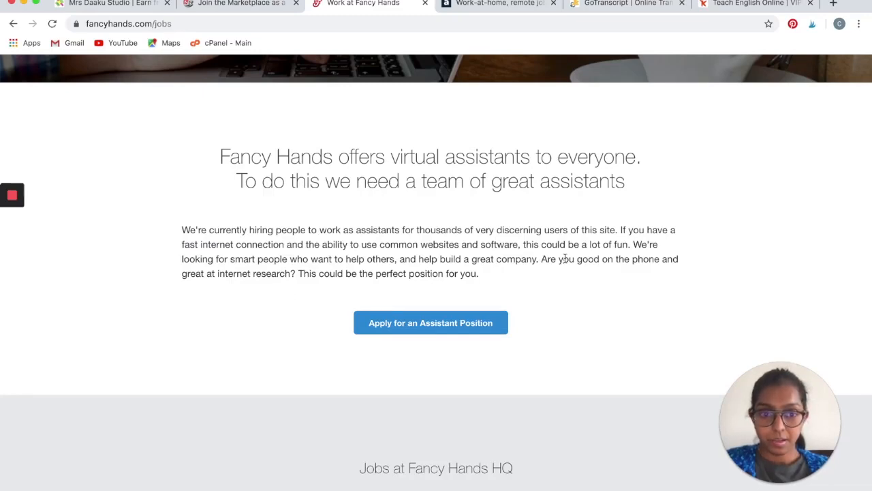
drag(541, 258, 479, 274)
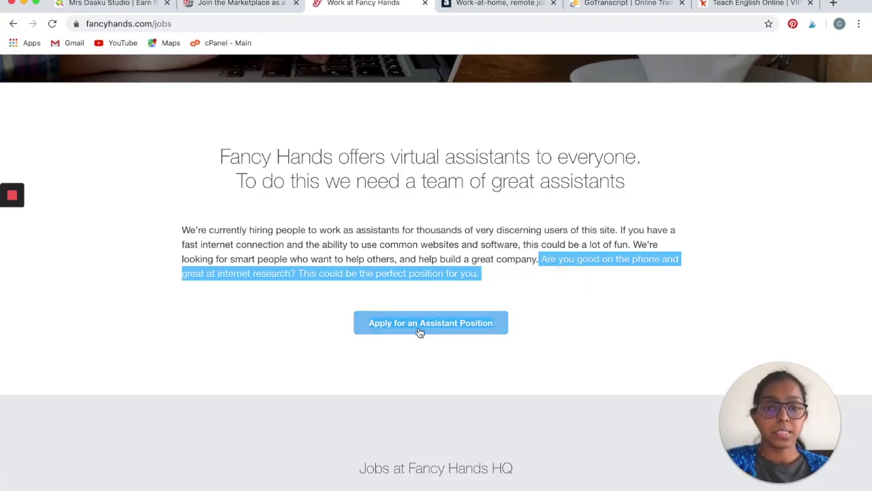
scroll(down, 3)
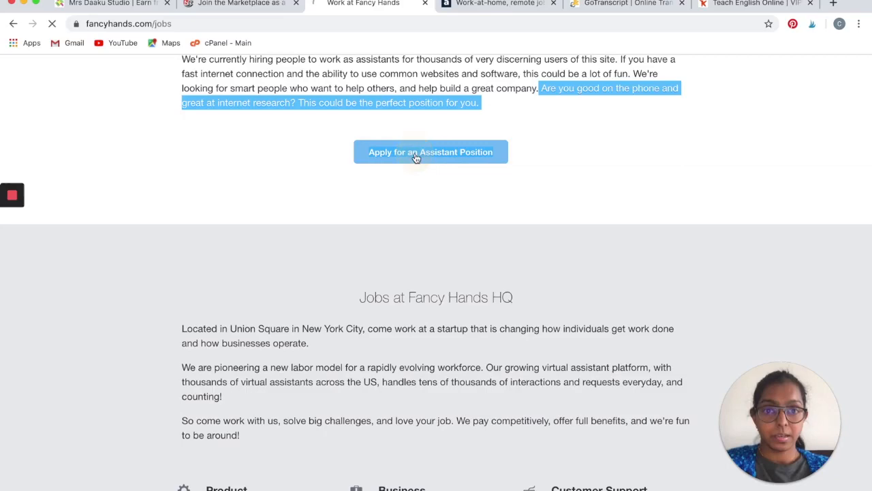
click(431, 151)
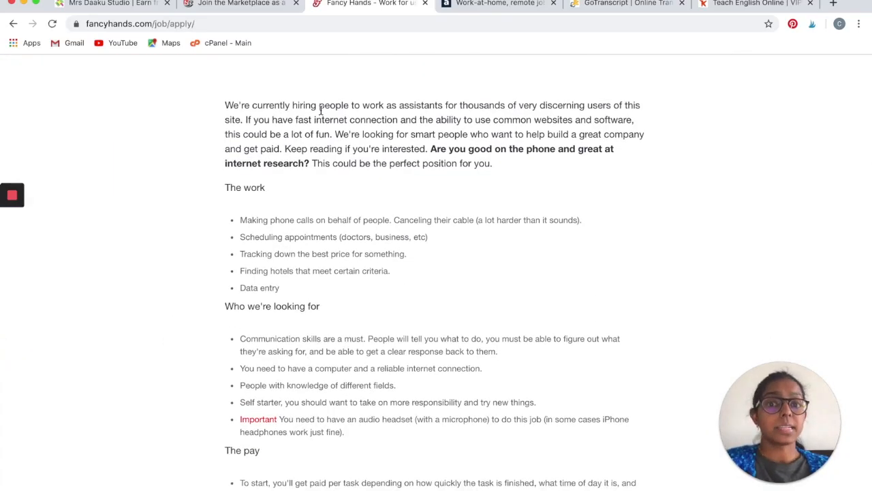
mouse_move(471, 109)
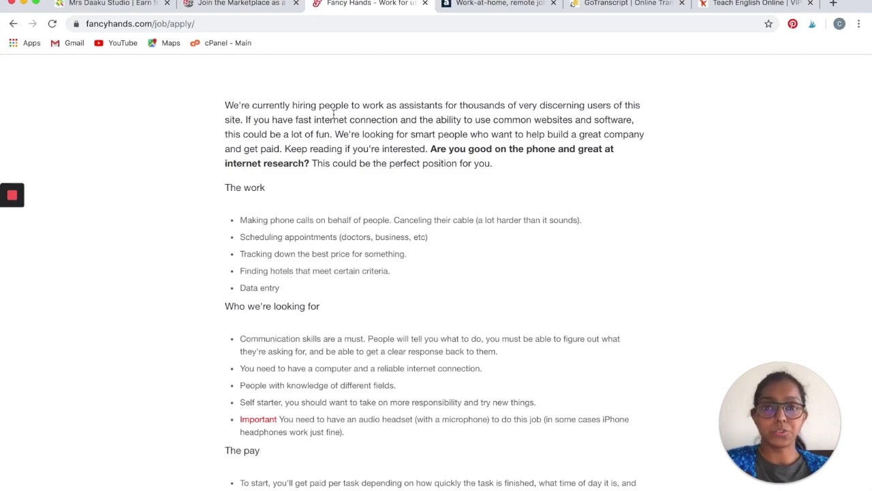
mouse_move(256, 141)
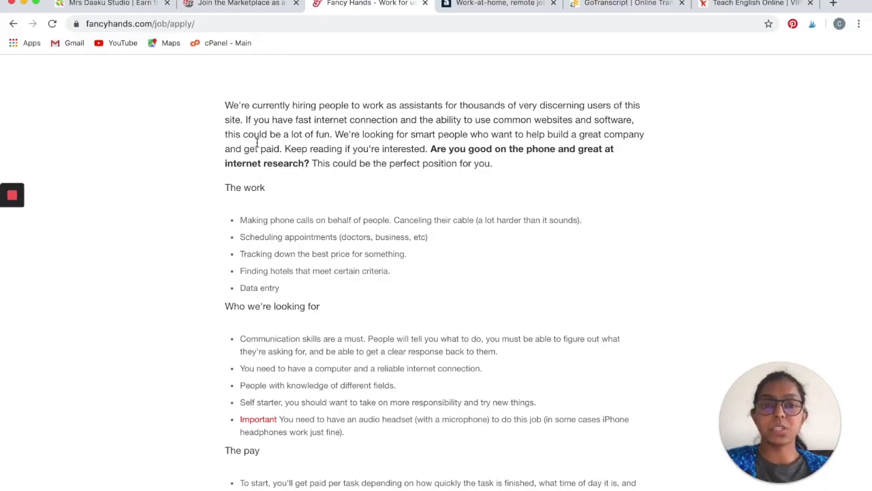
mouse_move(328, 151)
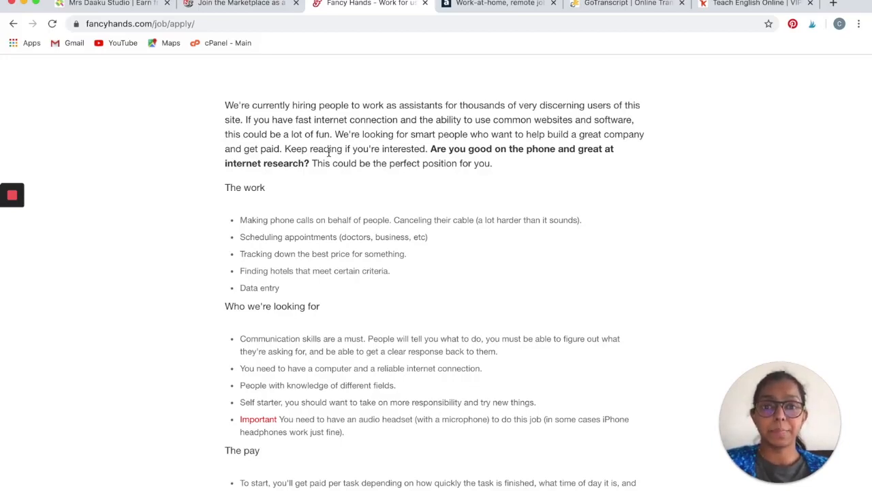
scroll(down, 3)
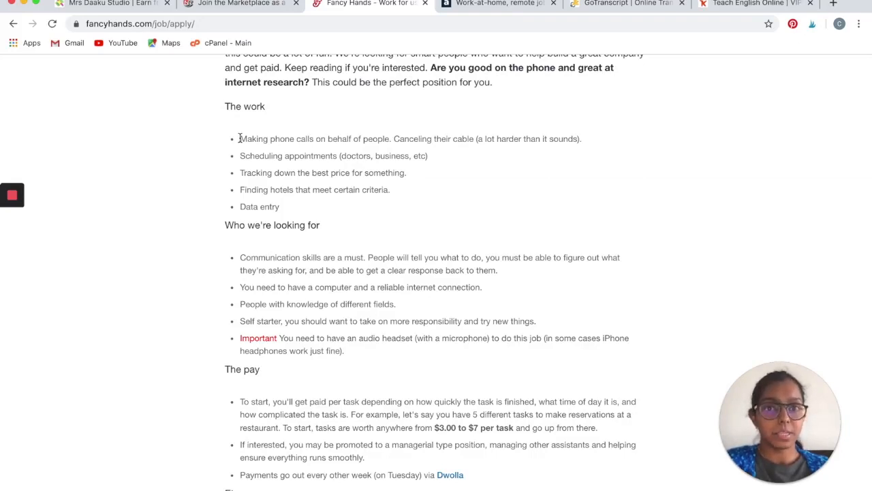
scroll(down, 3)
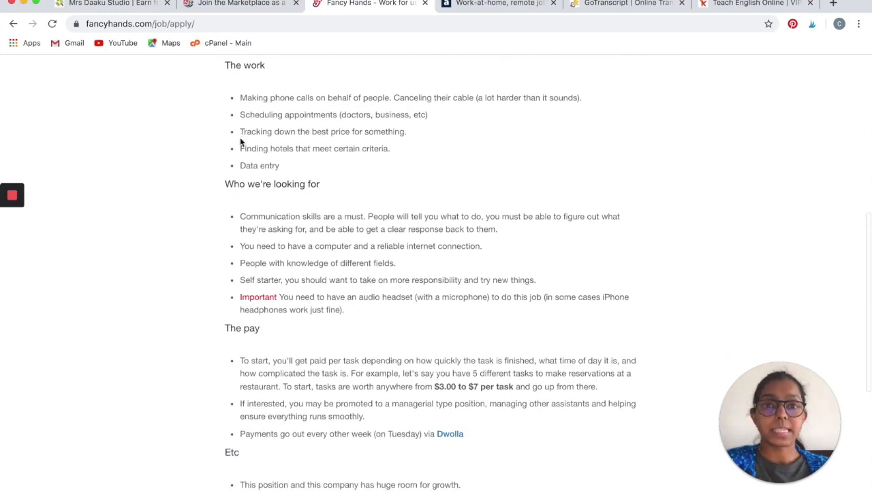
scroll(down, 3)
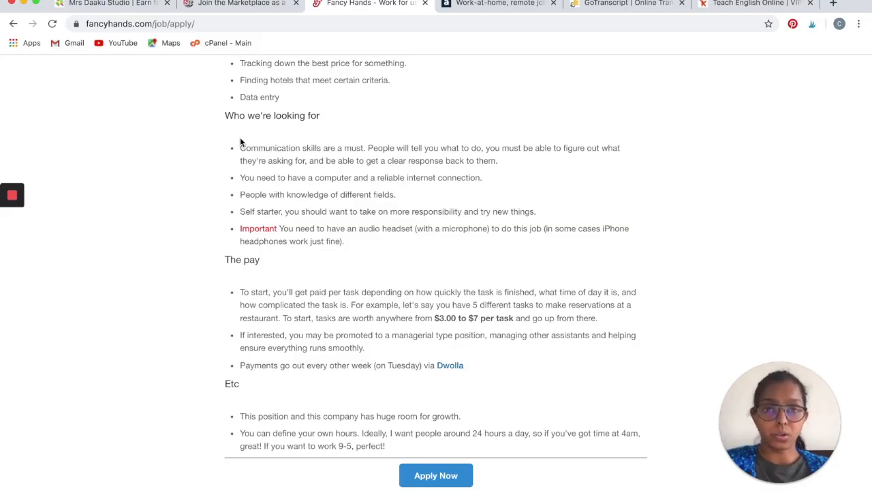
scroll(down, 3)
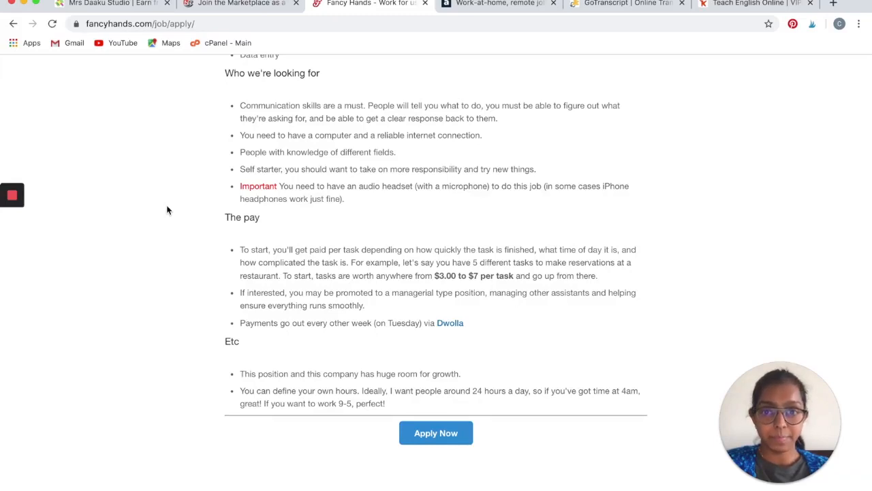
scroll(down, 3)
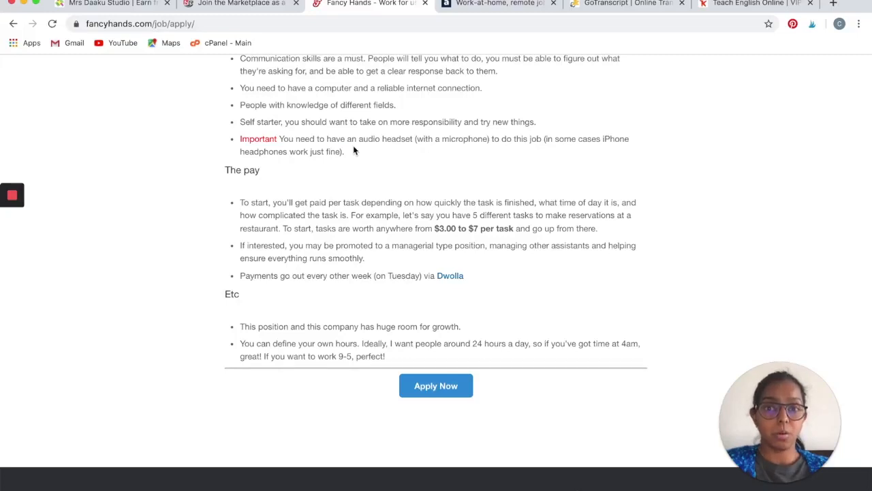
scroll(down, 3)
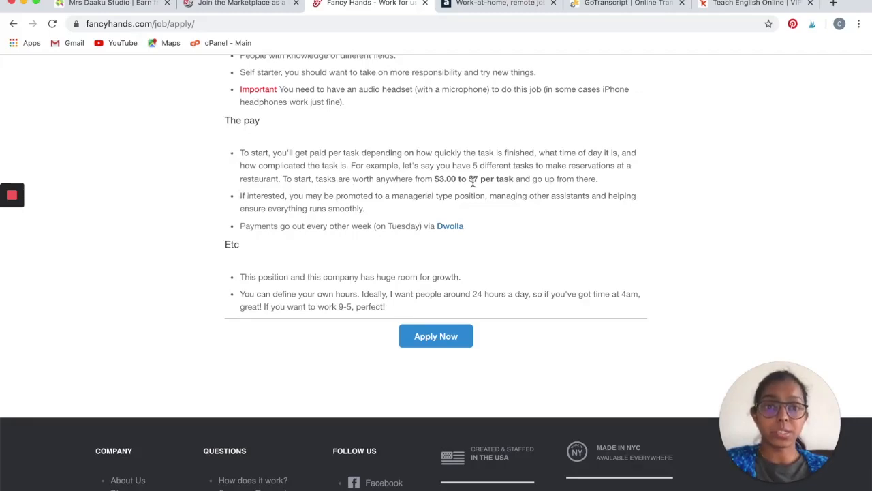
mouse_move(513, 182)
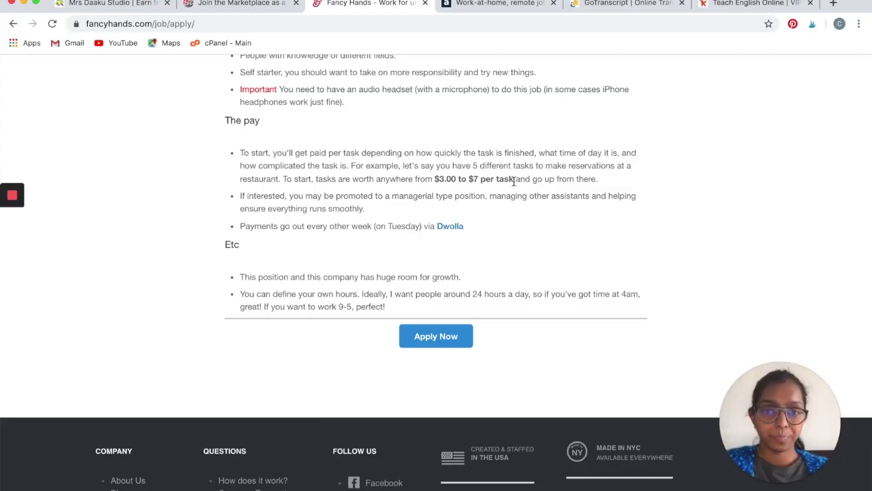
scroll(down, 3)
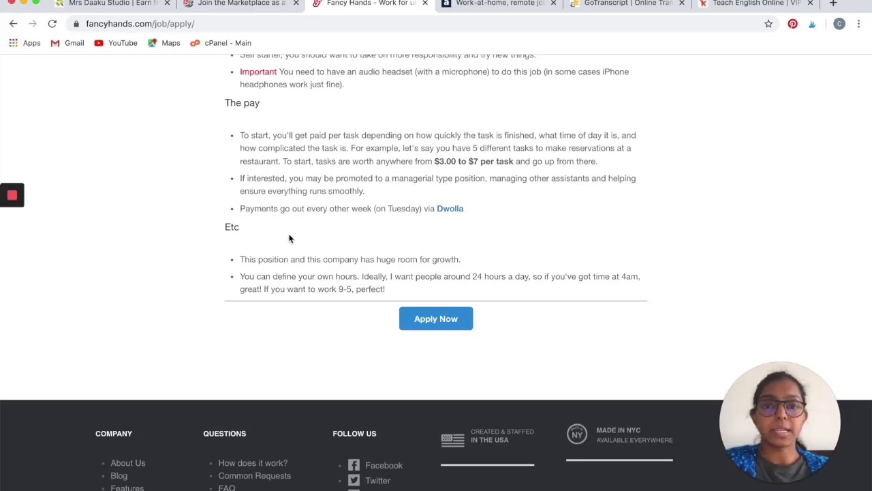
mouse_move(375, 191)
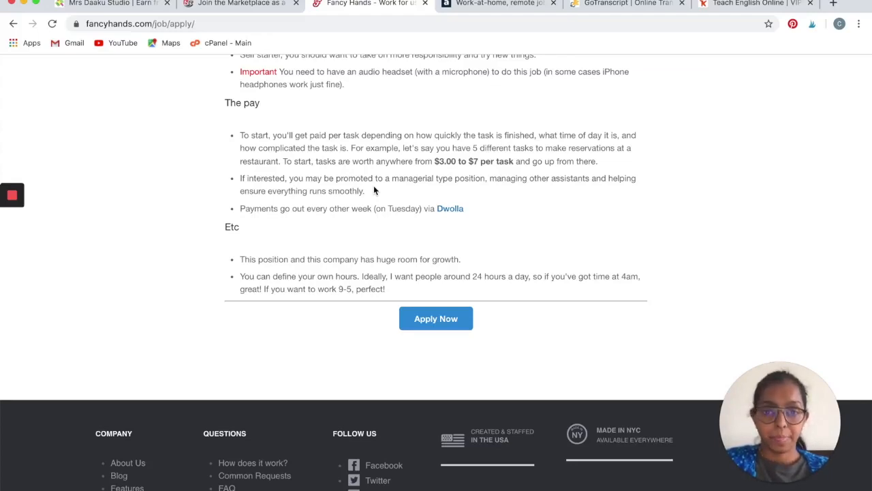
scroll(down, 3)
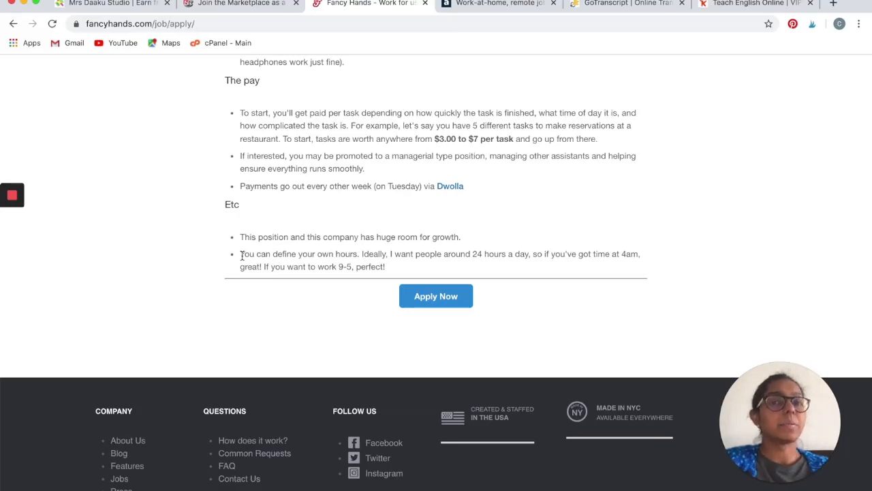
scroll(down, 3)
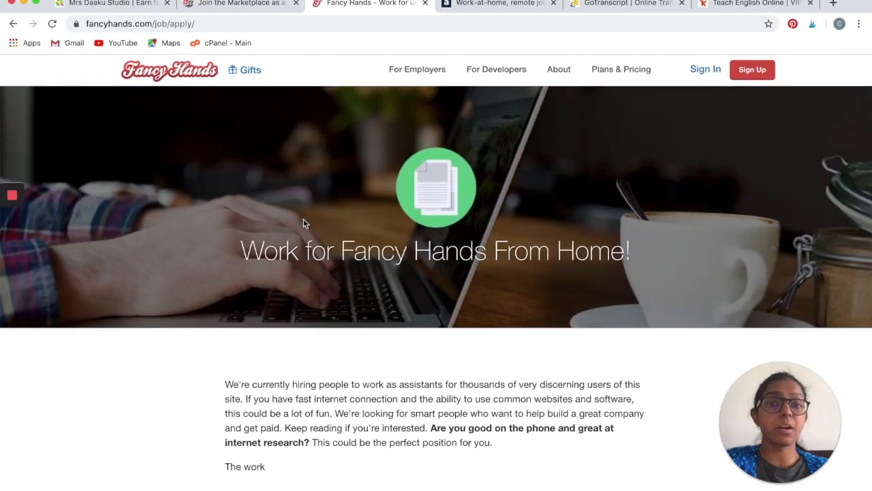
Leave the Fancy Hands job page for Alorica's Work-At-Home careers tab.
scroll(down, 3)
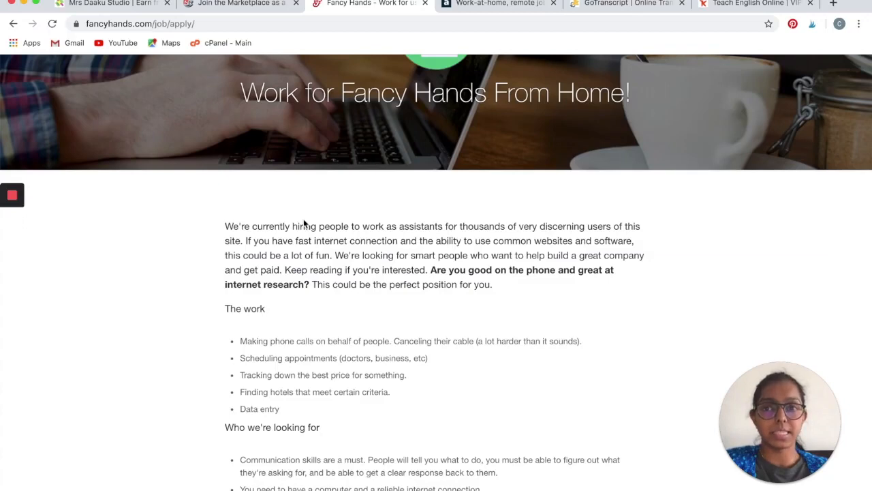
click(497, 7)
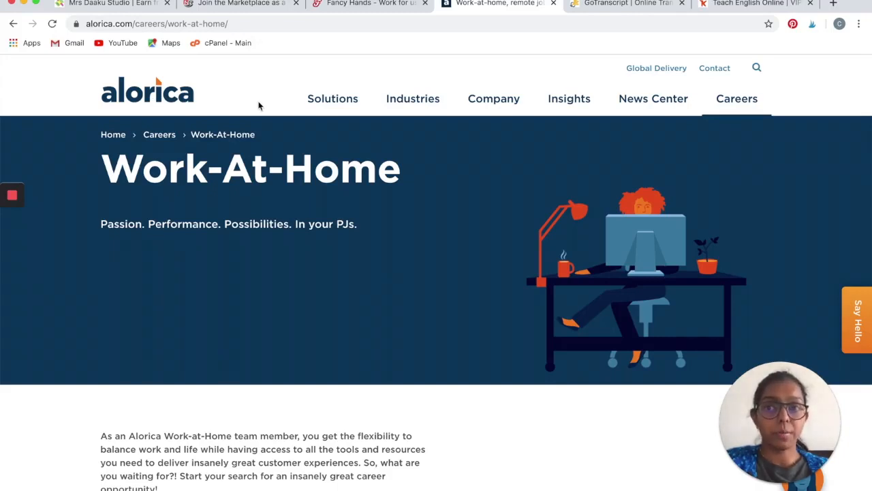
Search Alorica work-at-home jobs as a non-employee in Georgia, listing six at-home roles.
scroll(down, 3)
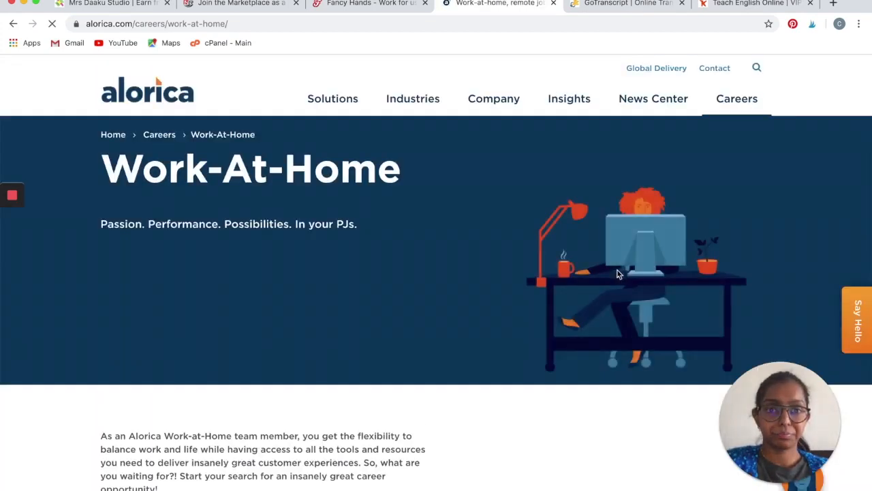
scroll(down, 3)
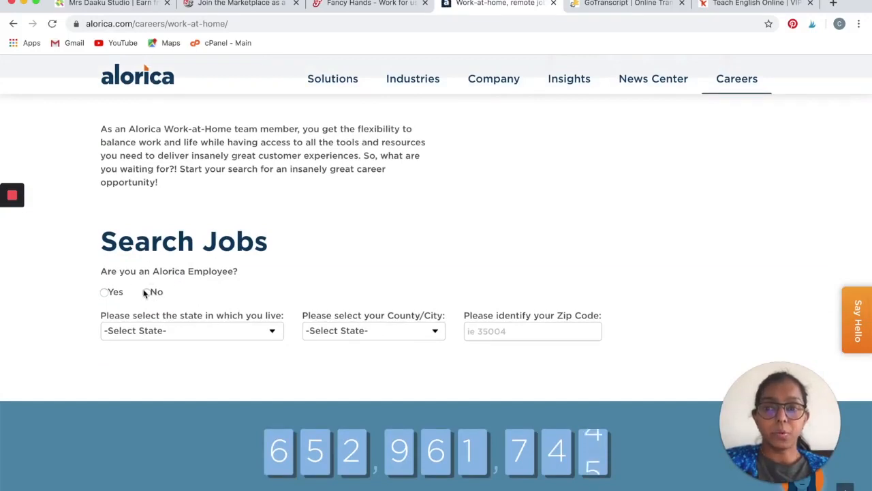
click(146, 292)
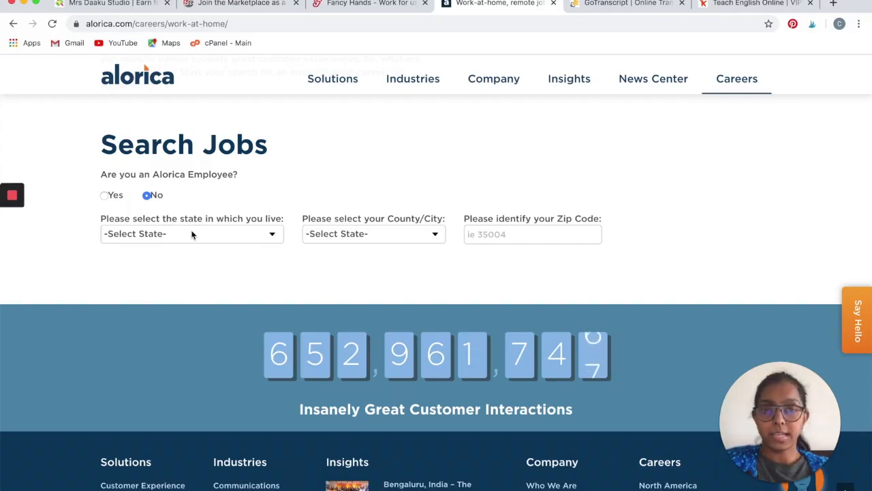
click(192, 233)
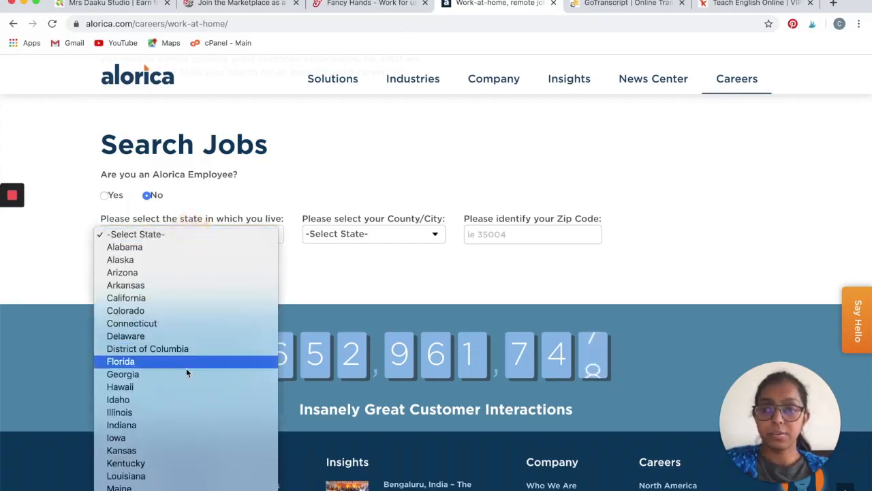
click(123, 374)
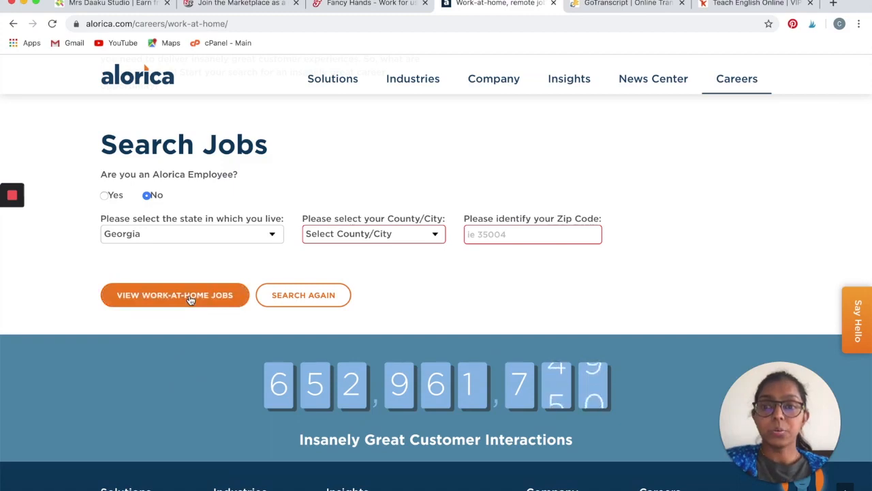
click(189, 295)
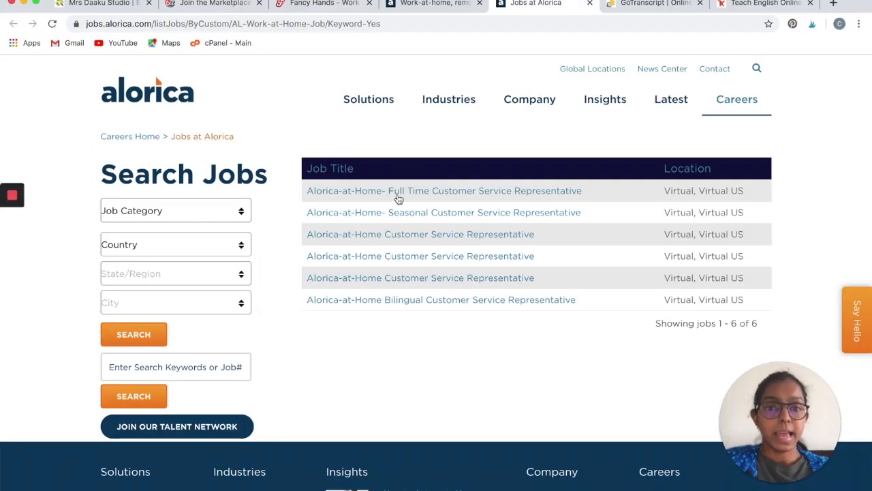
mouse_move(496, 197)
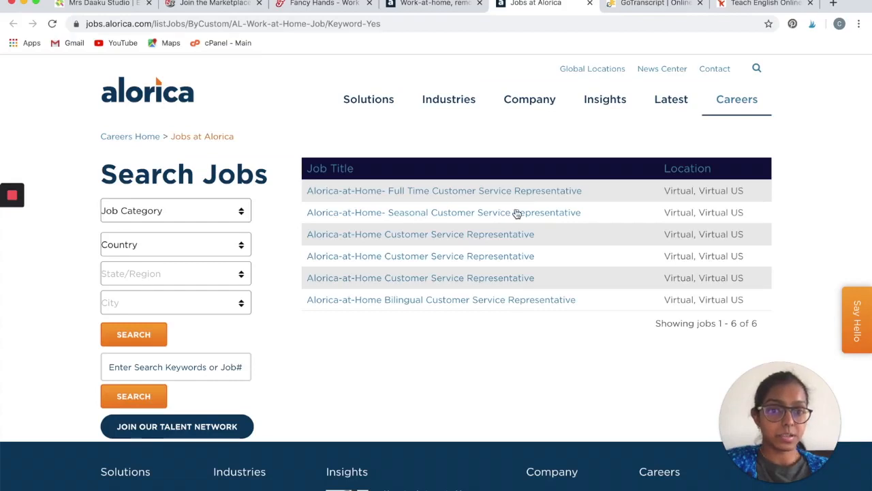
mouse_move(485, 220)
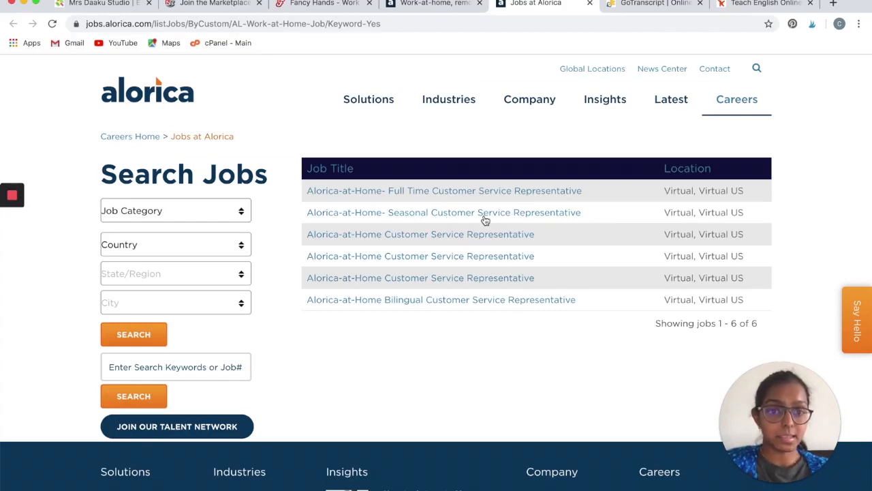
mouse_move(421, 311)
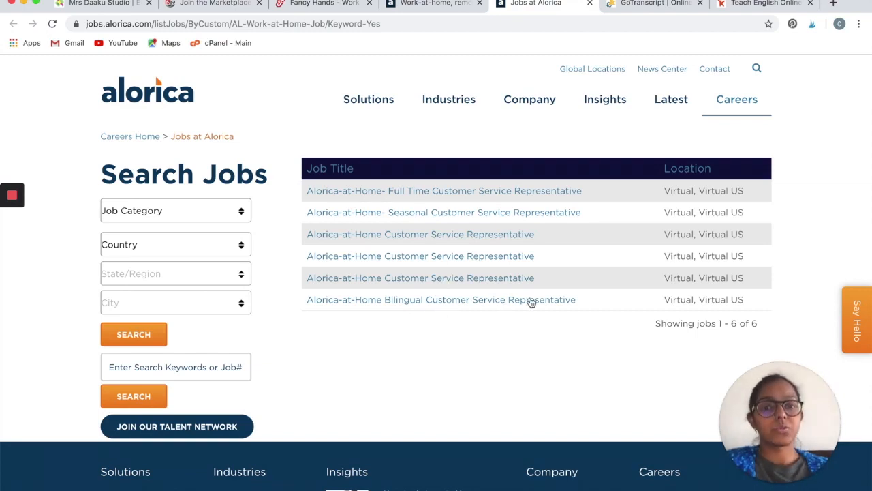
mouse_move(477, 200)
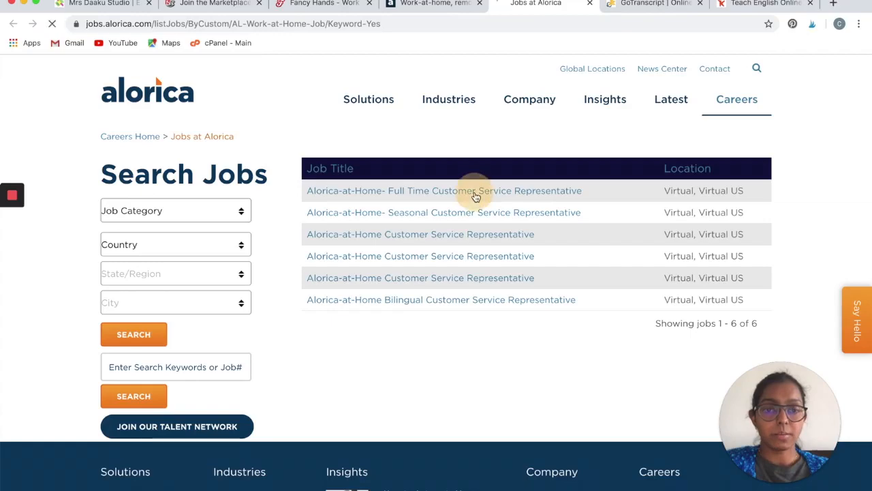
click(440, 190)
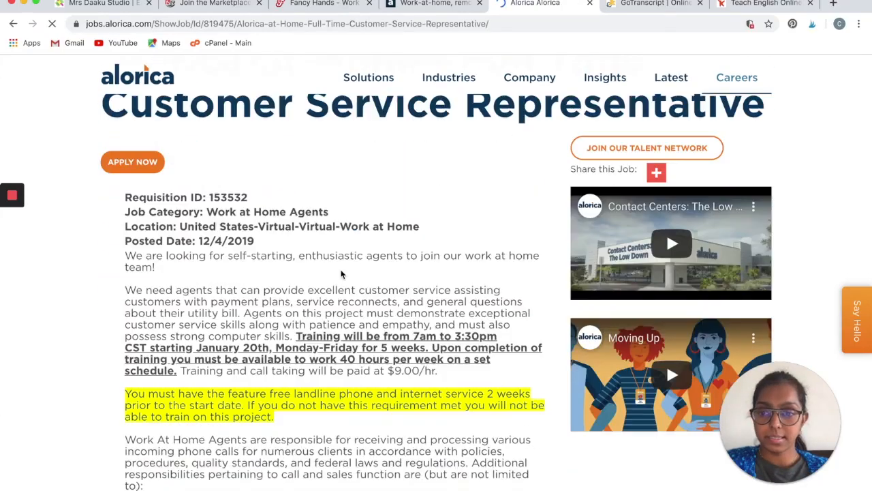
scroll(down, 3)
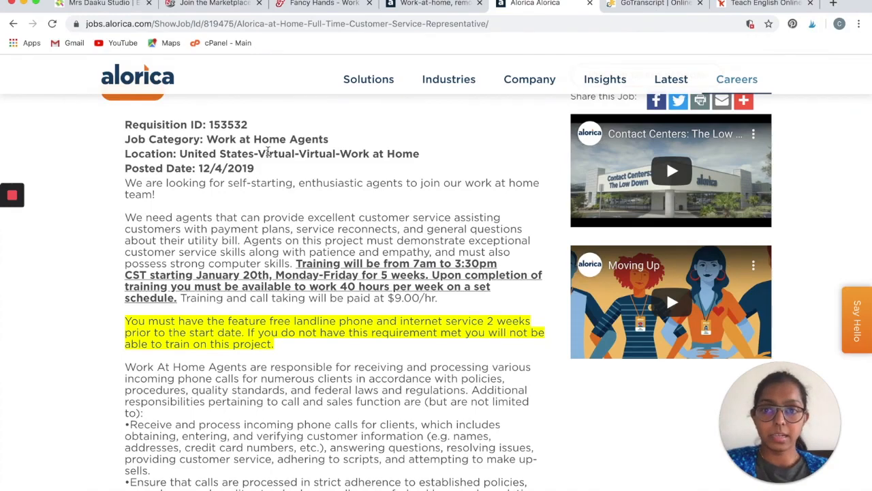
scroll(down, 3)
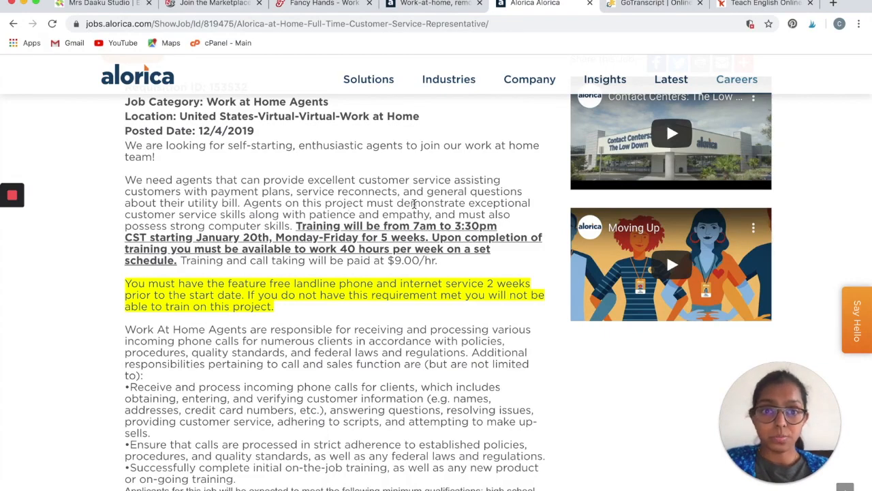
mouse_move(207, 224)
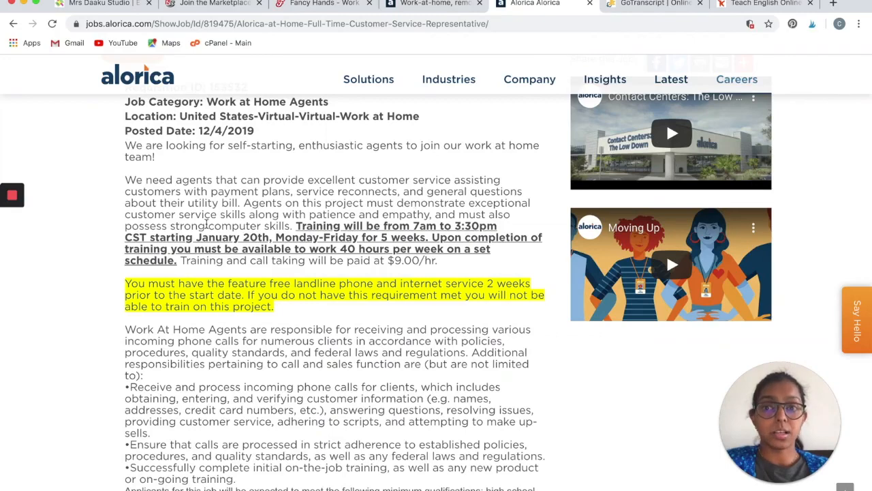
mouse_move(345, 214)
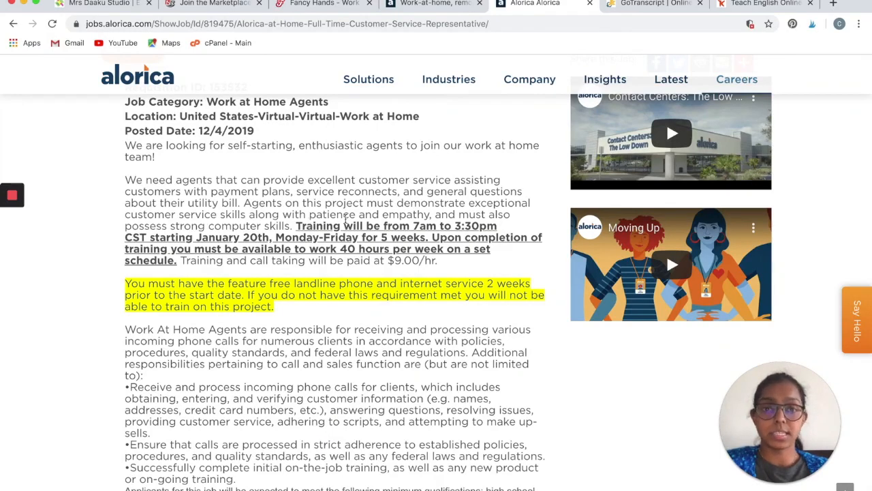
scroll(down, 3)
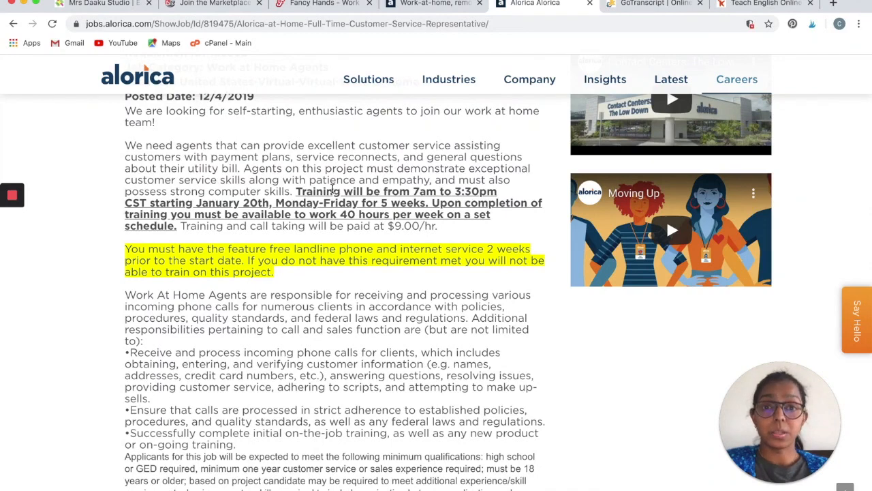
scroll(down, 3)
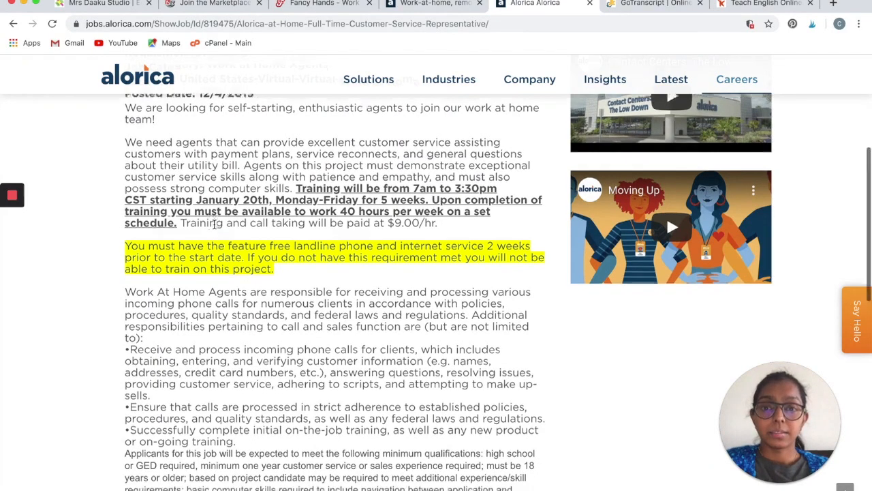
scroll(down, 3)
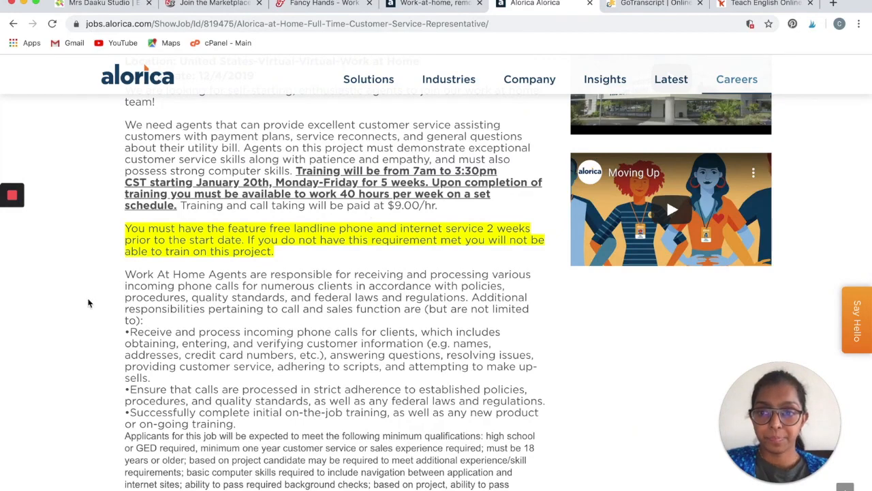
scroll(down, 3)
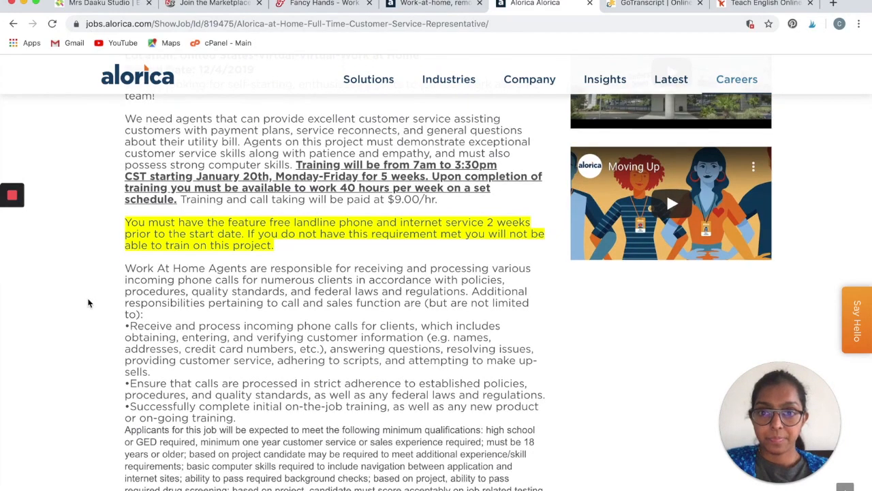
scroll(down, 3)
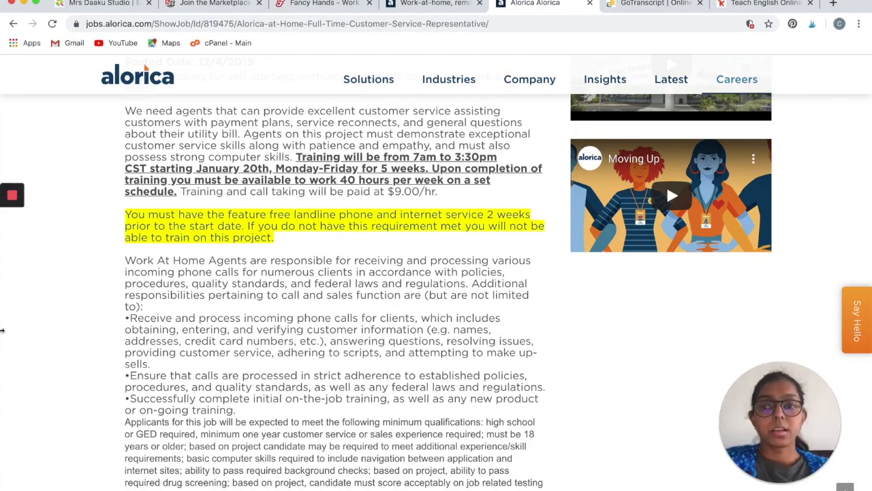
scroll(down, 3)
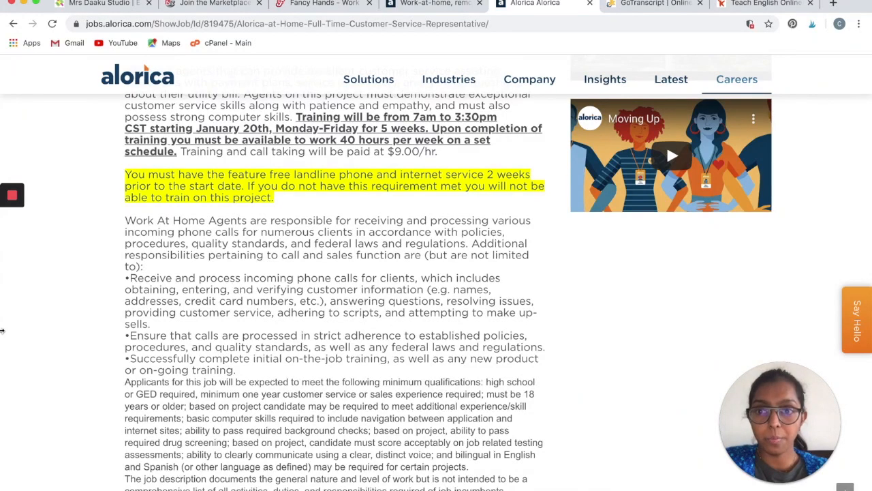
scroll(down, 3)
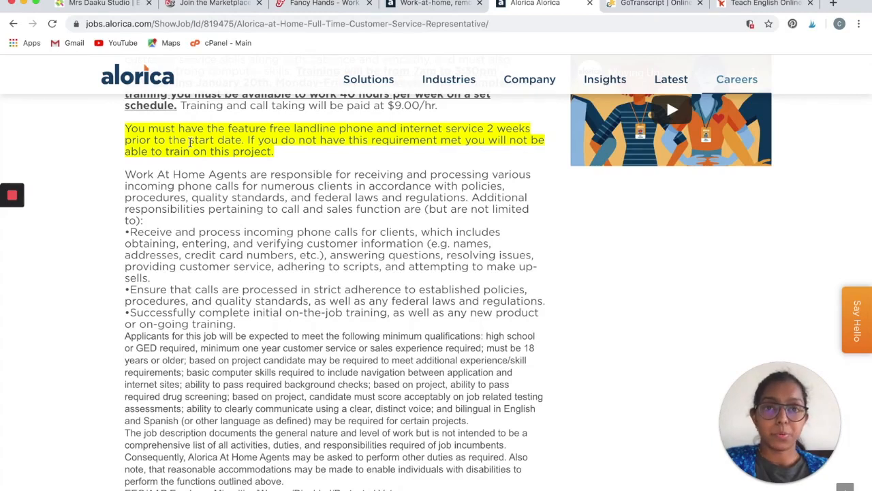
mouse_move(76, 257)
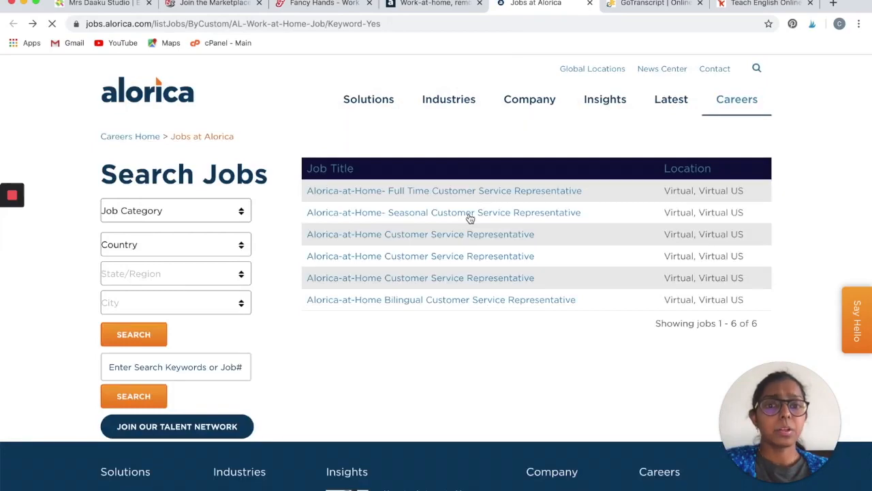
Open and skim the Seasonal Customer Service Representative posting with its tax-season duties.
click(444, 212)
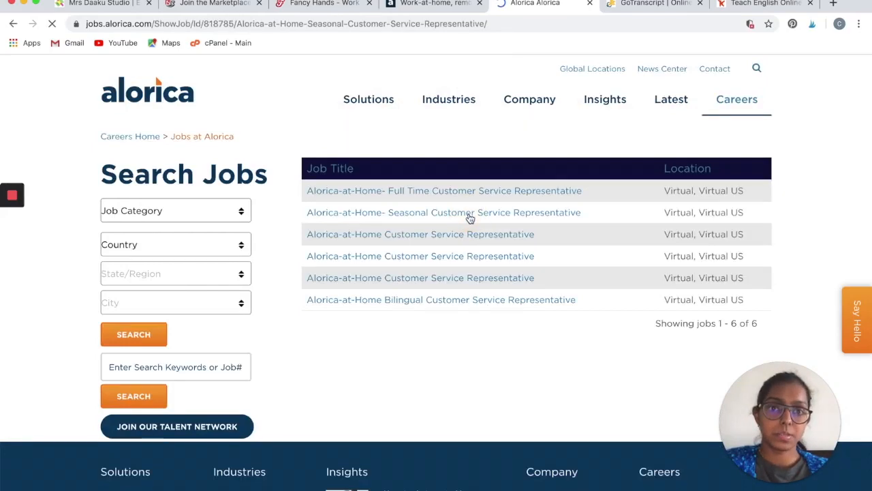
click(444, 212)
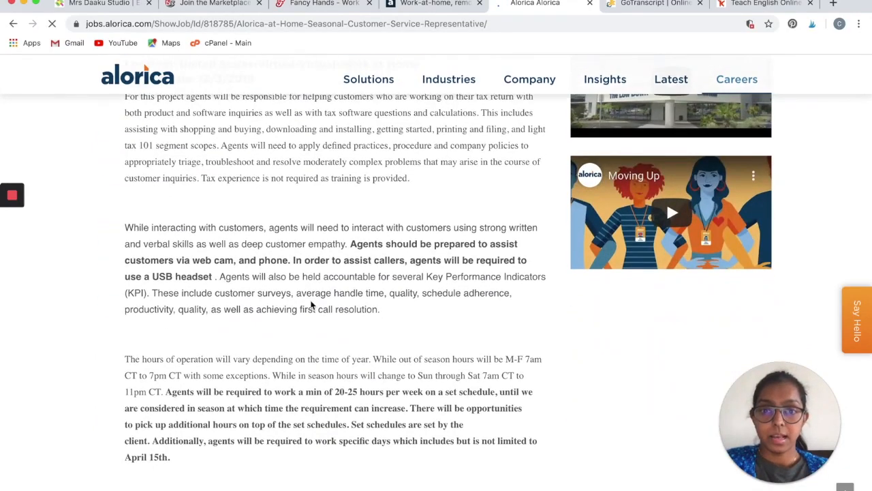
scroll(down, 3)
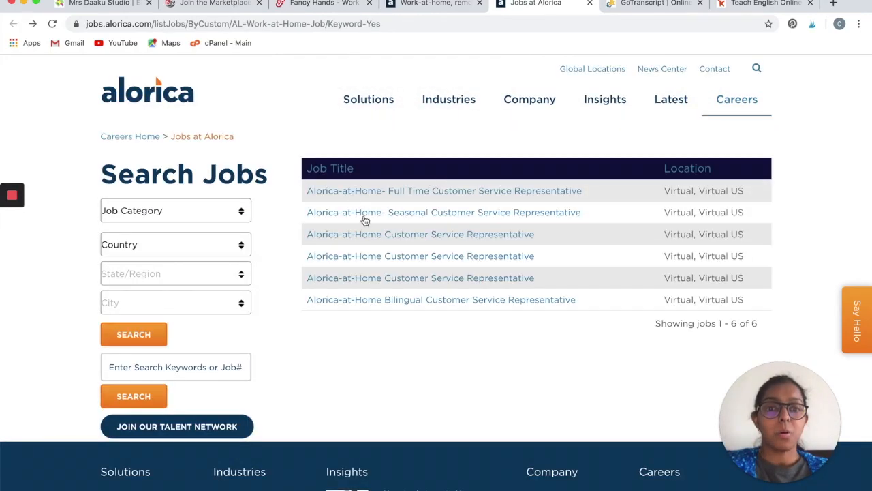
mouse_move(357, 310)
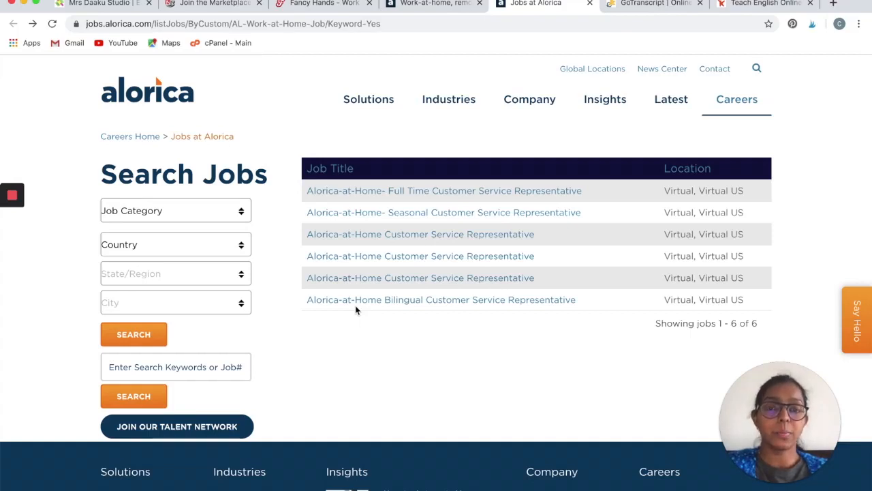
mouse_move(415, 196)
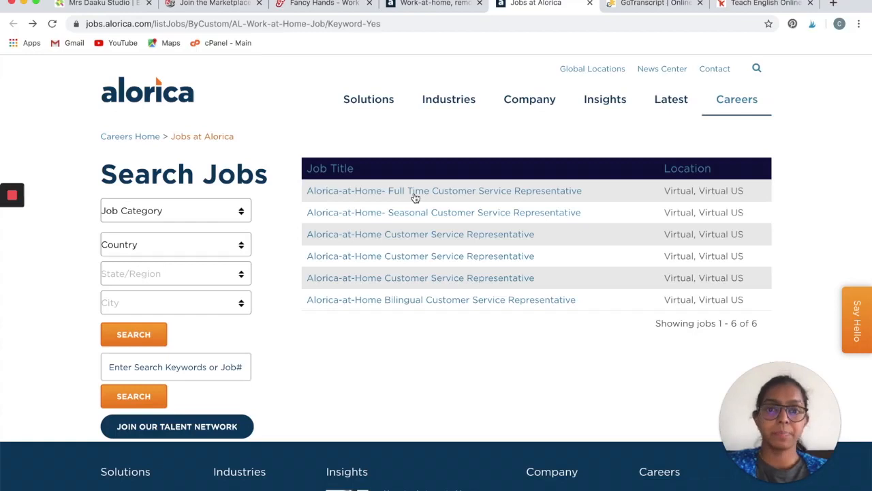
mouse_move(406, 337)
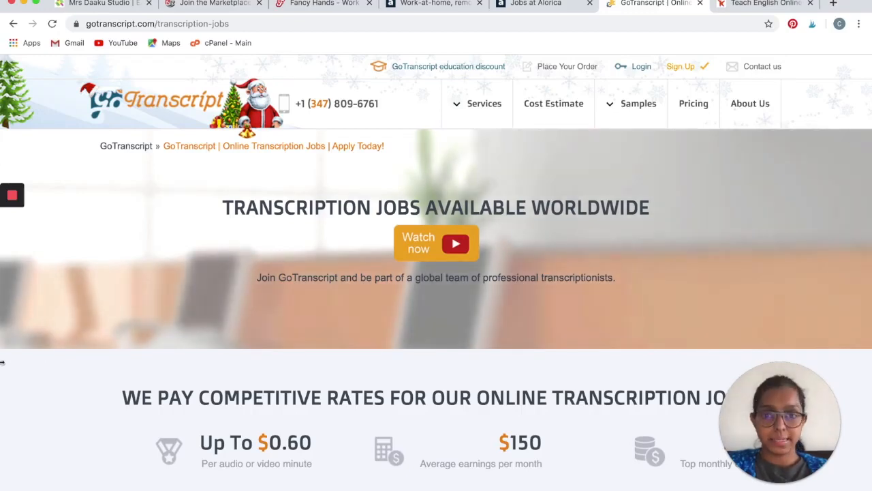
Scroll to GoTranscript's pay rates: up to $0.60 per audio minute, $150 average monthly.
scroll(down, 3)
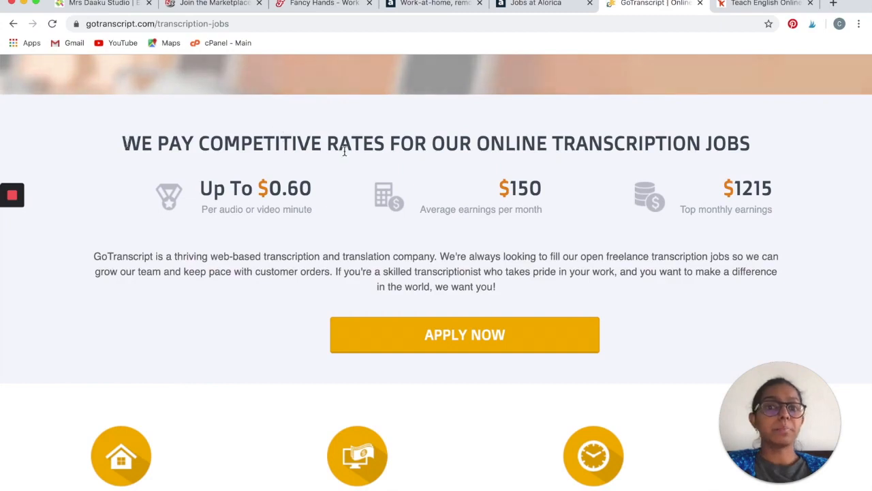
mouse_move(240, 213)
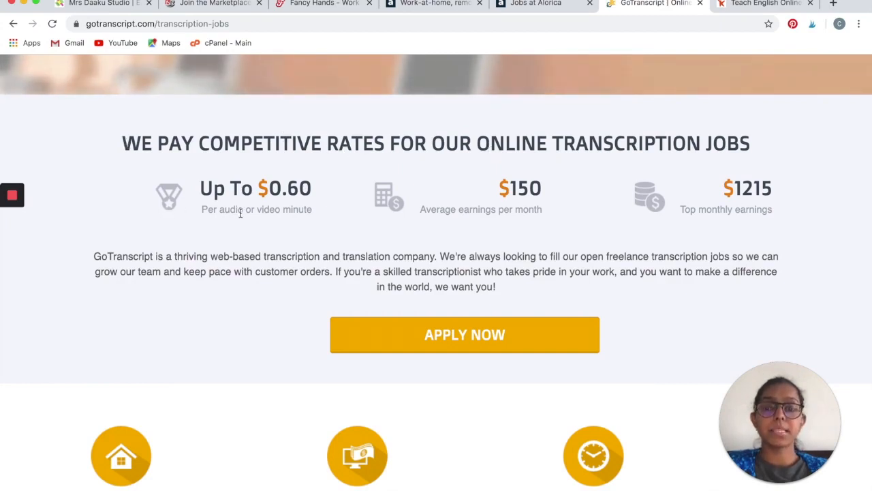
mouse_move(247, 234)
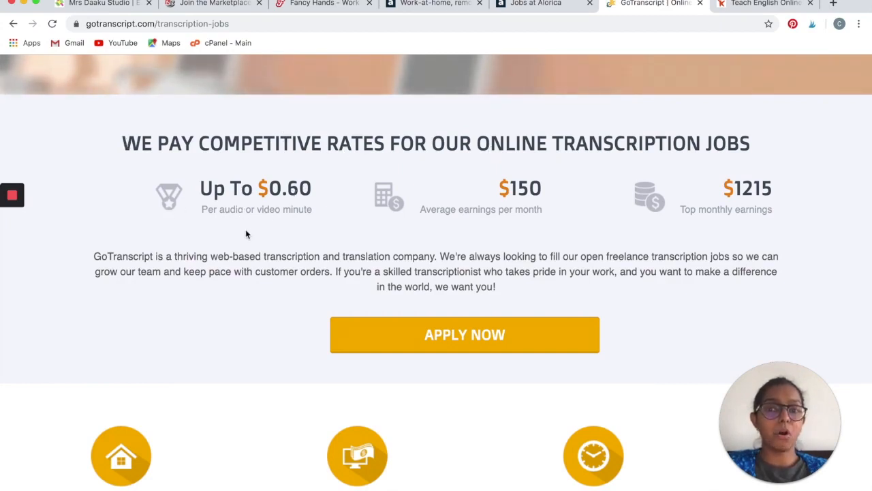
mouse_move(269, 225)
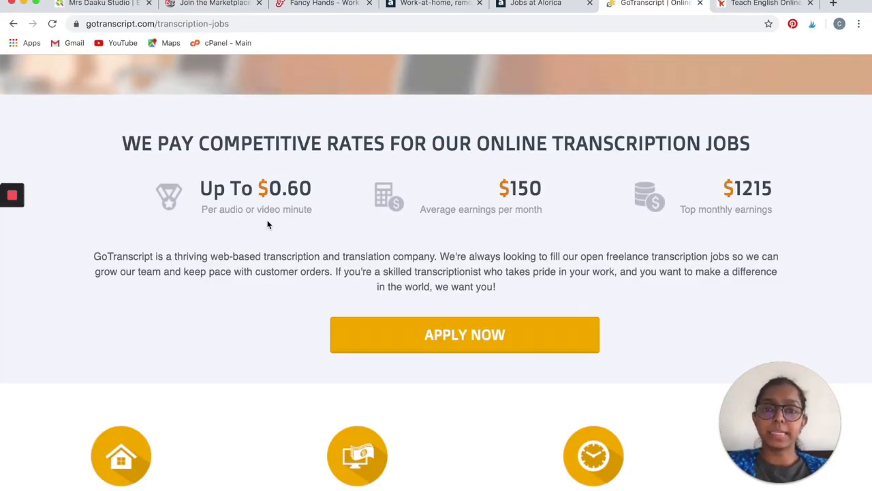
mouse_move(420, 208)
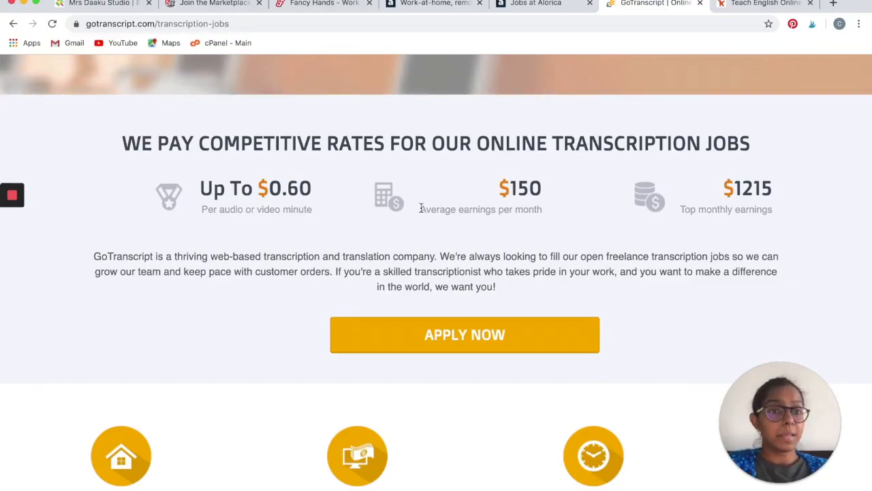
mouse_move(743, 222)
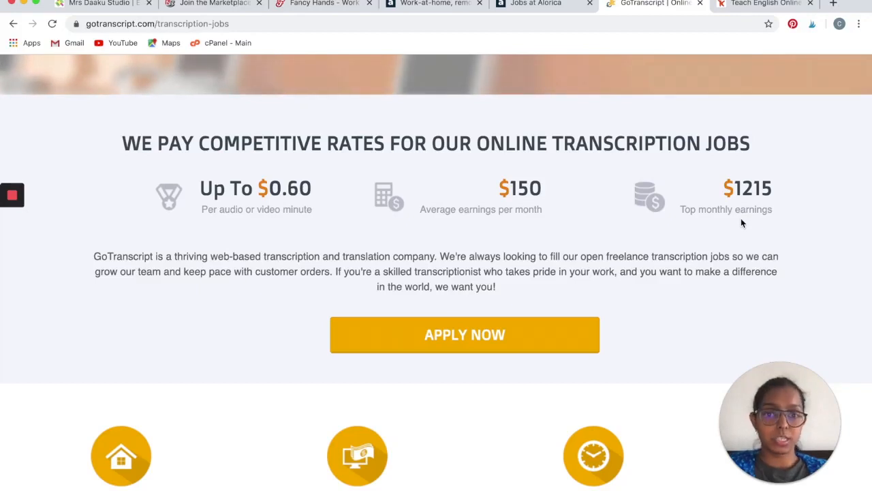
Scroll past the weekly PayPal payouts, flexible hours and project-choice perks to the FAQ.
scroll(down, 3)
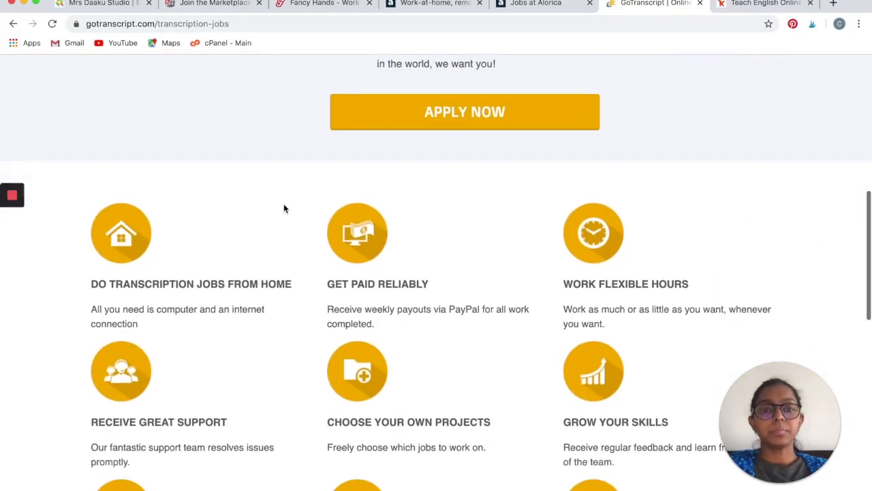
scroll(down, 3)
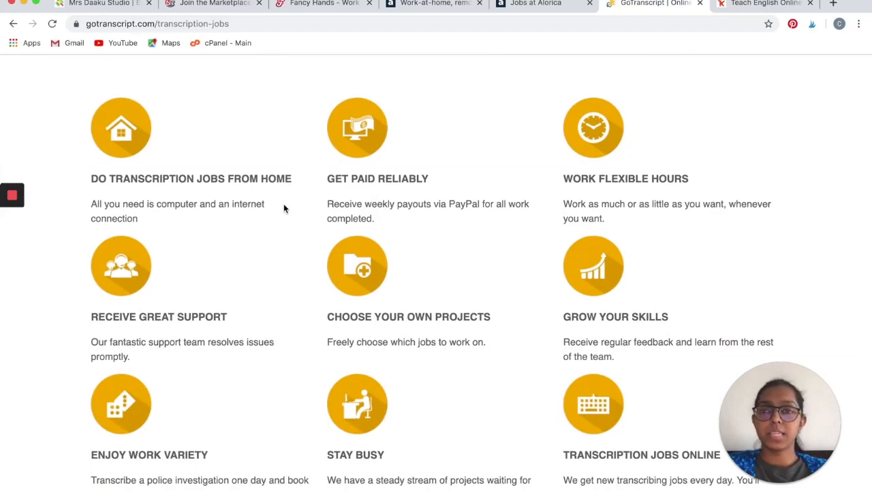
mouse_move(116, 203)
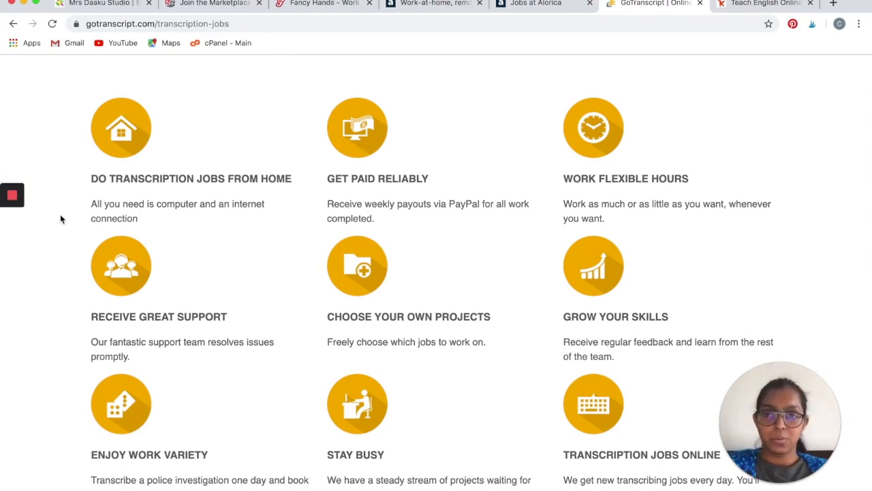
mouse_move(256, 208)
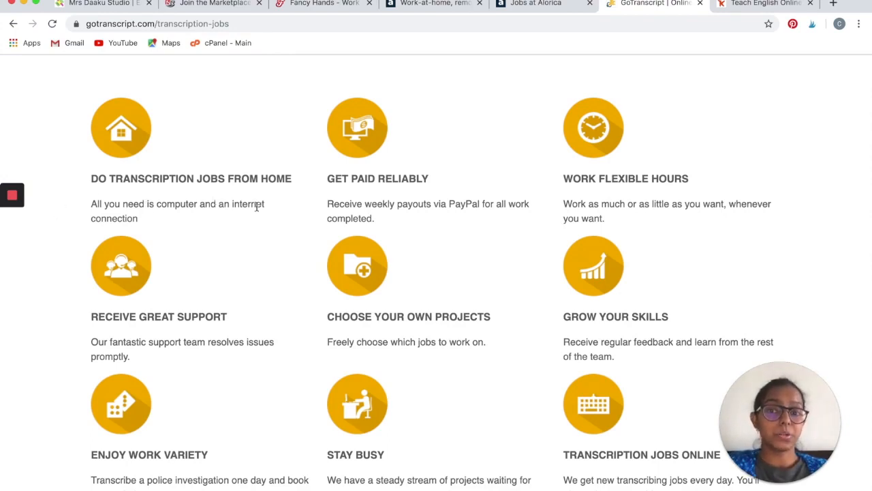
mouse_move(234, 232)
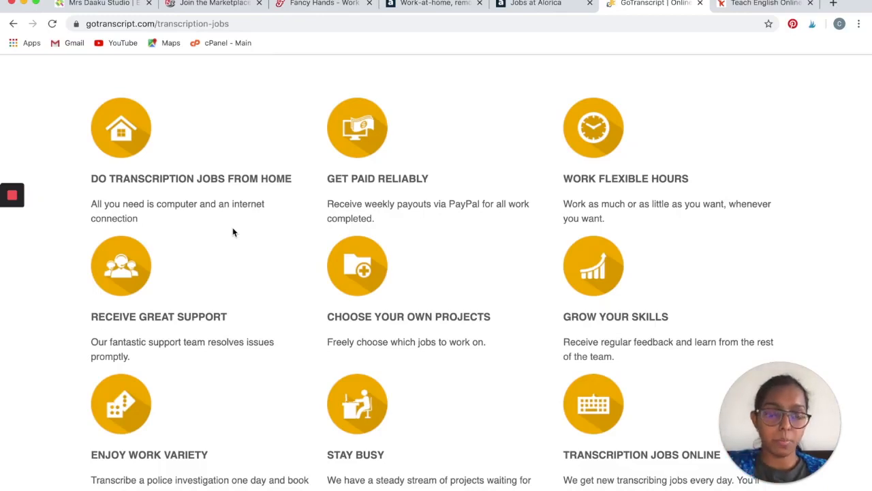
mouse_move(573, 199)
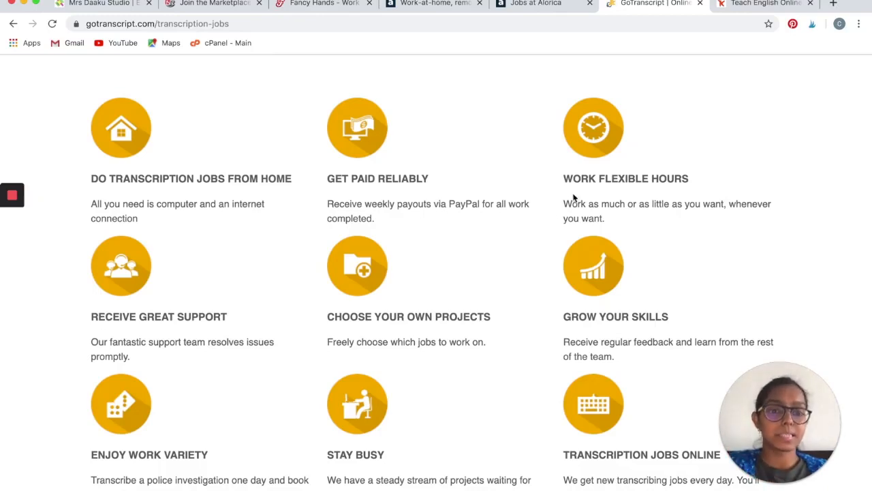
scroll(down, 3)
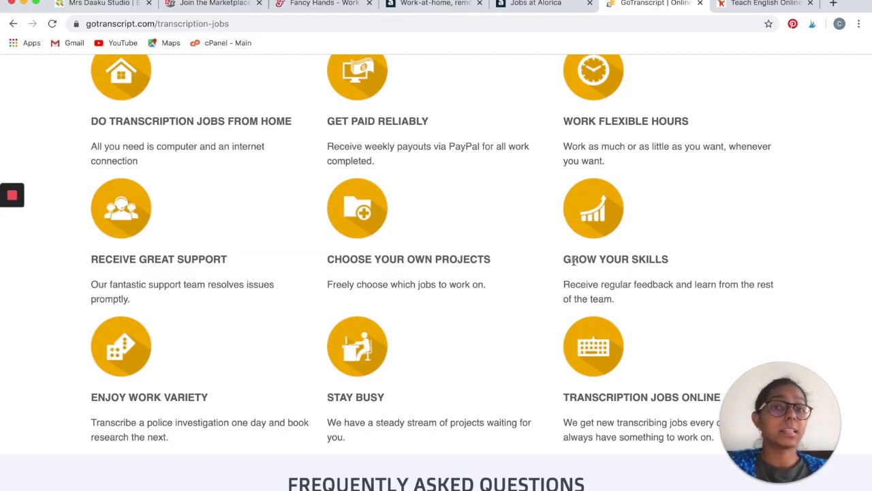
mouse_move(437, 316)
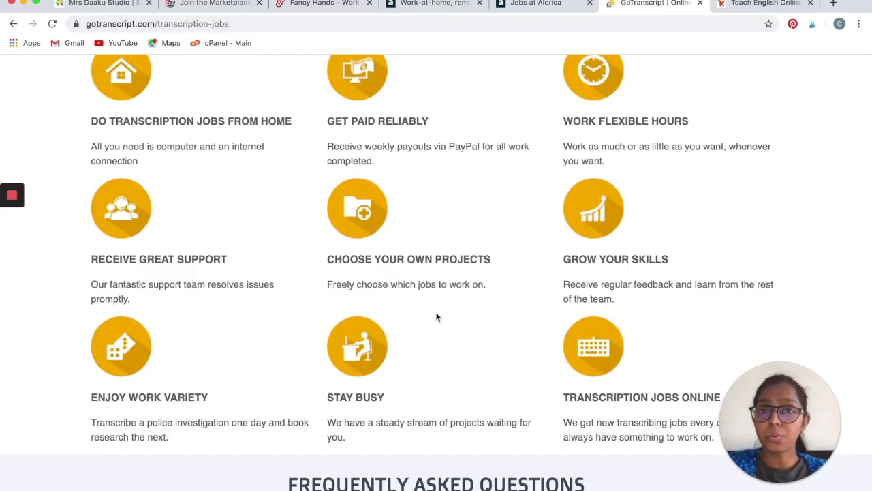
scroll(down, 3)
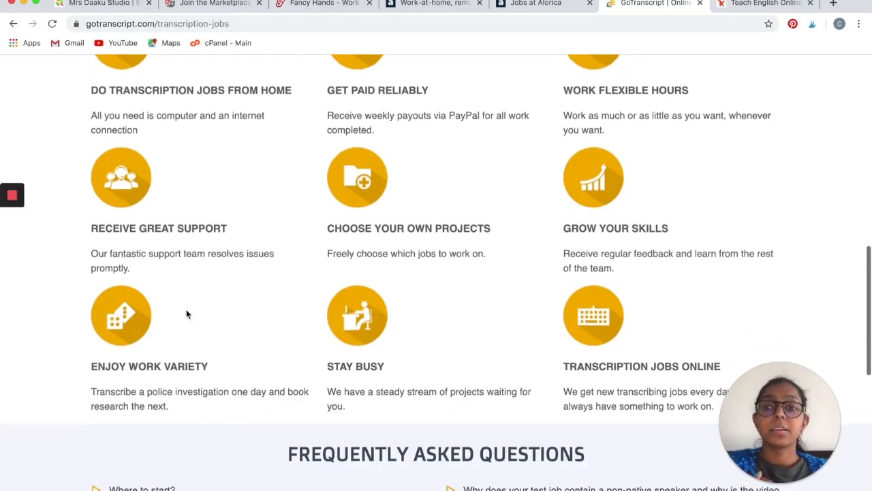
scroll(down, 3)
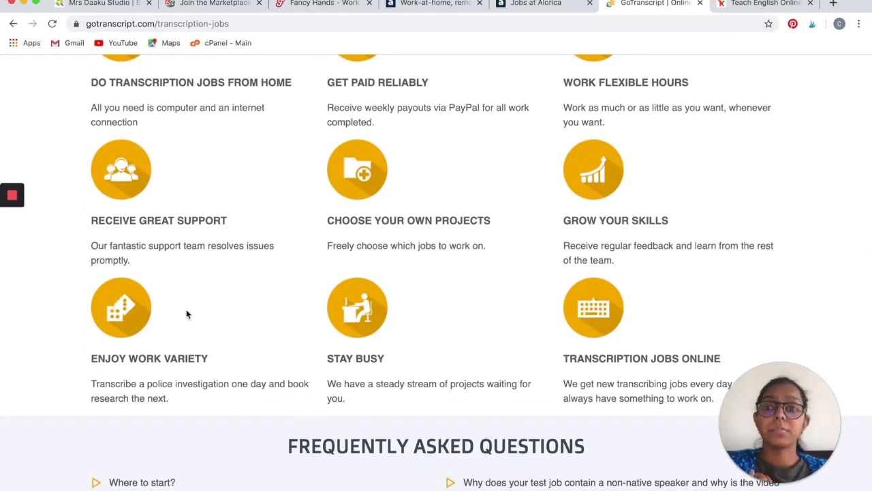
scroll(down, 3)
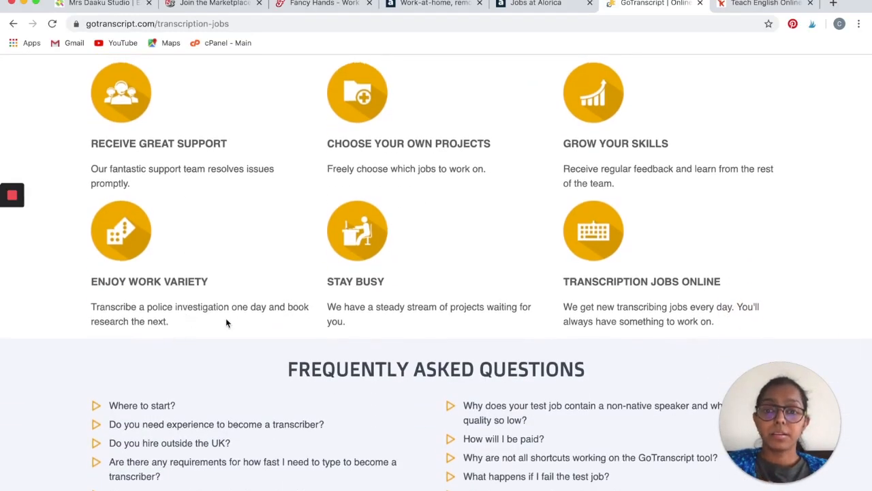
mouse_move(230, 322)
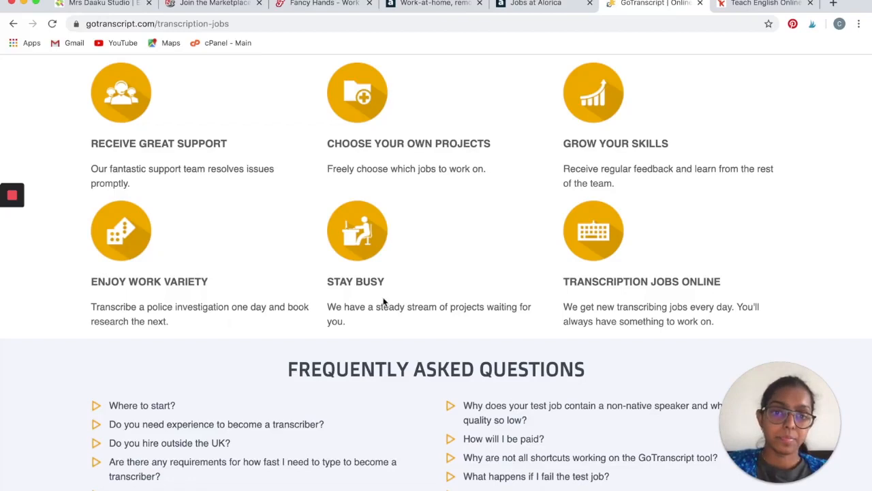
mouse_move(451, 289)
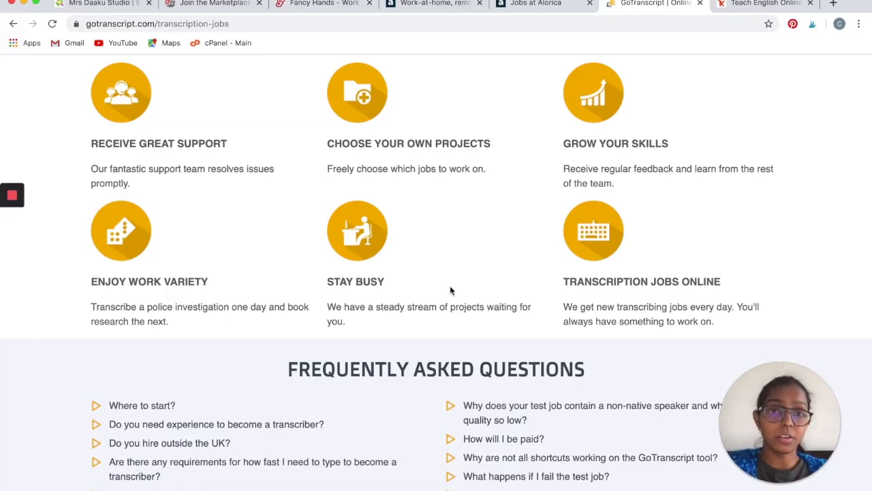
Expand the FAQ answers on hiring outside the UK, failing the test job, and passing it.
scroll(down, 3)
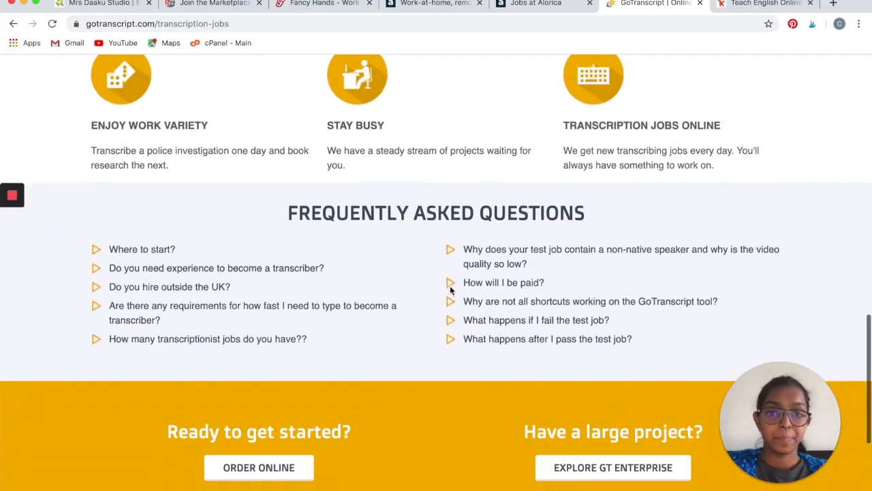
scroll(down, 3)
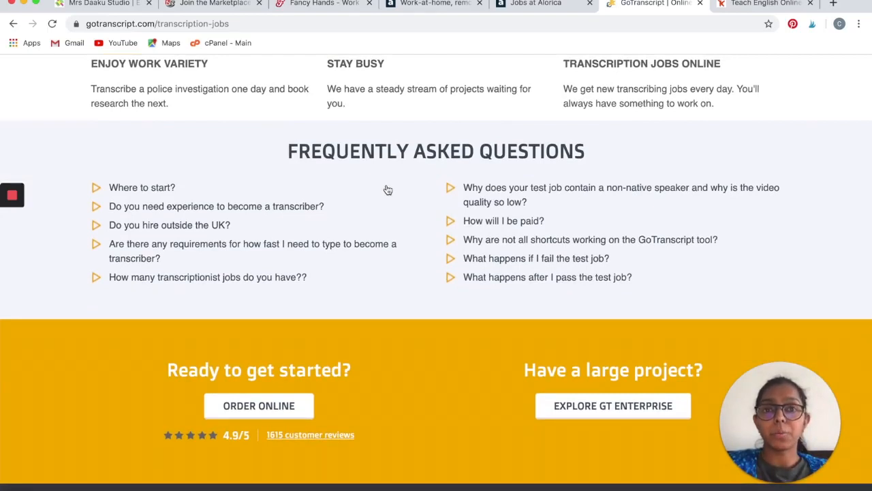
mouse_move(99, 228)
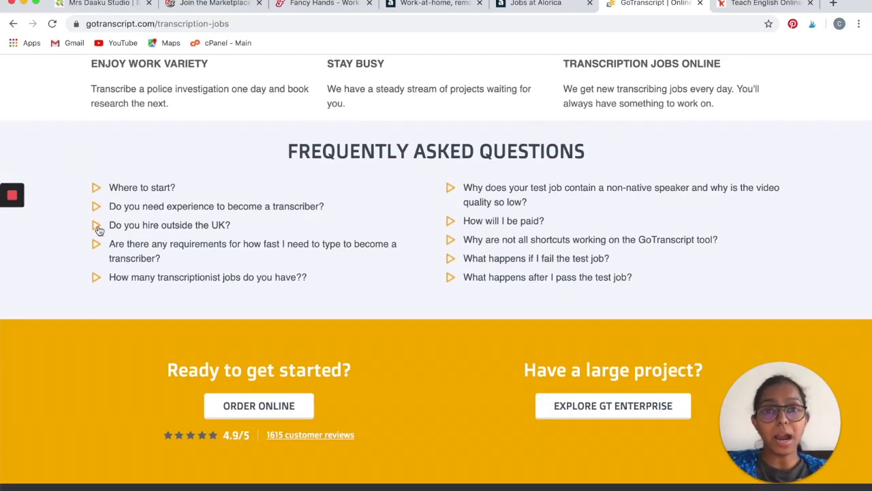
click(98, 226)
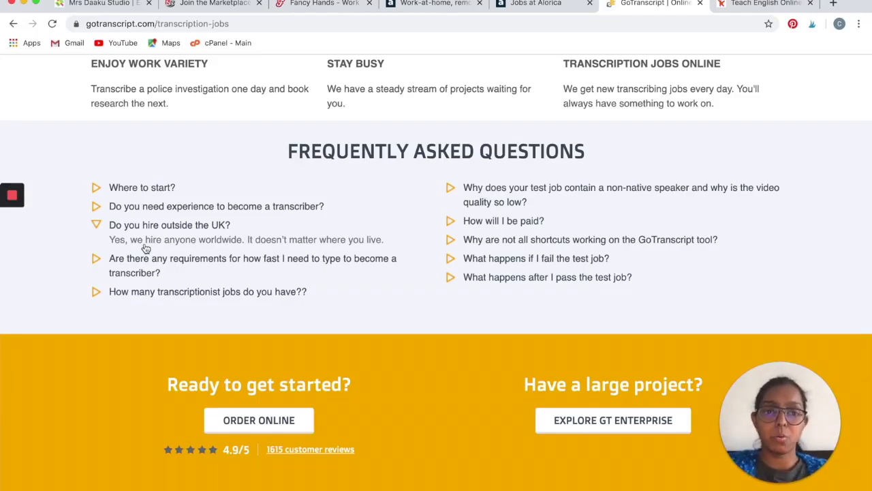
mouse_move(315, 277)
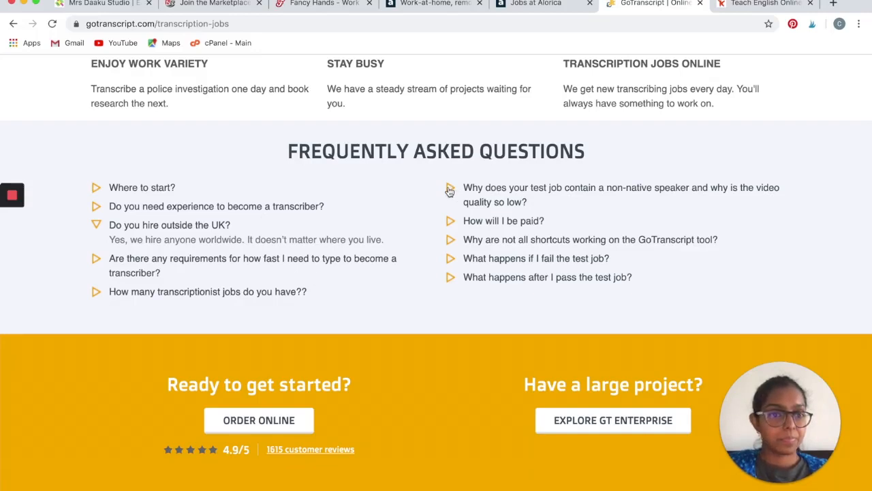
click(450, 191)
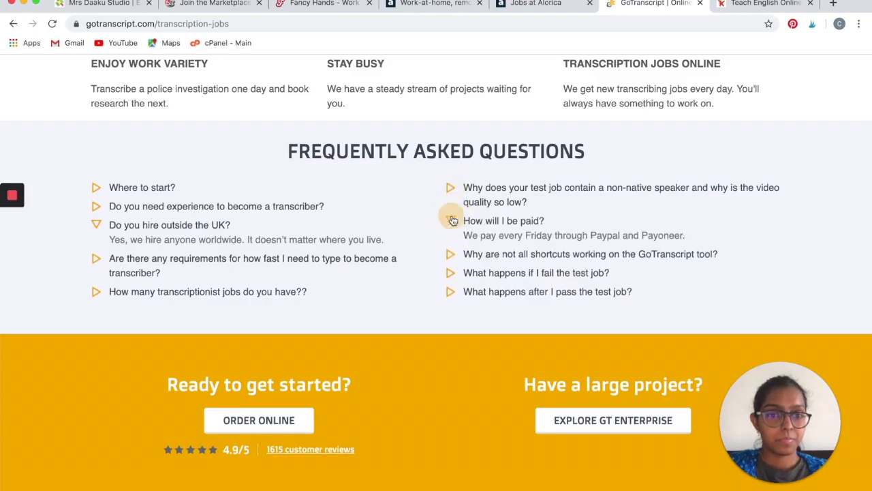
click(451, 221)
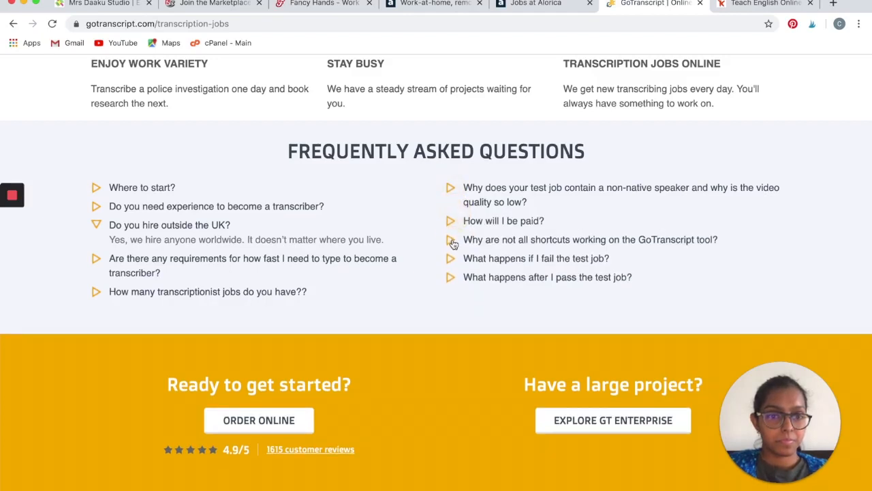
click(527, 259)
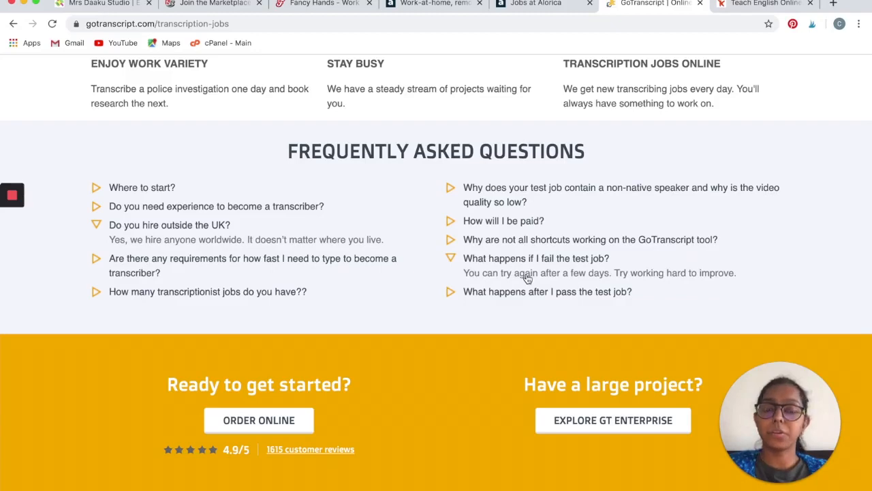
click(548, 291)
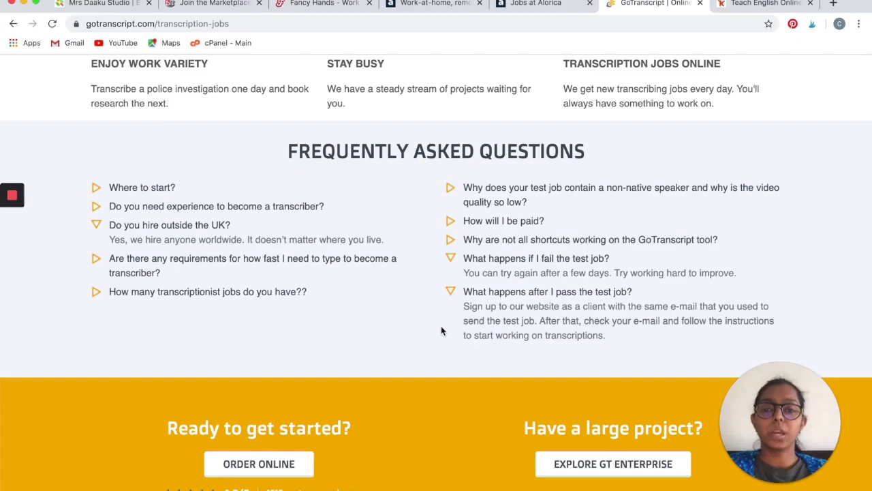
Follow the Apply Now link to GoTranscript's Log In / Sign Up page and scroll through it.
scroll(down, 3)
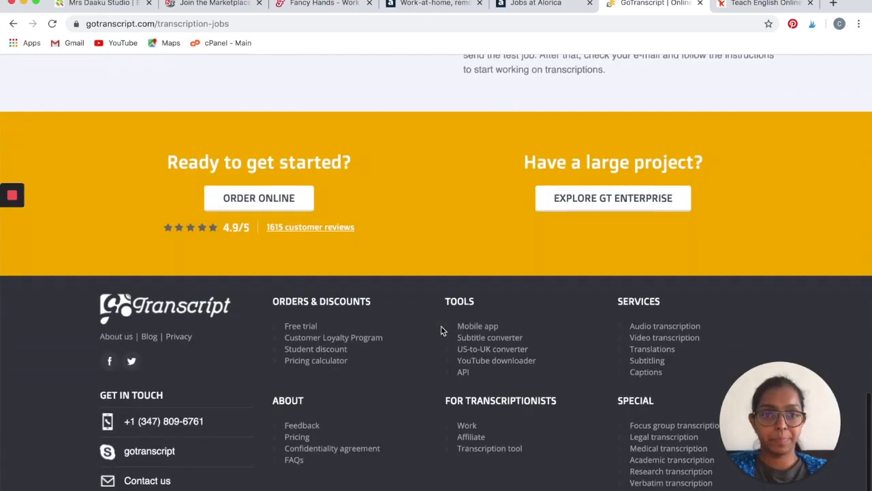
scroll(up, 3)
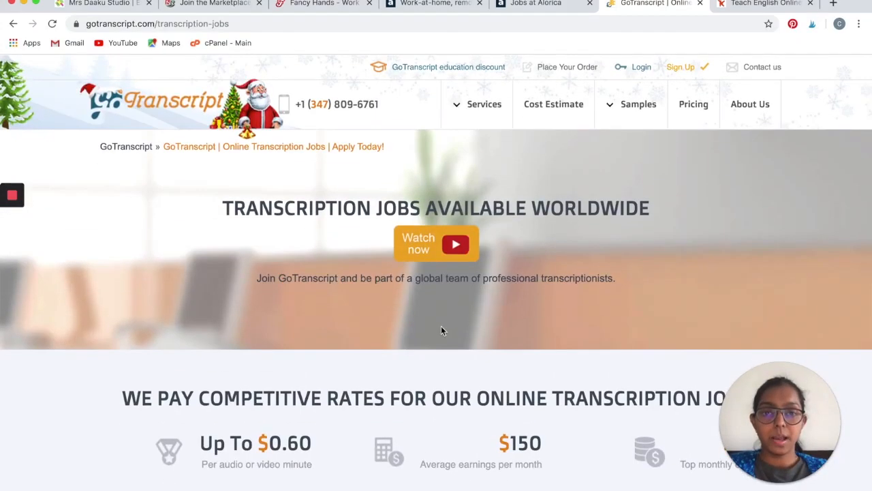
scroll(down, 3)
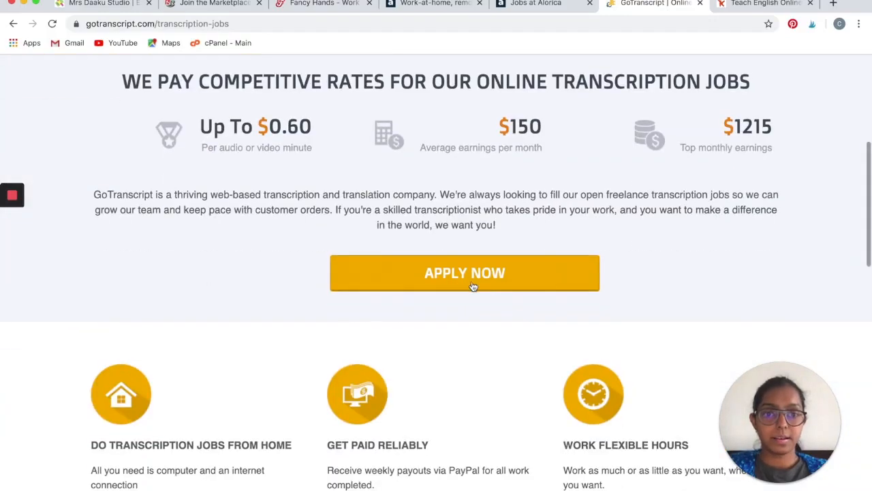
click(465, 273)
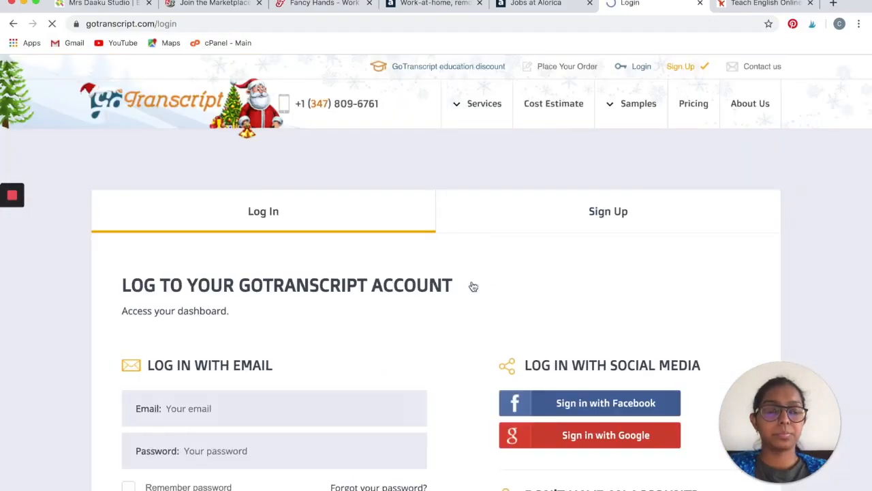
scroll(down, 3)
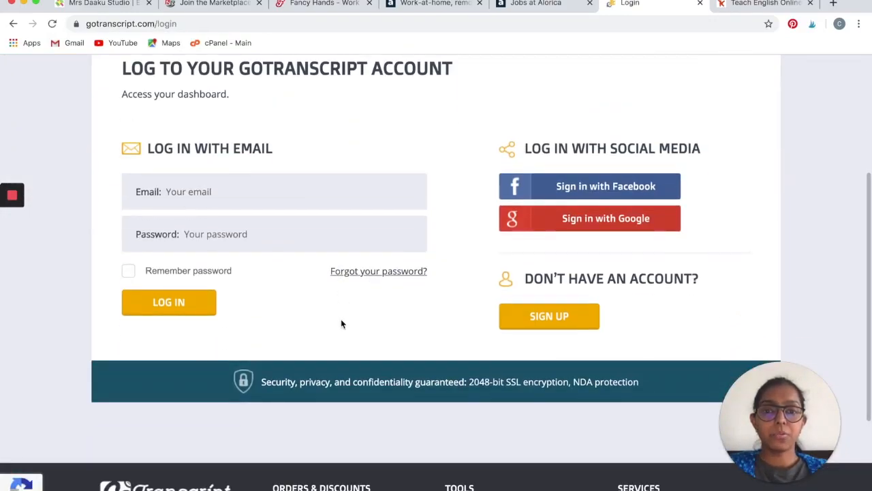
scroll(up, 3)
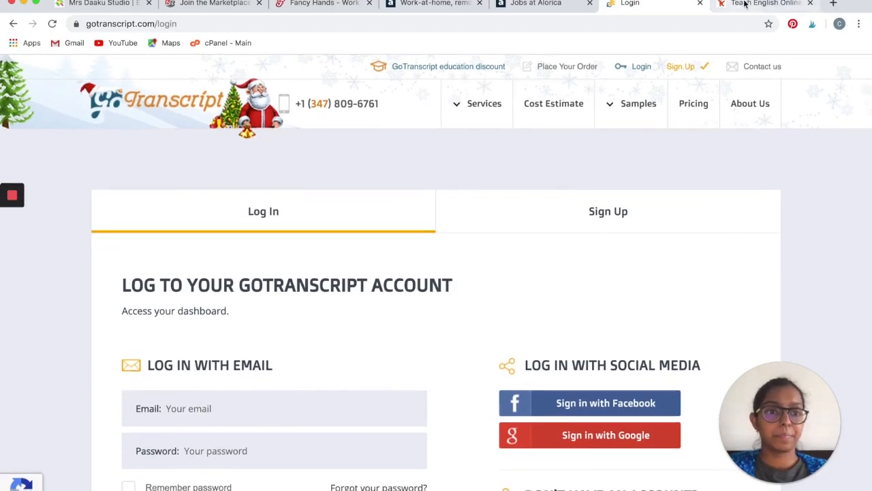
Switch to VIPKid's 'Teach English Online' tab and scroll to the footer and back up.
click(767, 5)
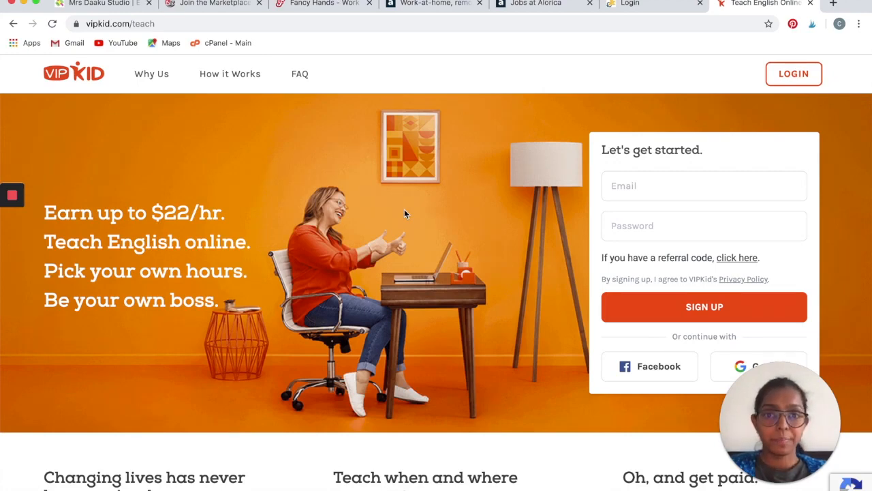
scroll(down, 3)
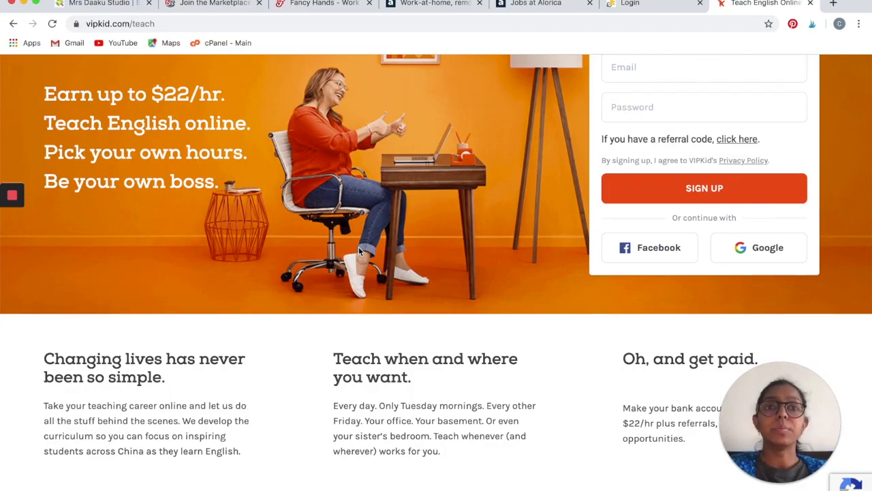
scroll(down, 3)
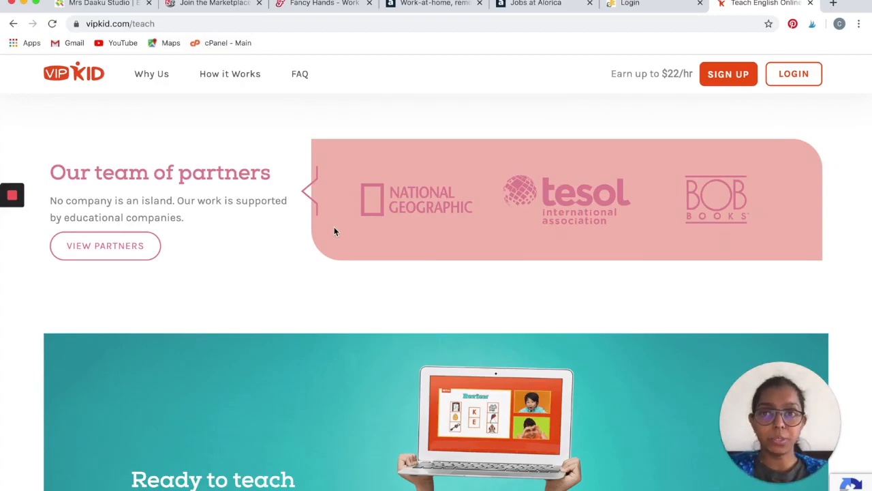
scroll(down, 3)
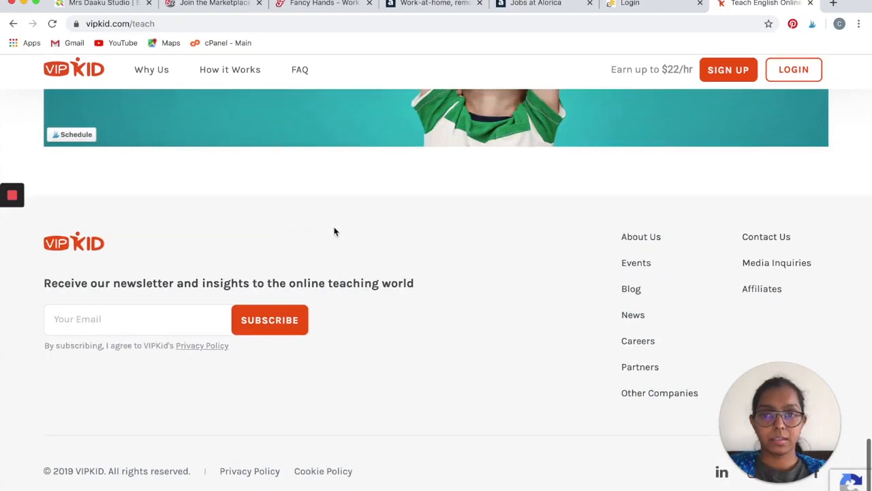
scroll(up, 3)
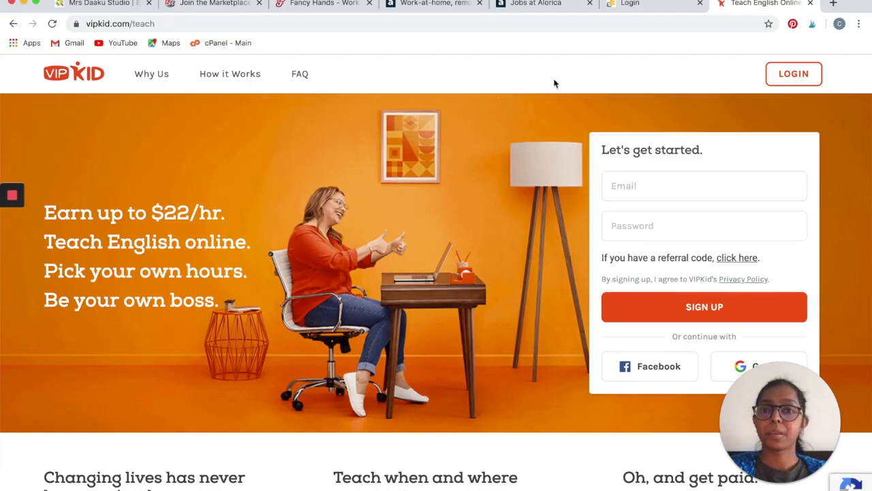
mouse_move(410, 56)
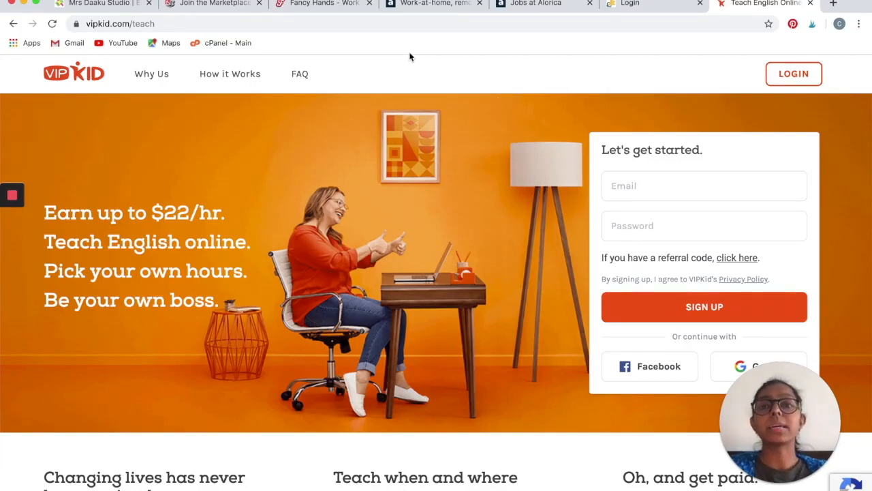